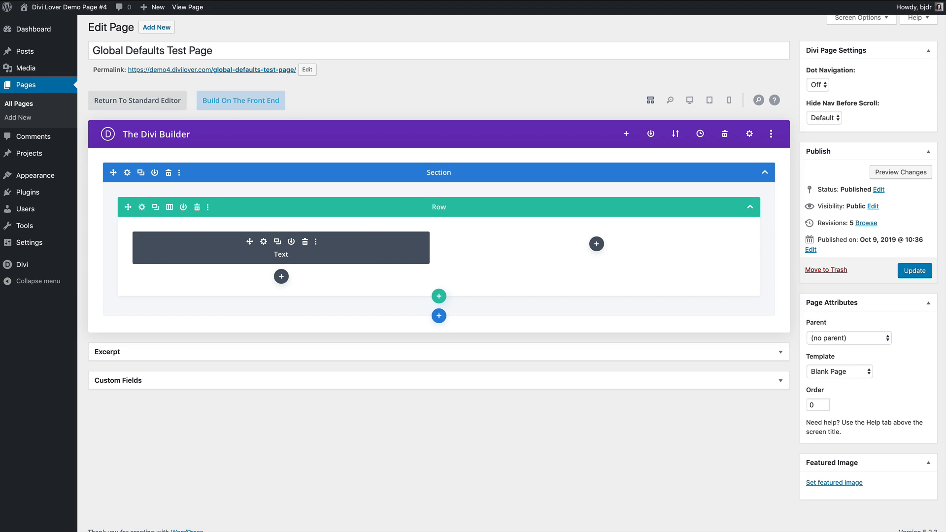
pyautogui.moveTo(374, 331)
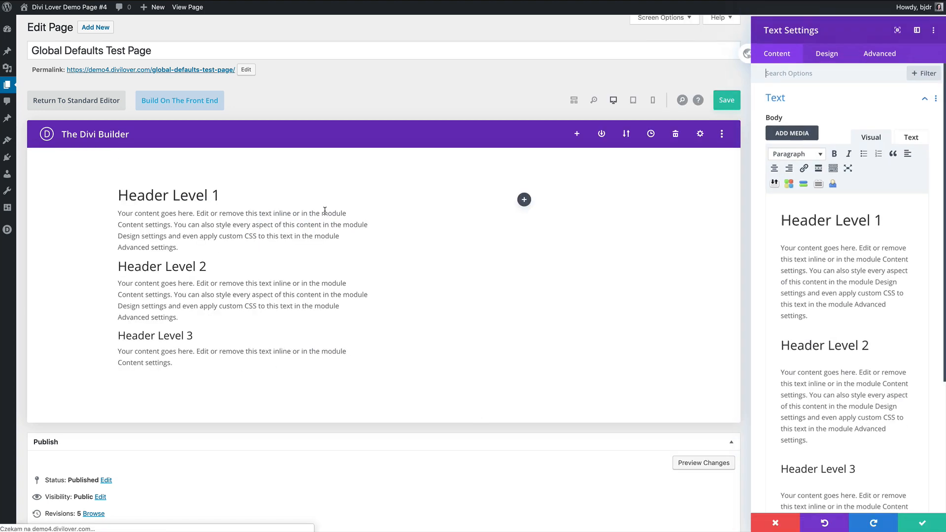
# - In Design > Text, try body text sizes 12px and 13px, then return it to 14px
pyautogui.click(826, 52)
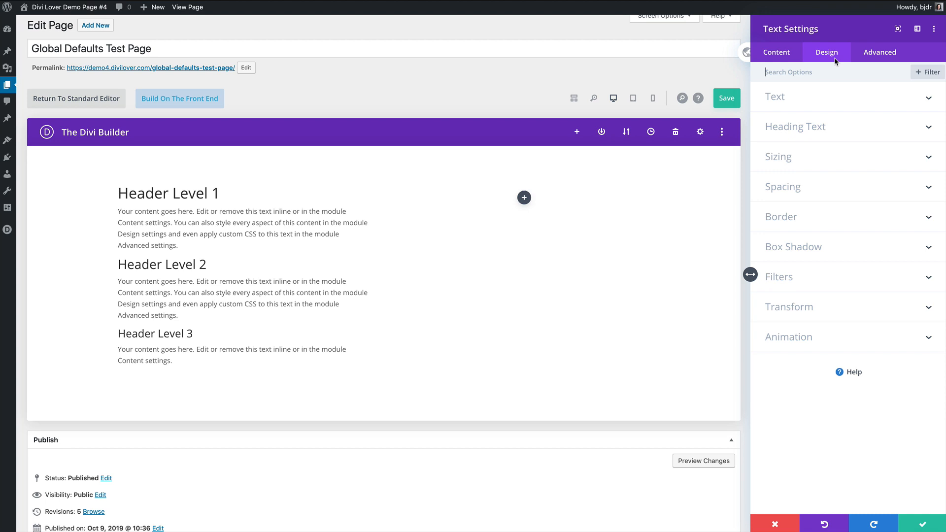
pyautogui.click(774, 96)
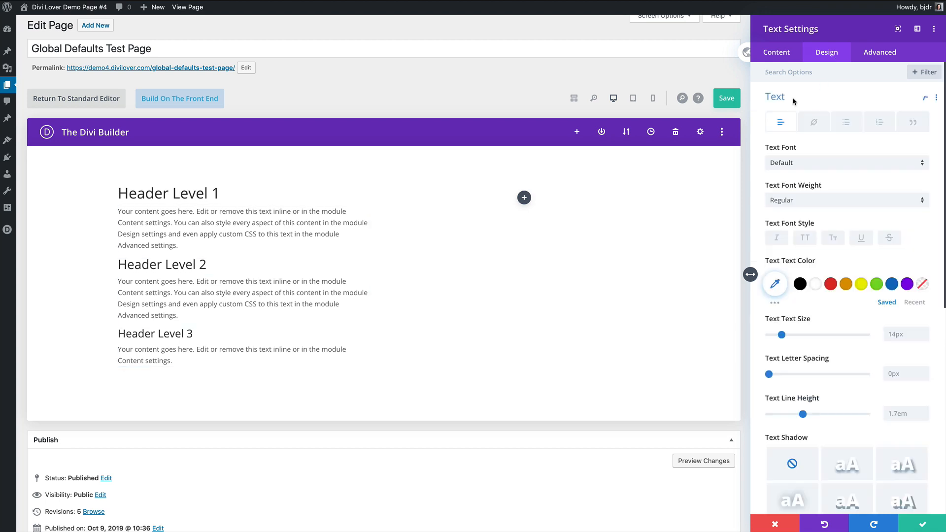
pyautogui.scroll(-3)
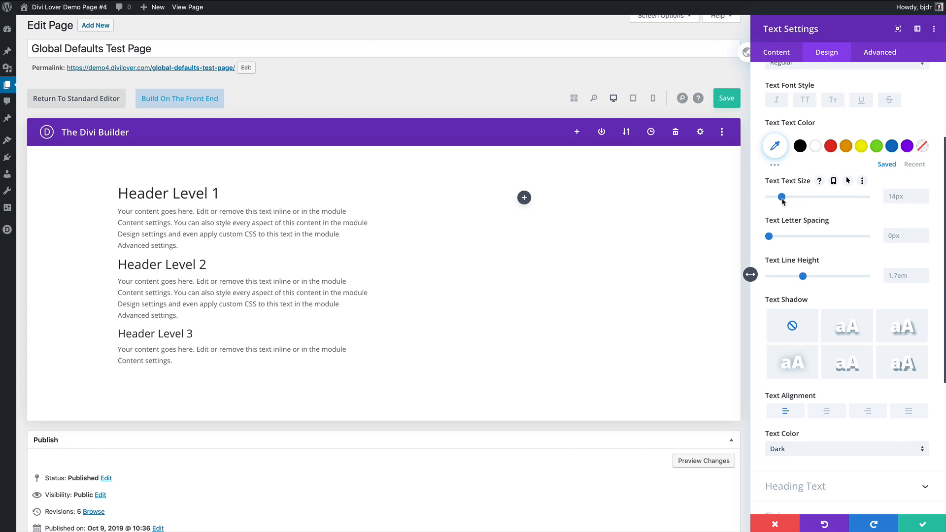
pyautogui.moveTo(780, 198); pyautogui.dragTo(778, 198)
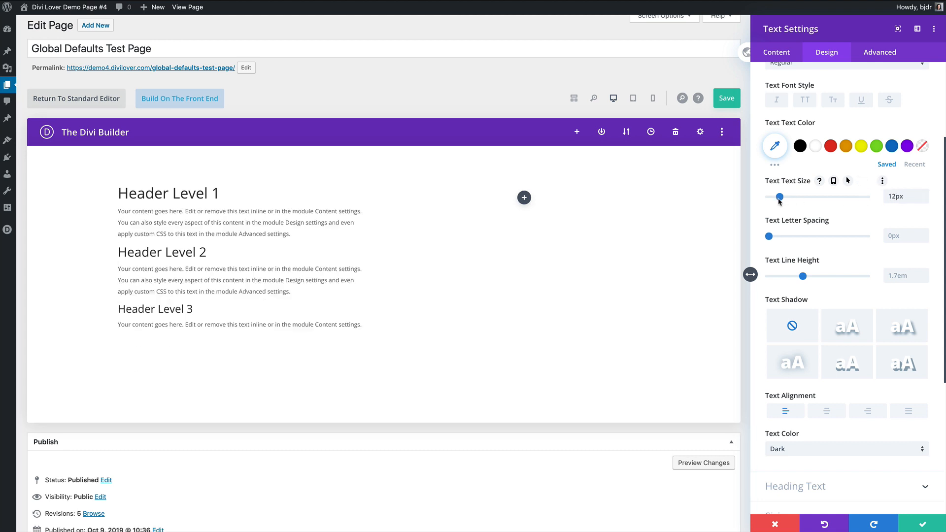
pyautogui.moveTo(778, 198); pyautogui.dragTo(781, 198)
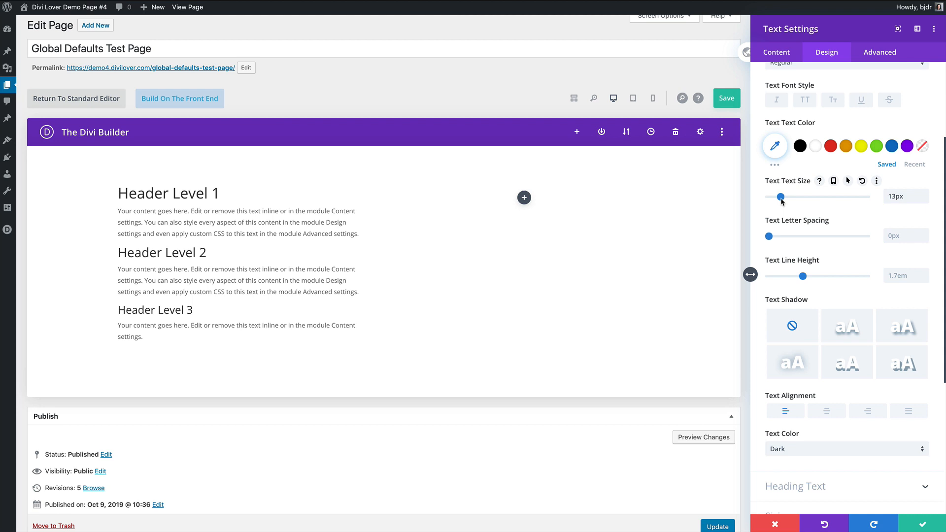
pyautogui.moveTo(778, 197); pyautogui.dragTo(781, 197)
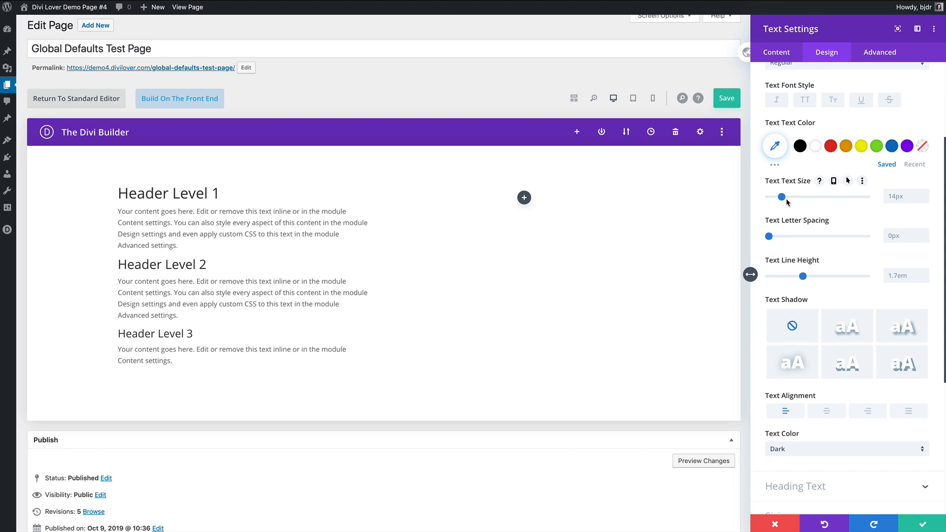
pyautogui.moveTo(405, 100)
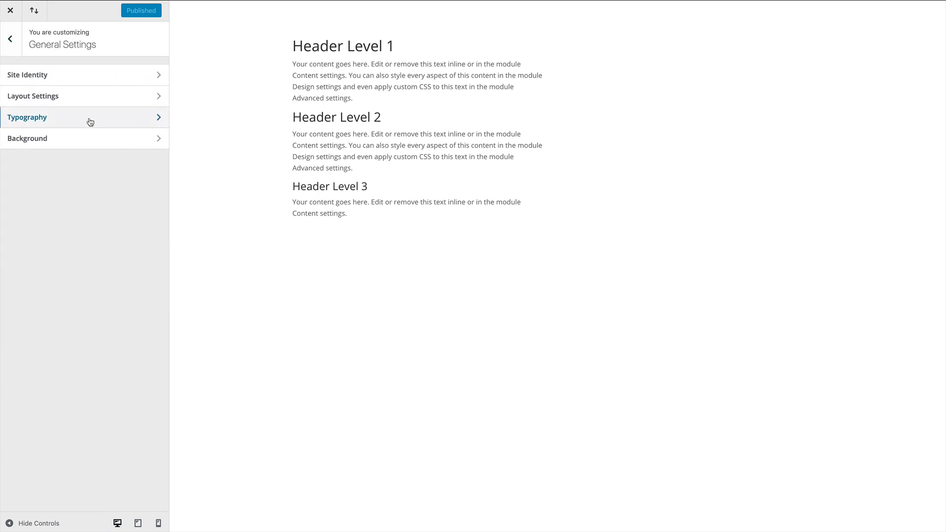
# - In Customizer Typography, set Body Text Size to 16 and Header Text Size to 32
pyautogui.click(85, 117)
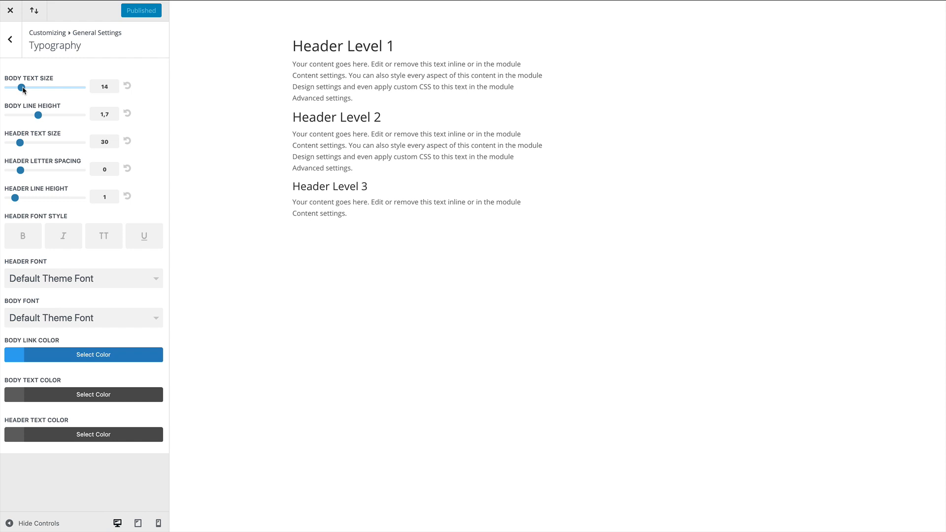
pyautogui.moveTo(24, 86); pyautogui.dragTo(34, 87)
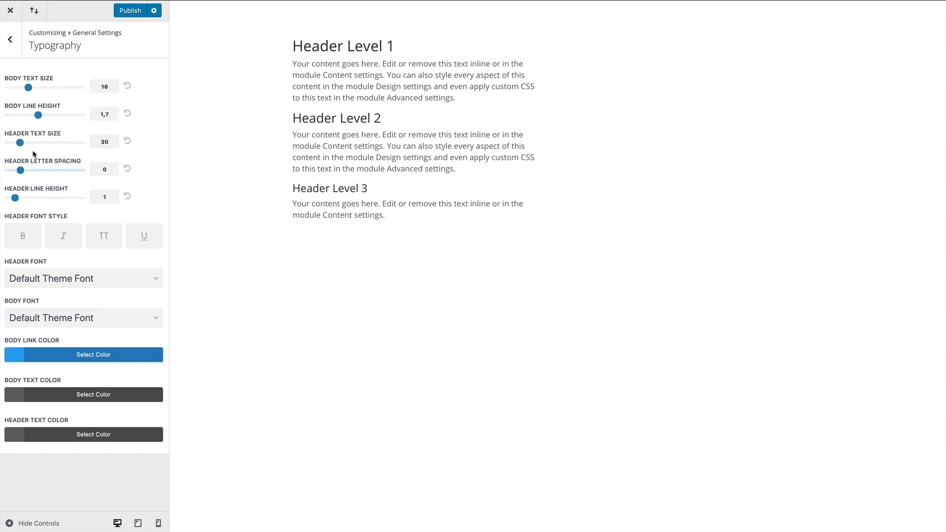
pyautogui.moveTo(19, 142); pyautogui.dragTo(24, 142)
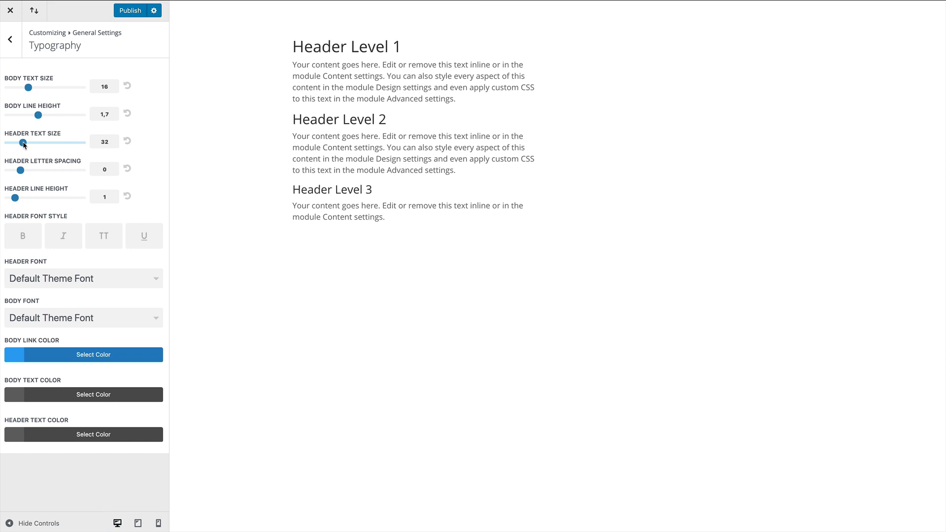
pyautogui.moveTo(24, 141); pyautogui.dragTo(35, 141)
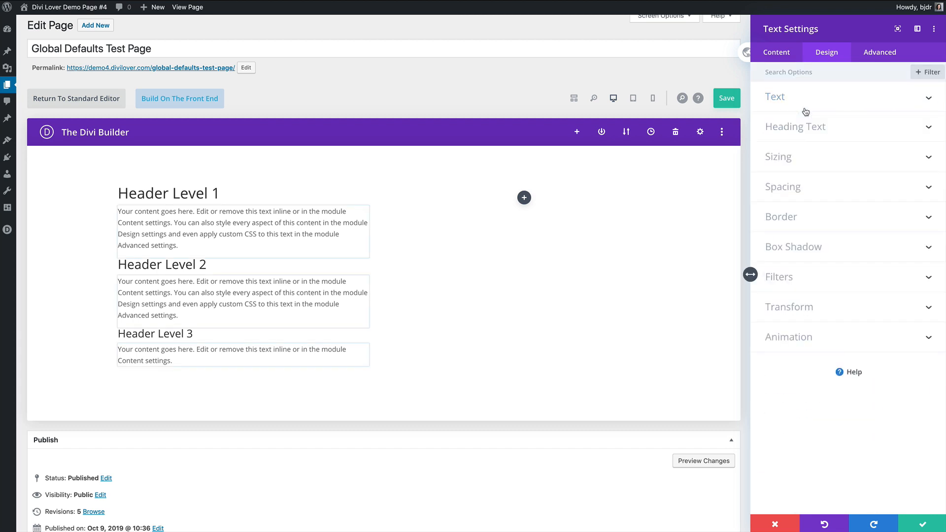
# - Check the module's H1 and H2 heading sizes, then close the Text Settings modal
pyautogui.click(795, 126)
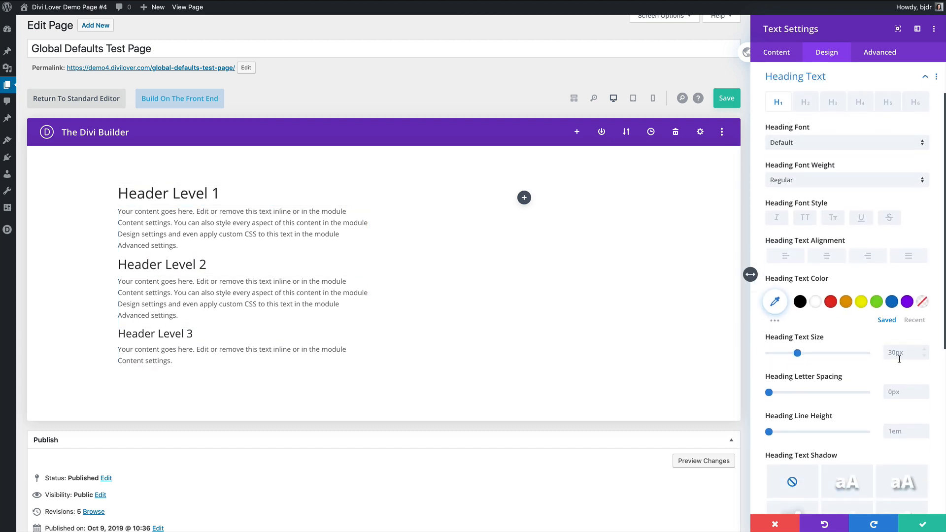
pyautogui.click(804, 101)
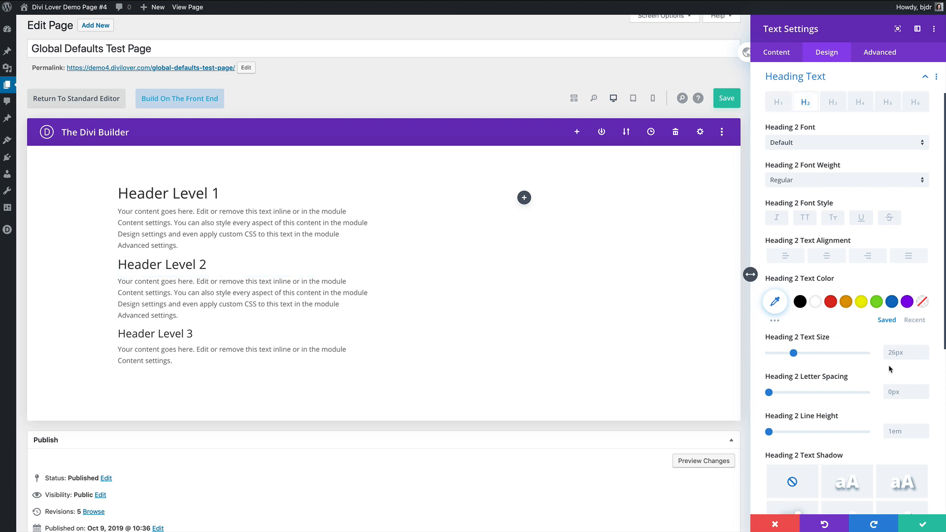
pyautogui.click(832, 102)
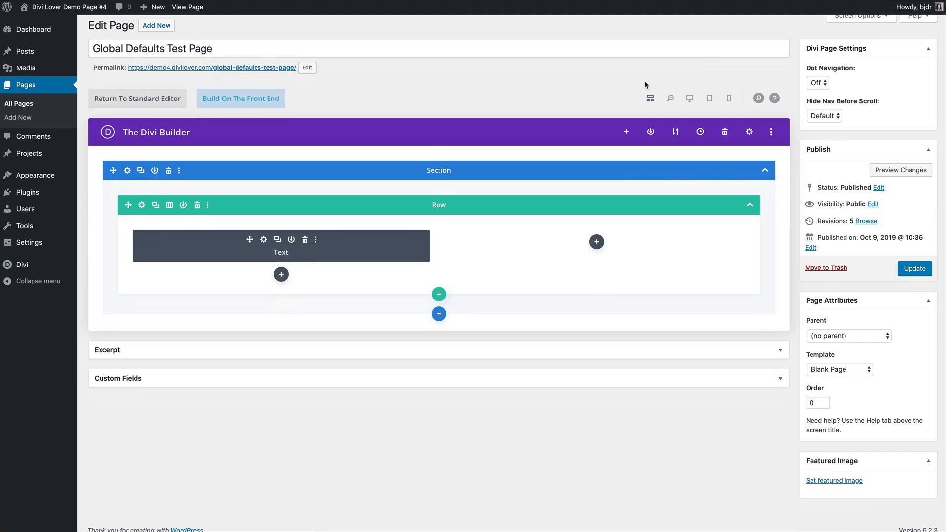
# - Reopen the Text module's Design settings to see the new 16px body text size
pyautogui.click(264, 240)
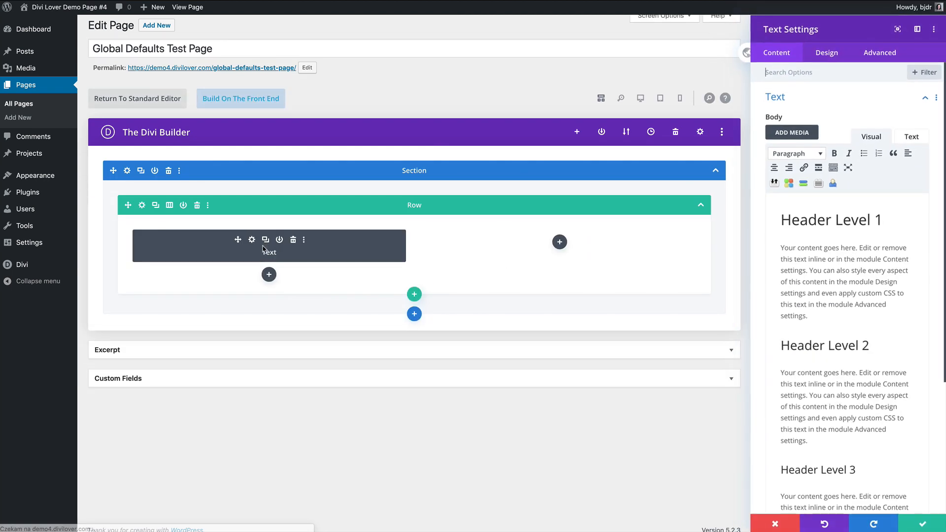
pyautogui.click(826, 52)
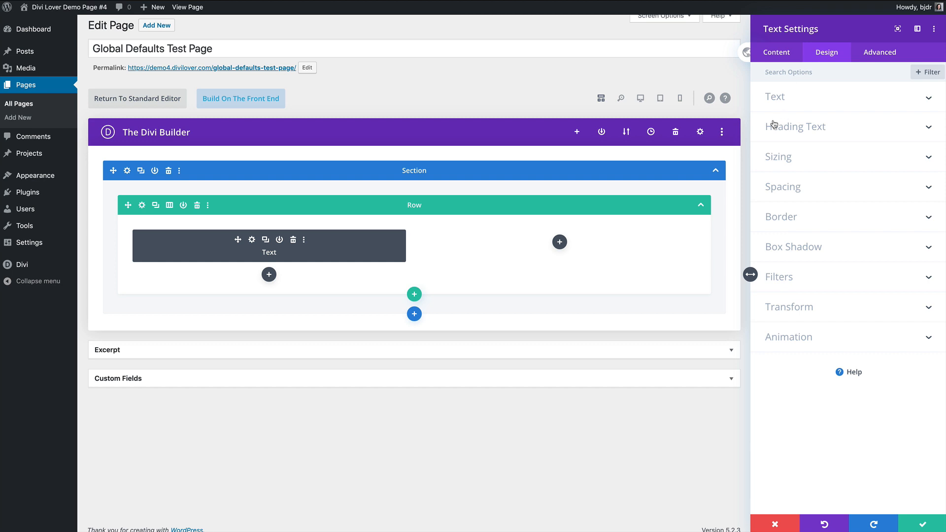
pyautogui.click(774, 96)
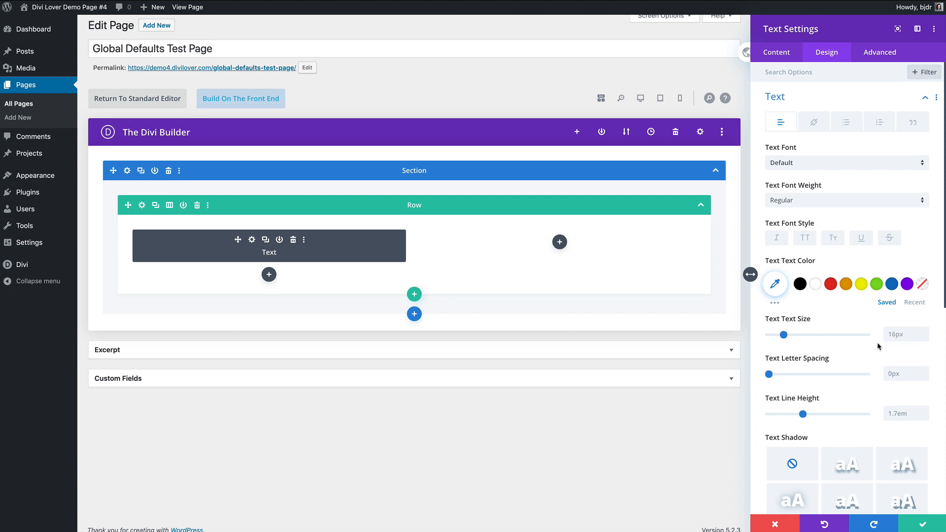
pyautogui.scroll(-3)
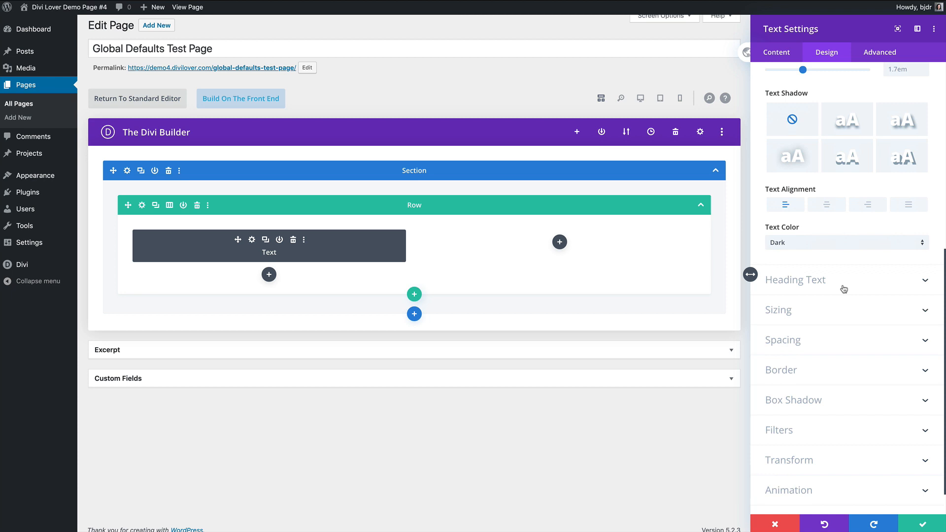
# - Review heading sizes: H1 40px, H2 26px, H3 22px, ending on H2
pyautogui.click(795, 279)
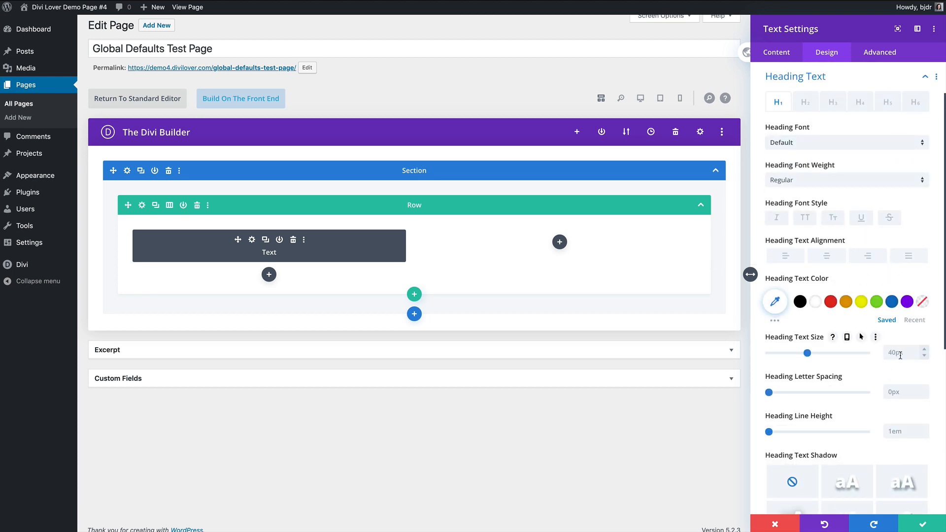
pyautogui.click(805, 101)
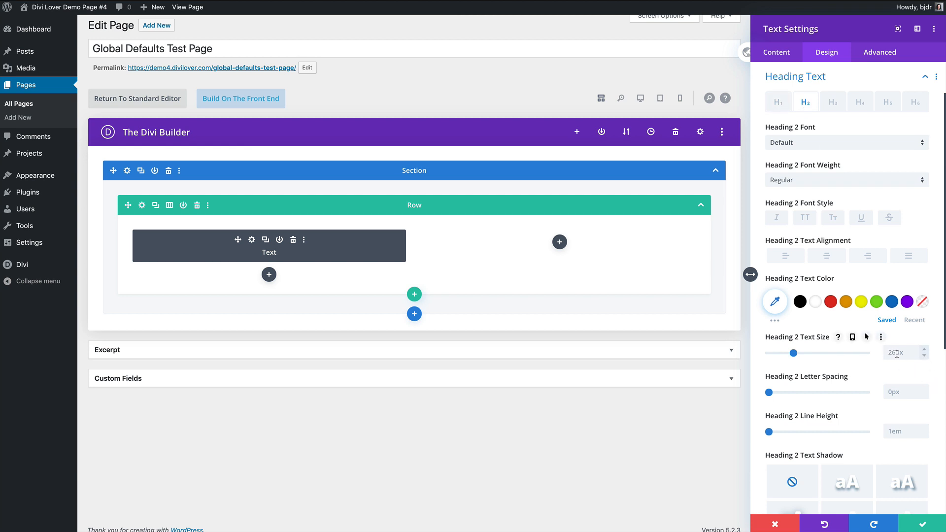
pyautogui.click(832, 101)
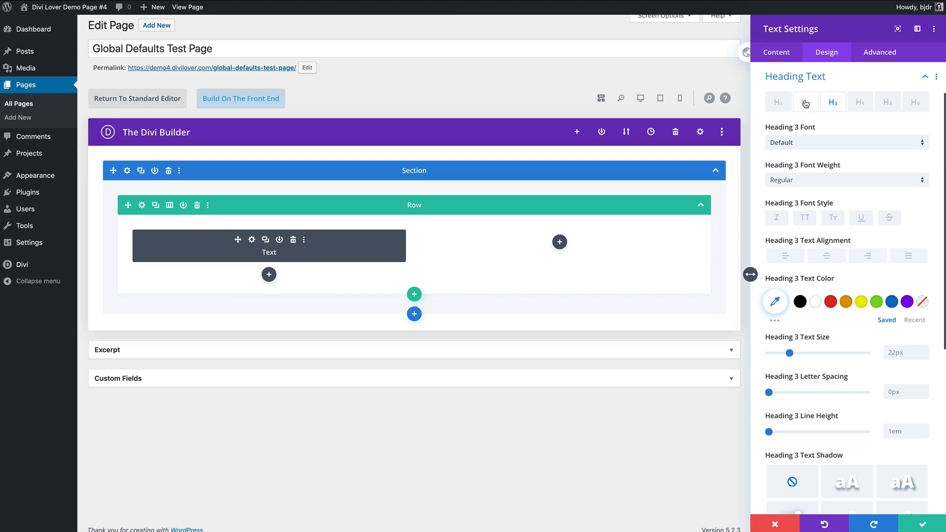
pyautogui.click(805, 102)
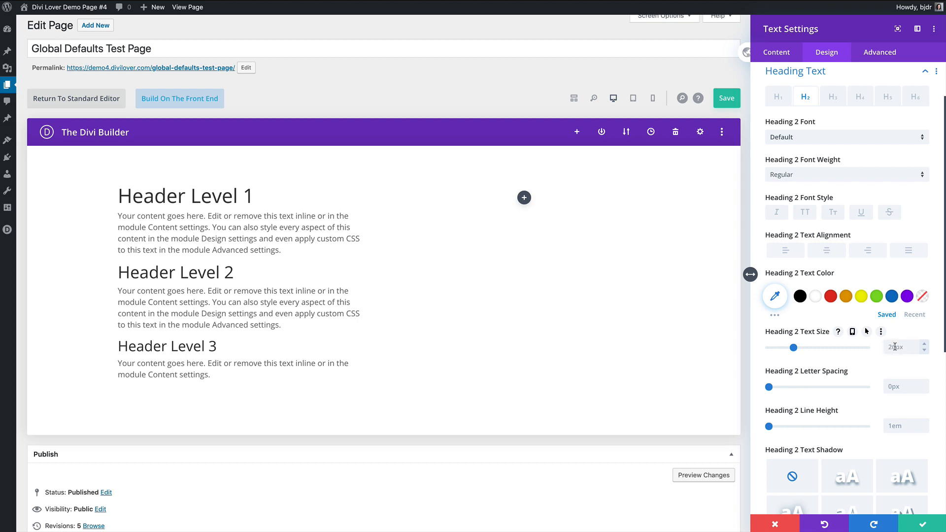
# - Try Heading 2 sizes of 25px, 27px and 35px around its 26px default
pyautogui.moveTo(794, 347); pyautogui.dragTo(794, 347)
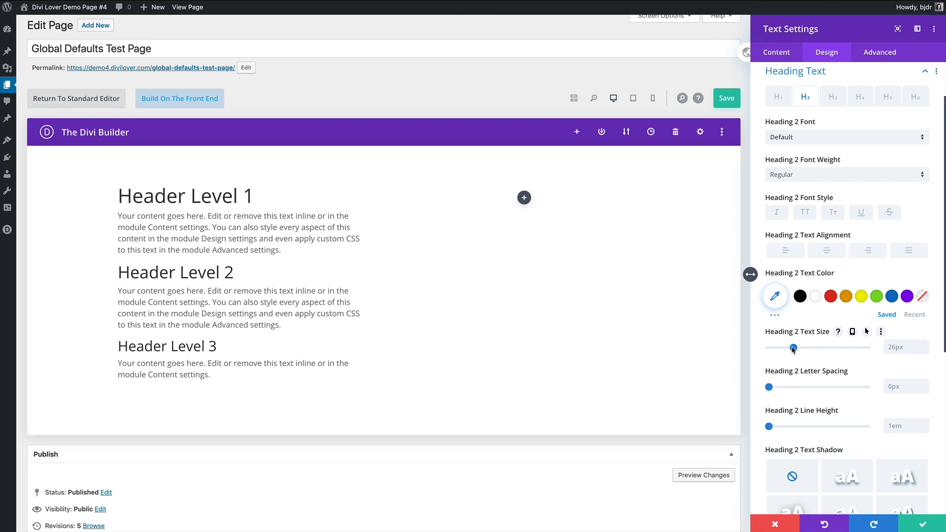
pyautogui.moveTo(794, 349); pyautogui.dragTo(791, 348)
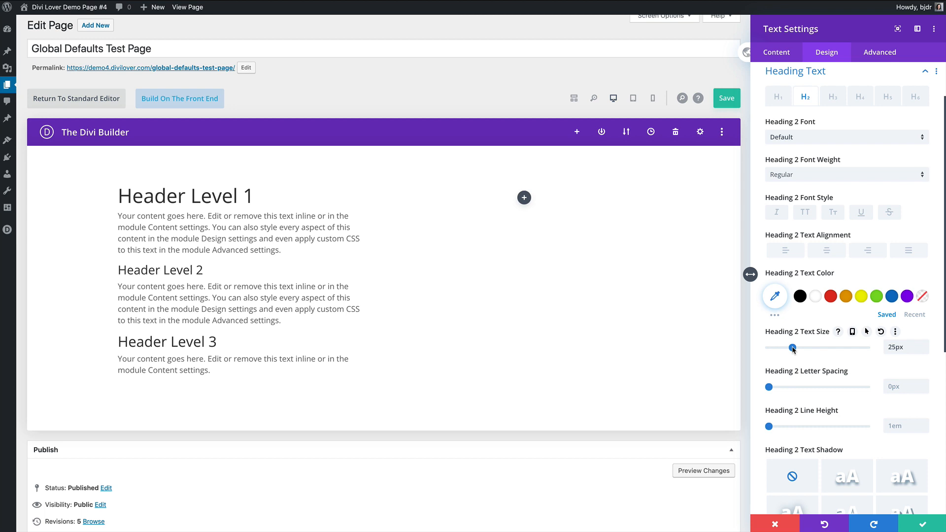
pyautogui.moveTo(792, 348); pyautogui.dragTo(794, 348)
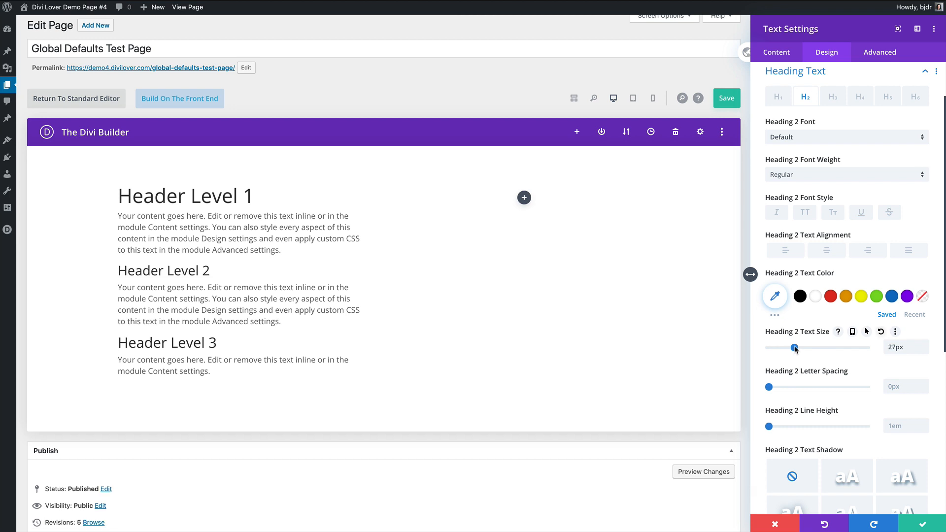
pyautogui.moveTo(795, 347); pyautogui.dragTo(792, 348)
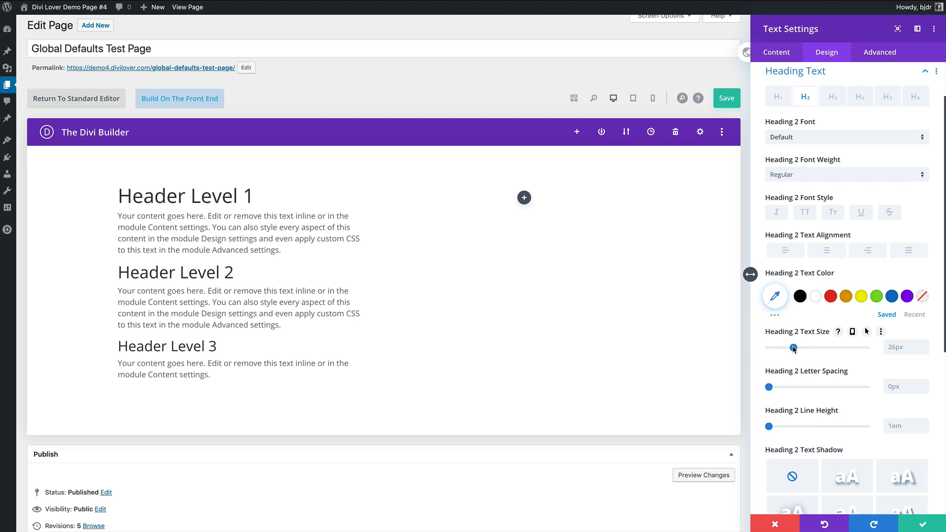
pyautogui.moveTo(790, 347); pyautogui.dragTo(795, 347)
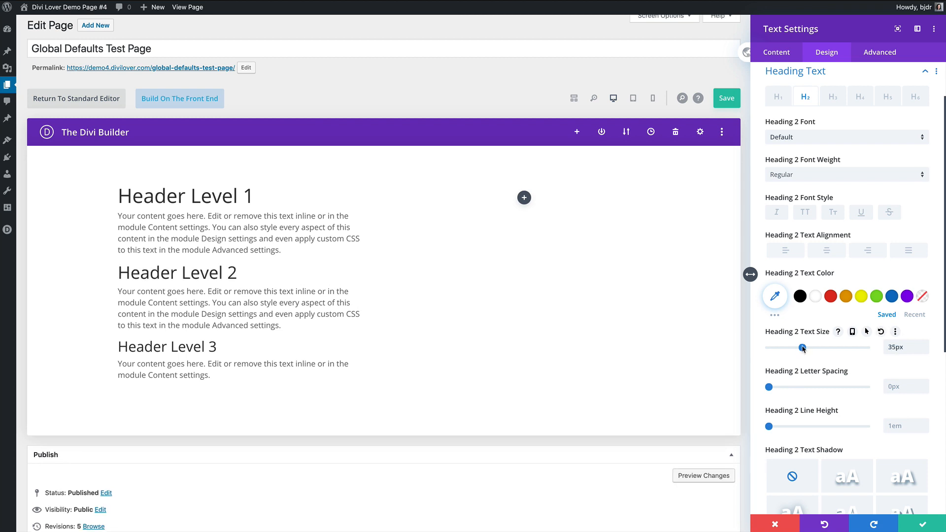
pyautogui.moveTo(803, 348); pyautogui.dragTo(793, 348)
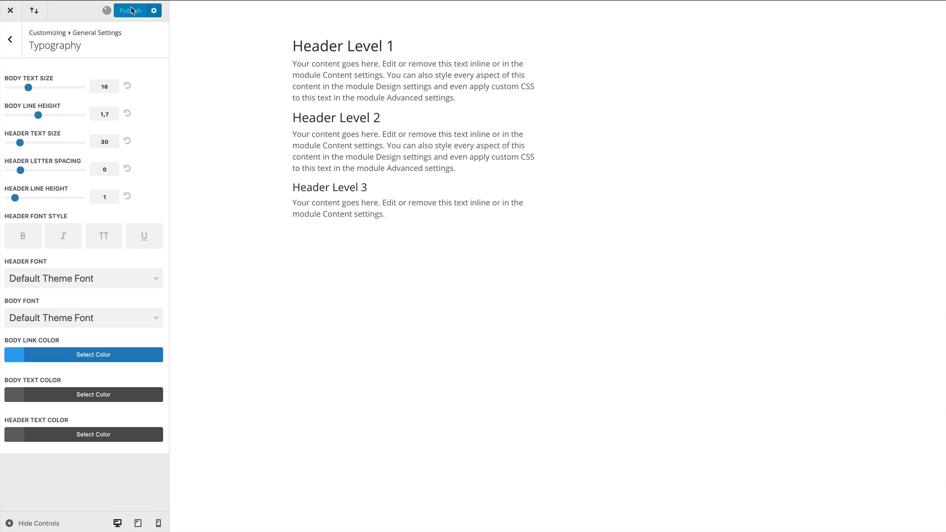
# - Publish the Customizer typography defaults and reload the Edit Page screen
pyautogui.click(129, 10)
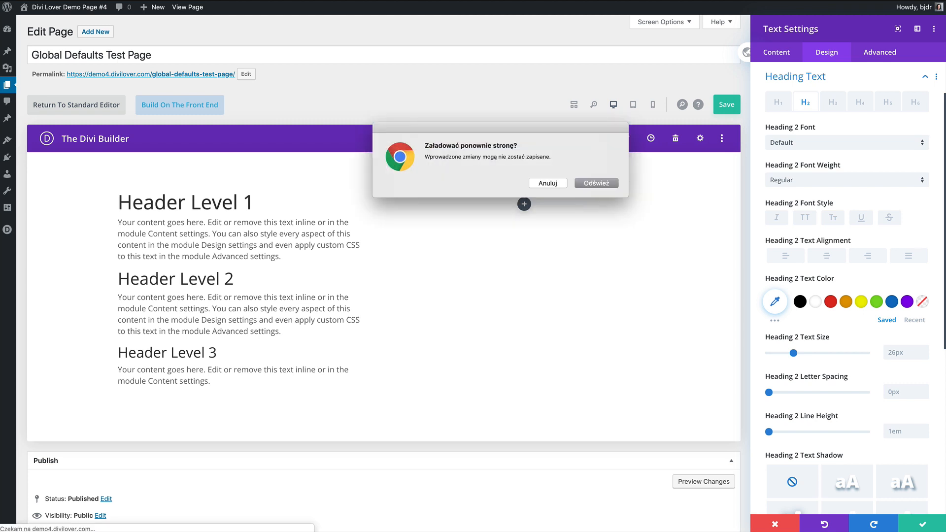
pyautogui.click(595, 184)
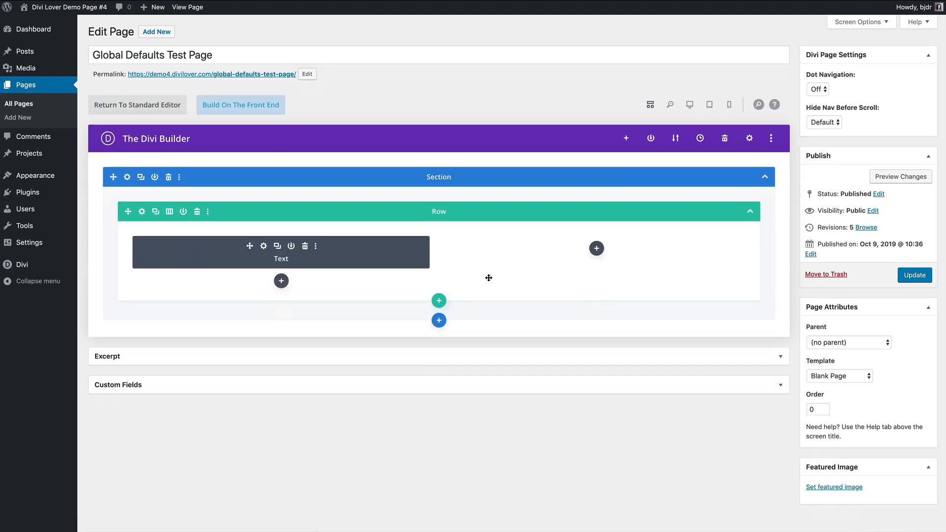
# - Reopen the Text module's Design > Heading Text, showing Heading 2 at its 26px default
pyautogui.click(263, 246)
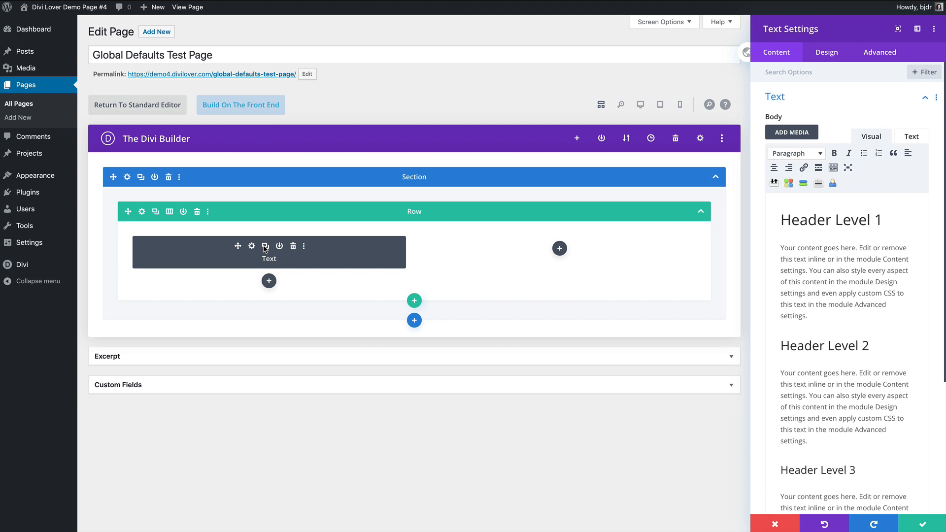
pyautogui.click(827, 52)
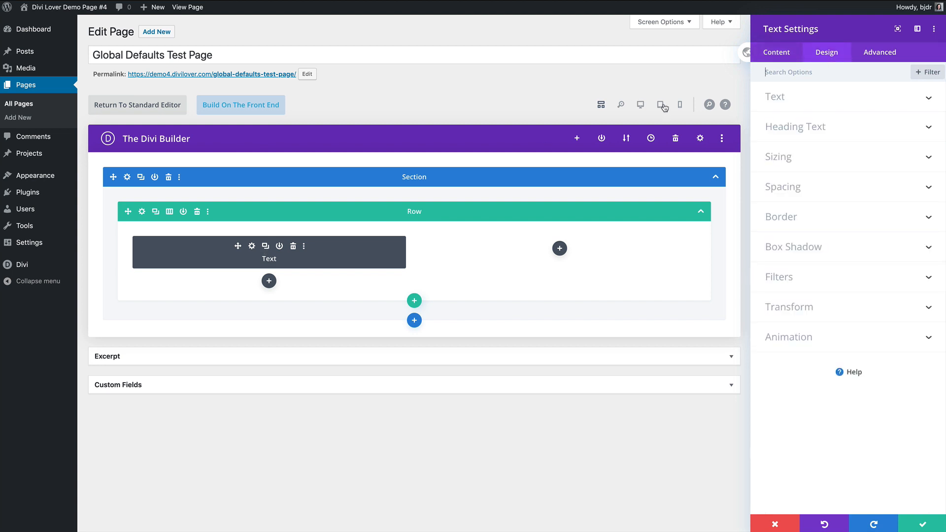
pyautogui.click(795, 126)
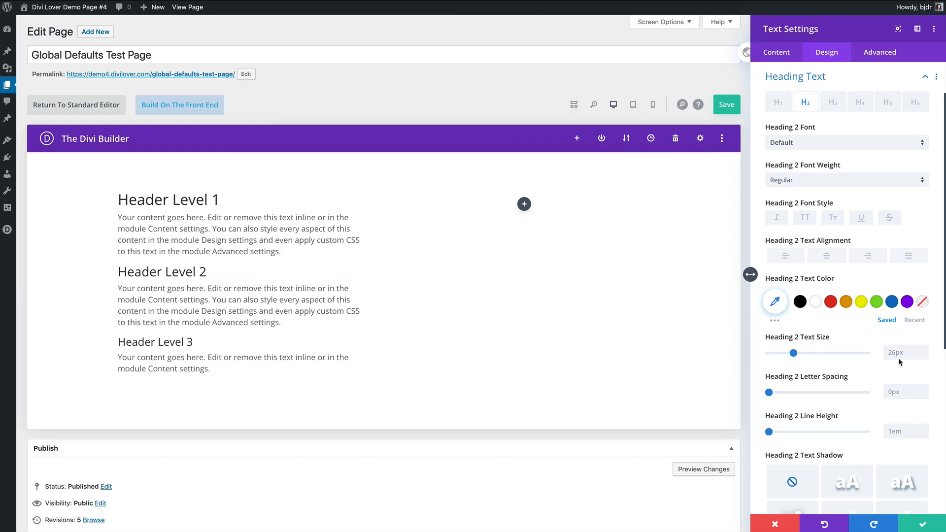
pyautogui.moveTo(794, 352); pyautogui.dragTo(807, 353)
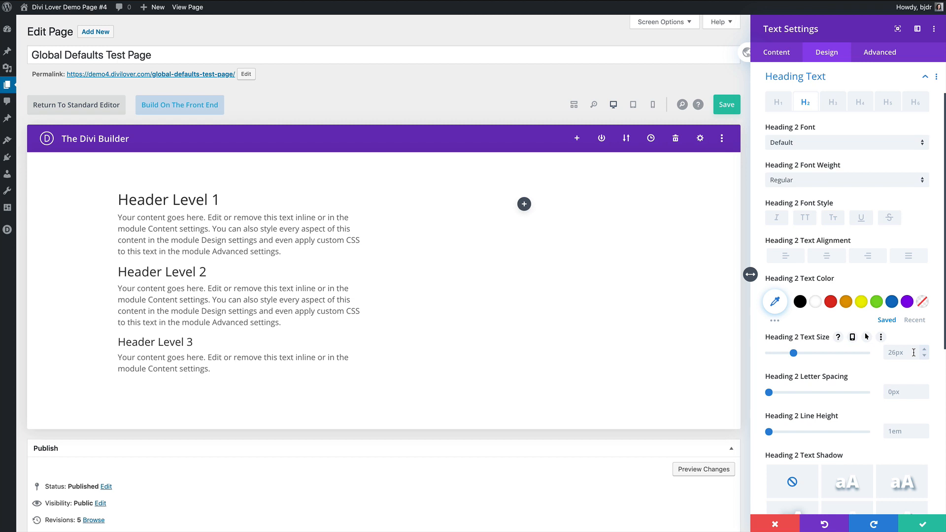
pyautogui.moveTo(902, 350)
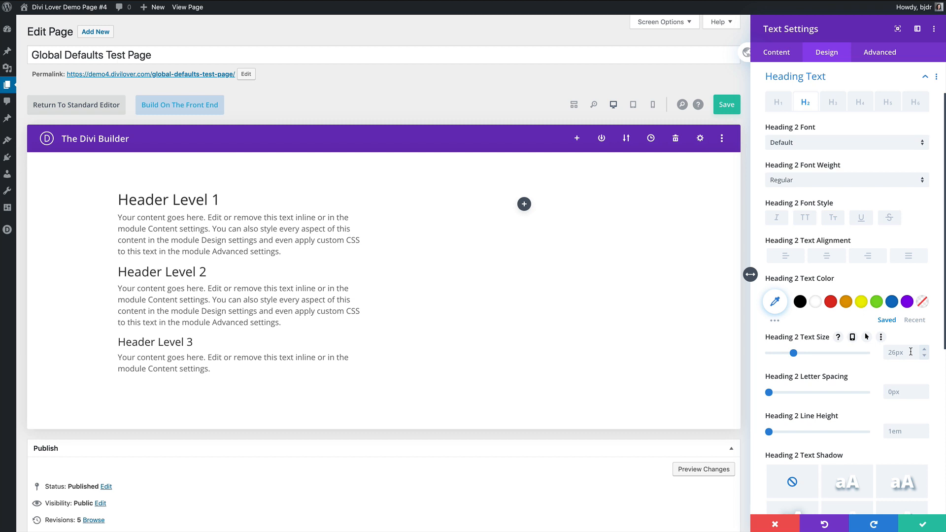
# - Make Heading 1 Montserrat bold at 48px
pyautogui.click(778, 102)
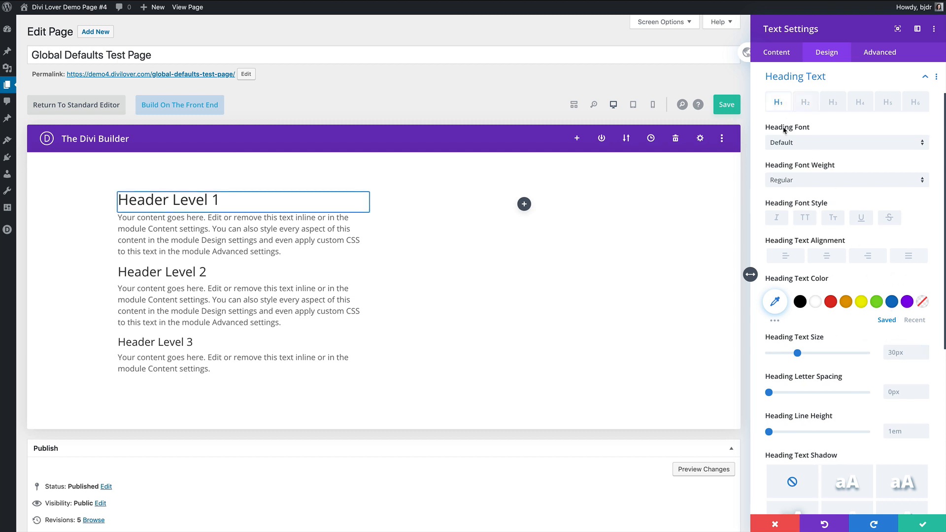
pyautogui.click(844, 141)
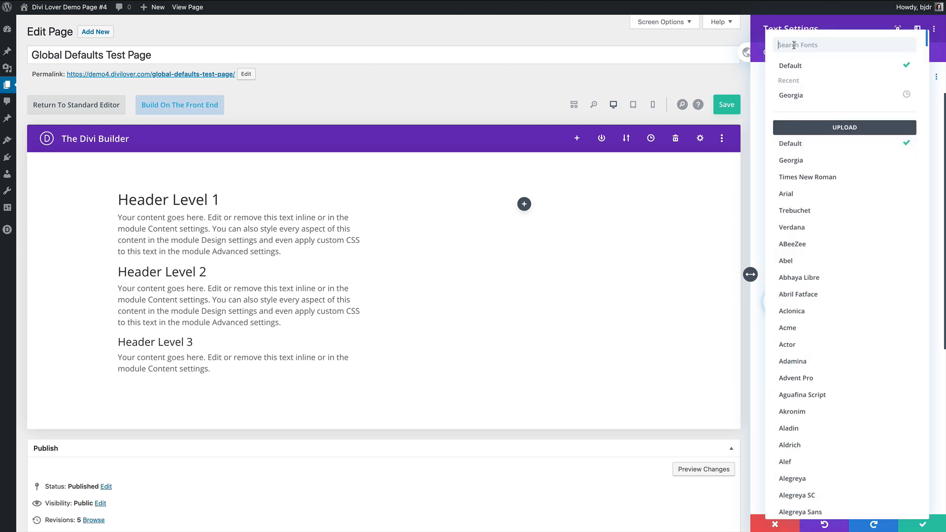
pyautogui.write('mont')
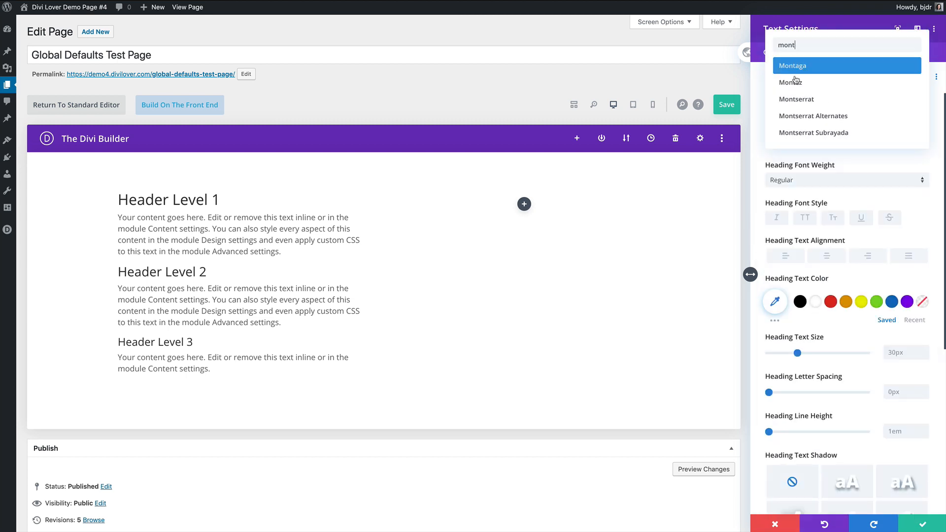
pyautogui.click(795, 98)
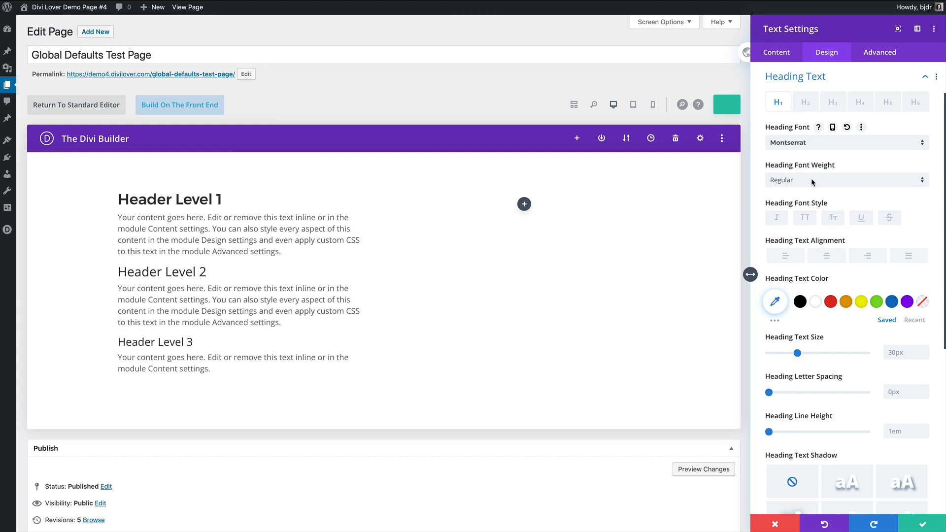
pyautogui.click(845, 179)
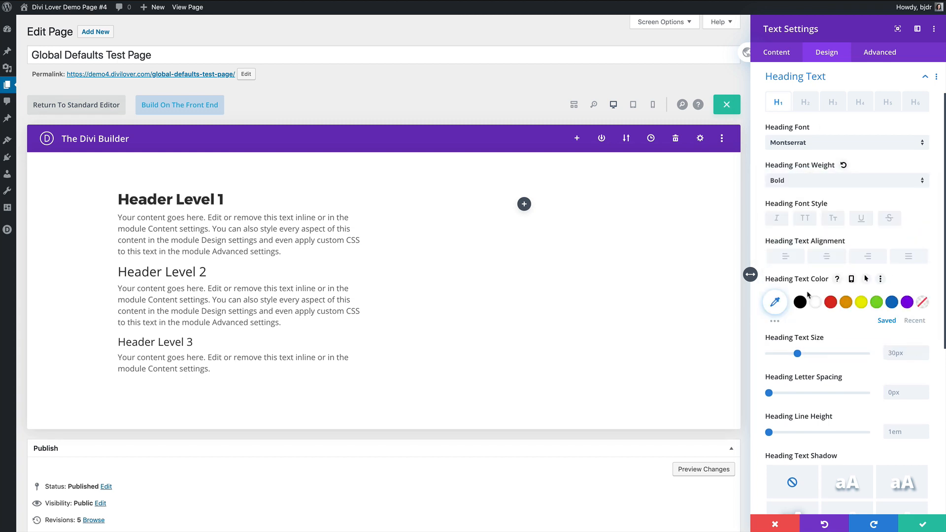
pyautogui.moveTo(797, 354); pyautogui.dragTo(809, 353)
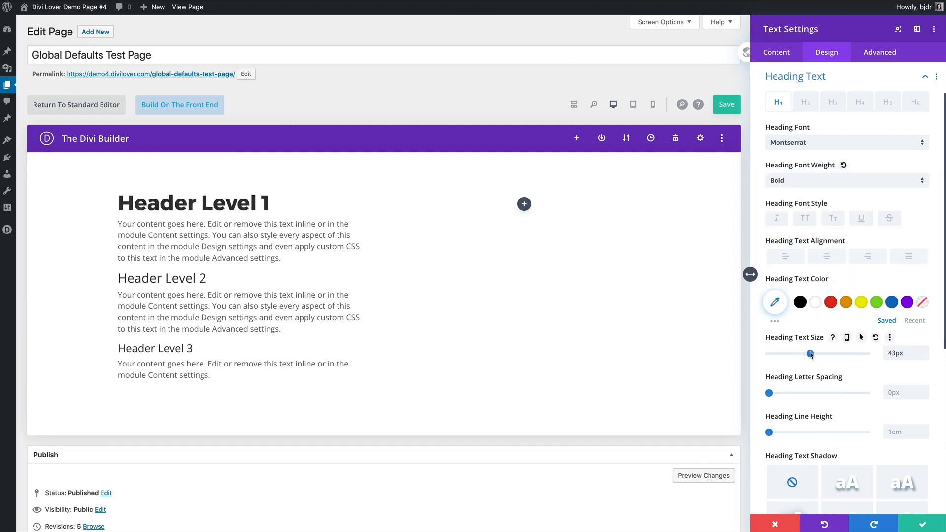
pyautogui.moveTo(809, 353); pyautogui.dragTo(815, 353)
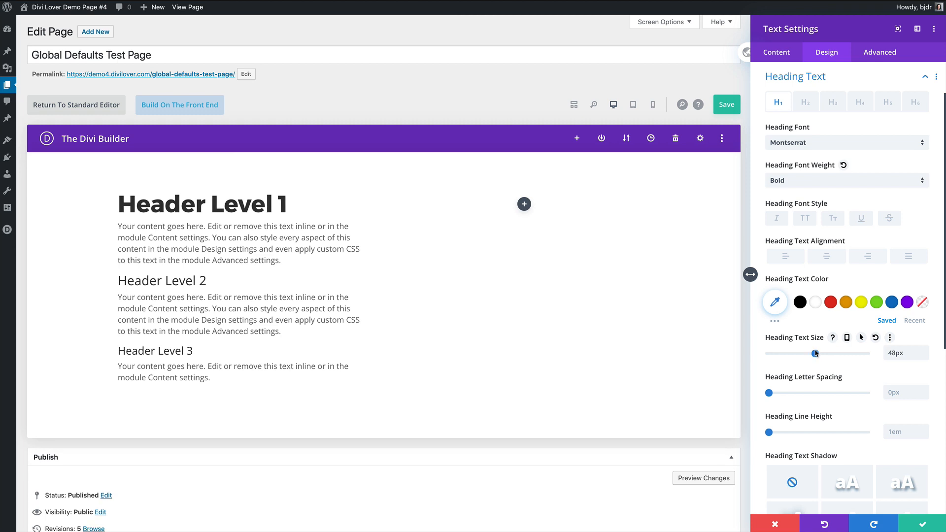
pyautogui.moveTo(814, 352); pyautogui.dragTo(812, 353)
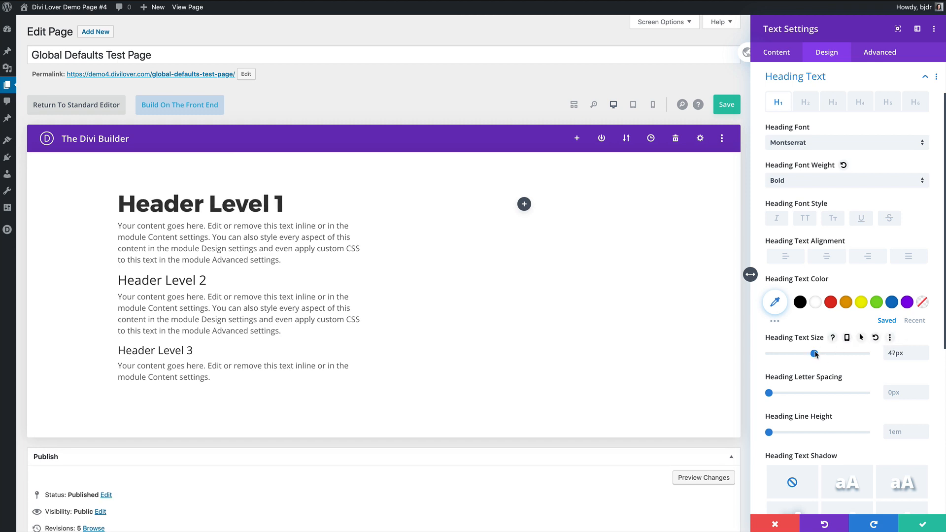
pyautogui.moveTo(813, 354); pyautogui.dragTo(816, 353)
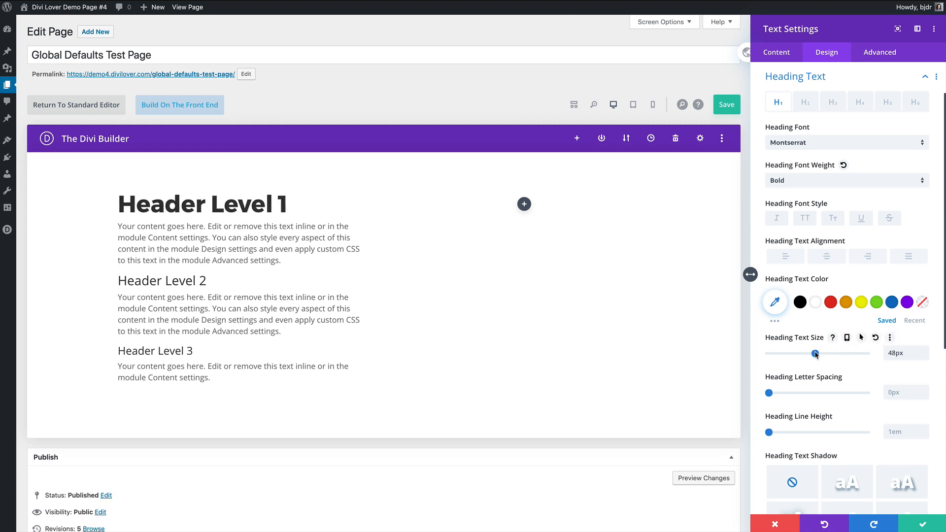
# - Enable responsive Heading 1 sizes and shrink the phone size
pyautogui.click(847, 337)
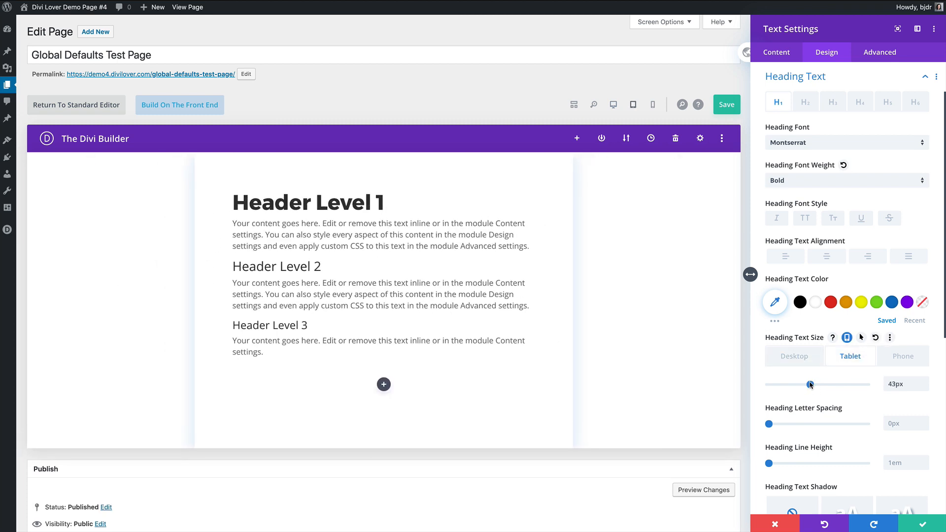
pyautogui.click(902, 356)
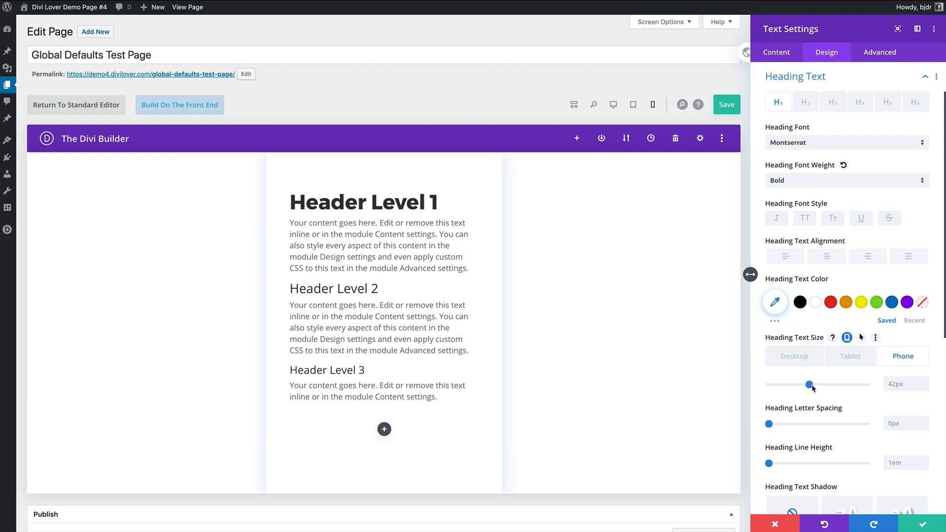
pyautogui.moveTo(810, 385); pyautogui.dragTo(801, 385)
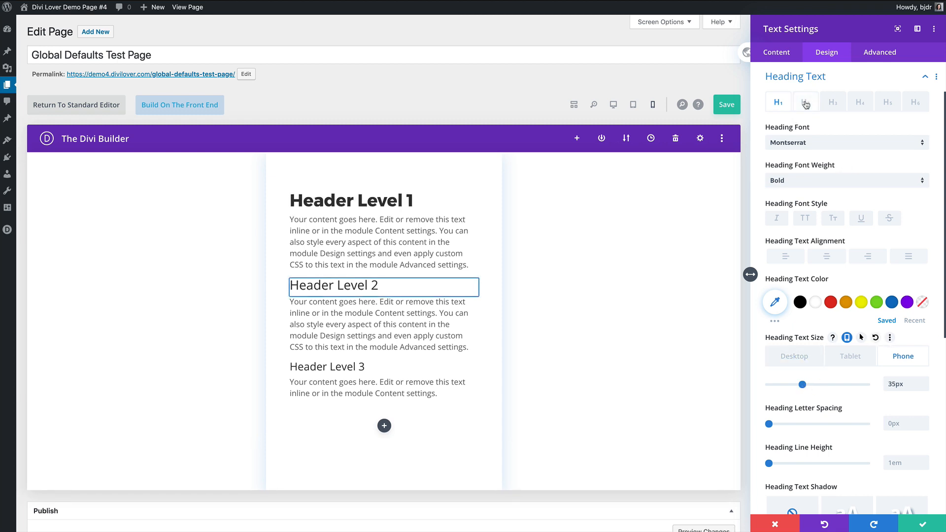
# - Make Heading 2 Montserrat bold with sizes 36px desktop, 30px tablet, 26px phone
pyautogui.click(805, 101)
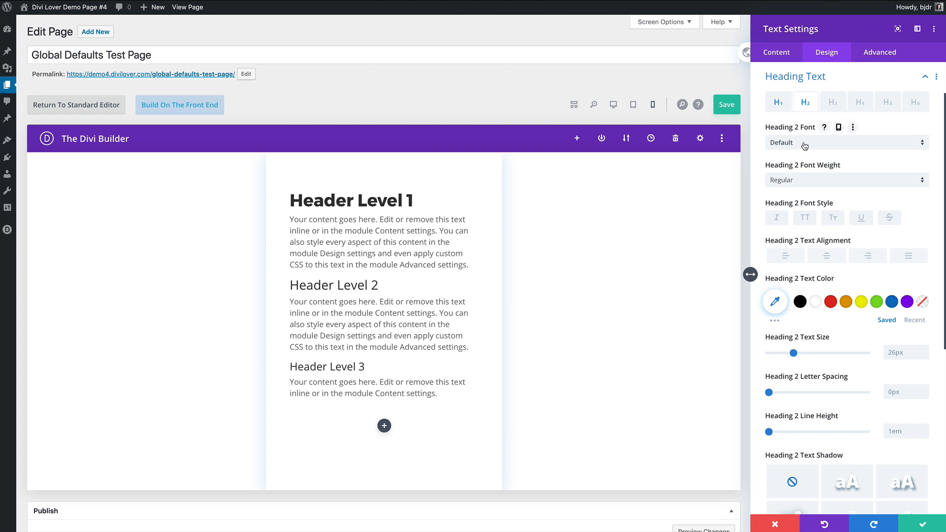
pyautogui.click(844, 142)
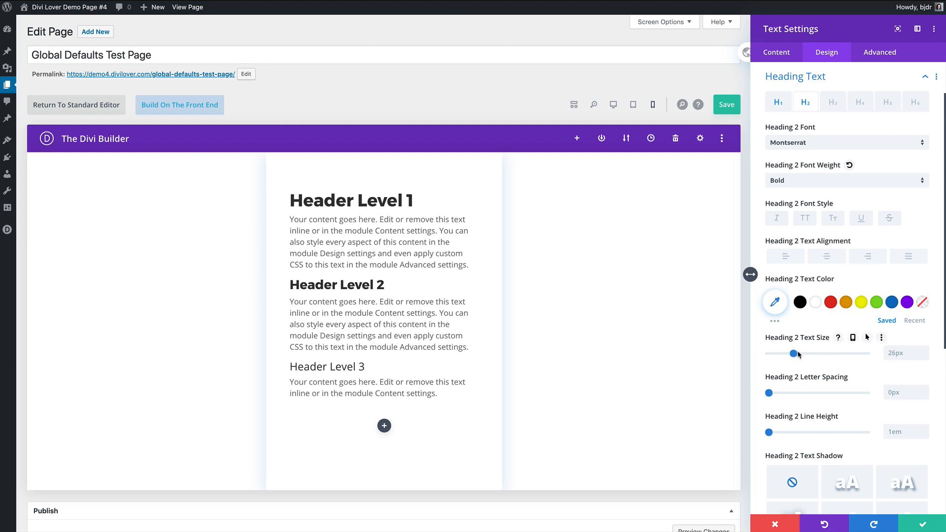
pyautogui.moveTo(784, 354); pyautogui.dragTo(802, 354)
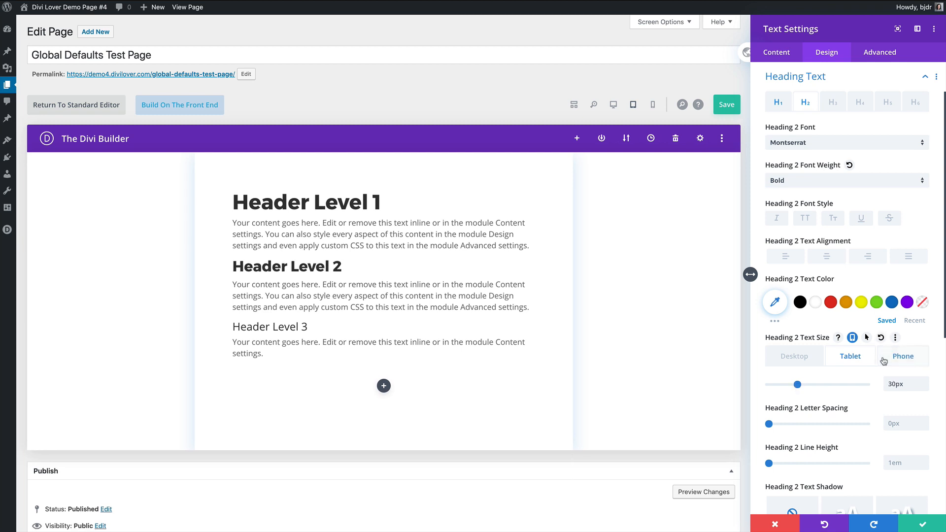
pyautogui.click(902, 356)
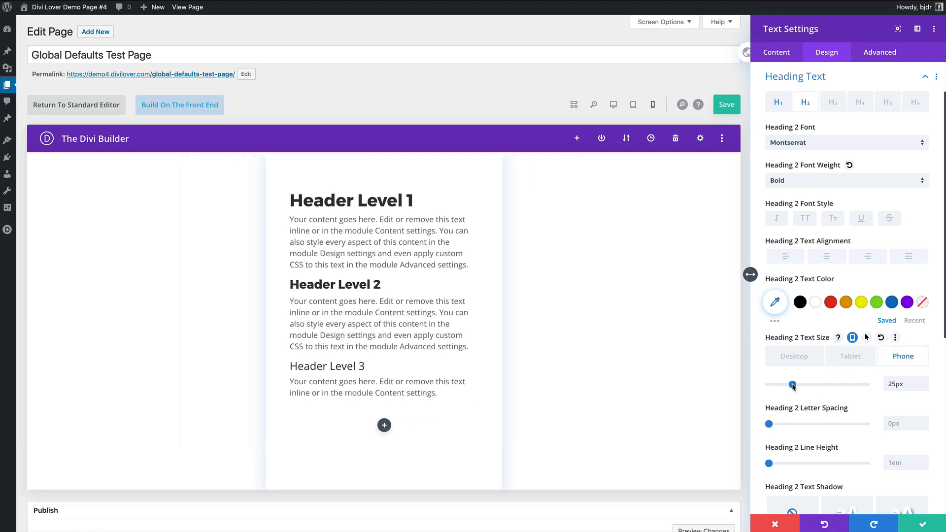
pyautogui.click(794, 356)
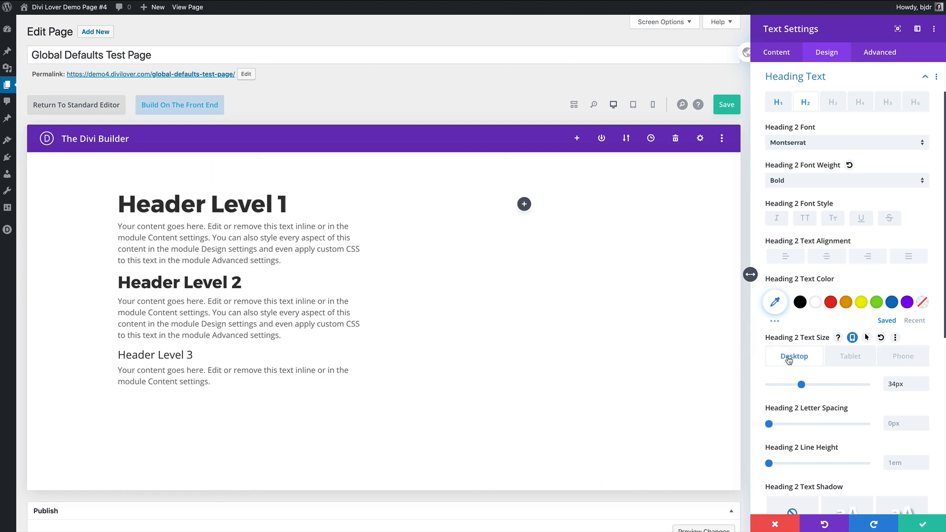
pyautogui.moveTo(802, 384); pyautogui.dragTo(804, 384)
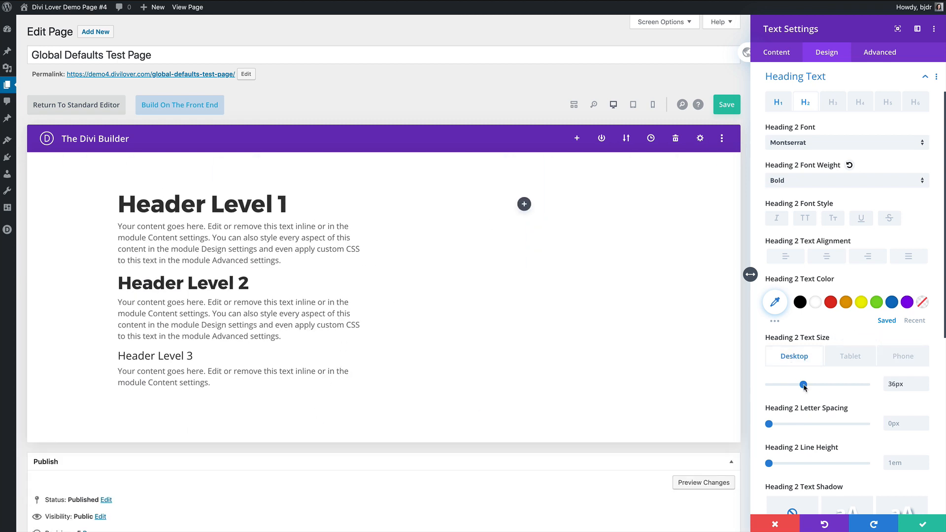
pyautogui.click(850, 356)
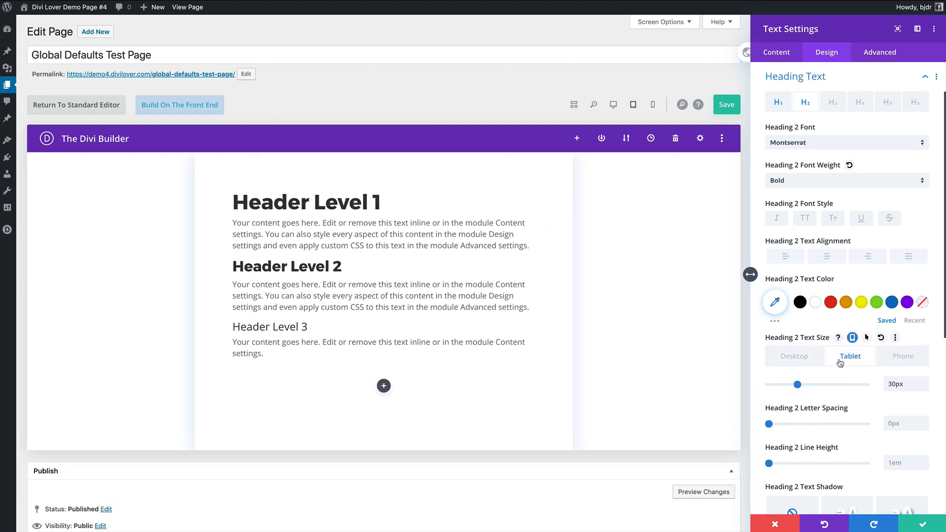
pyautogui.click(902, 356)
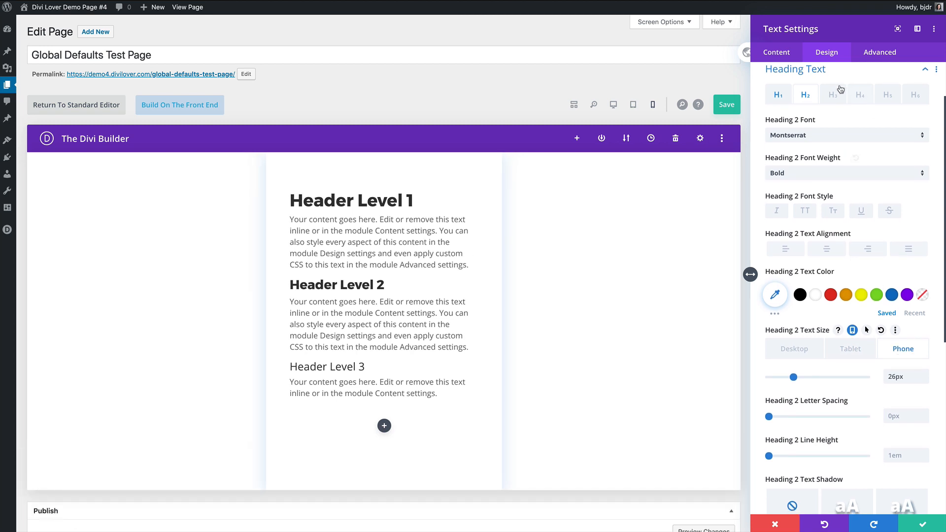
# - Make Heading 3 uppercase with 1px letter spacing and a 24px desktop size
pyautogui.click(844, 135)
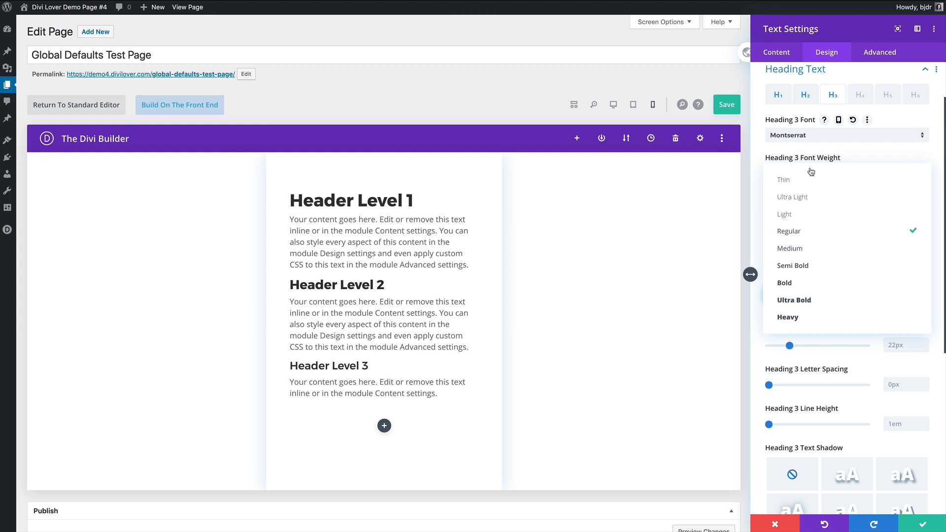
pyautogui.click(784, 282)
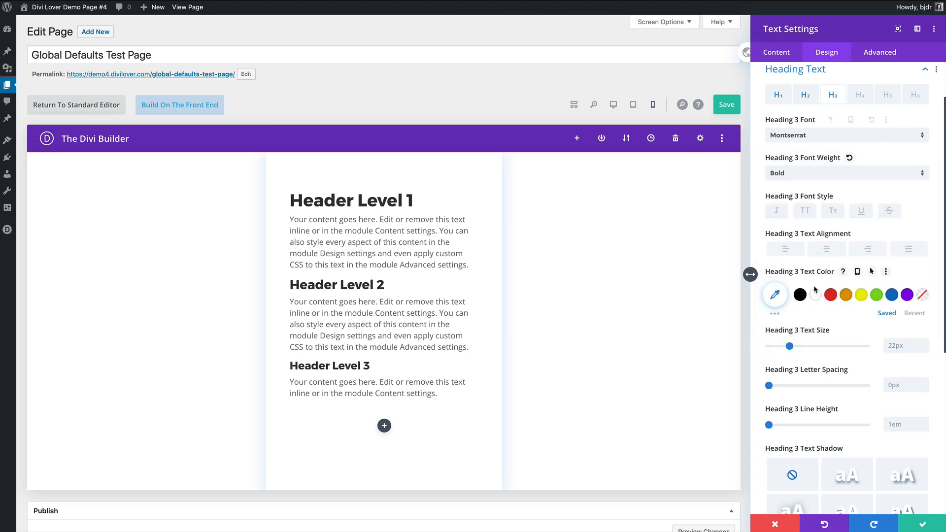
pyautogui.click(803, 211)
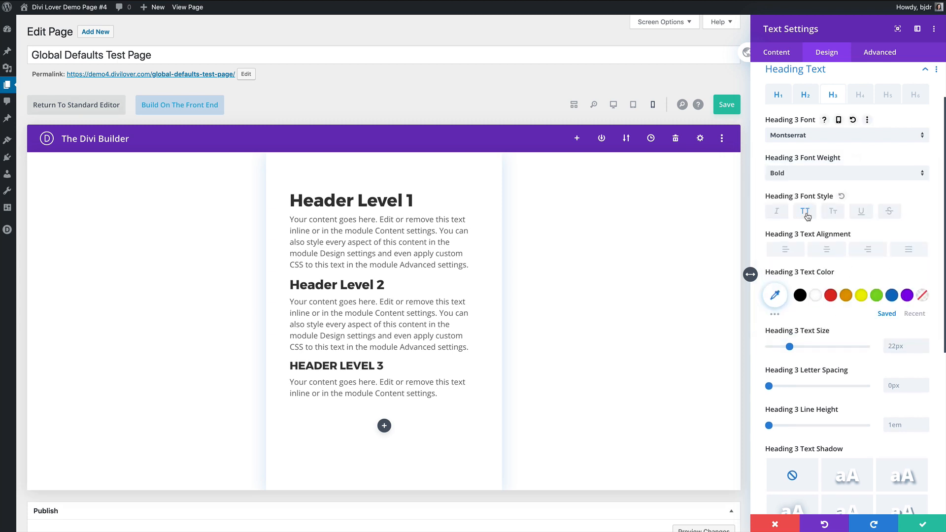
pyautogui.click(805, 211)
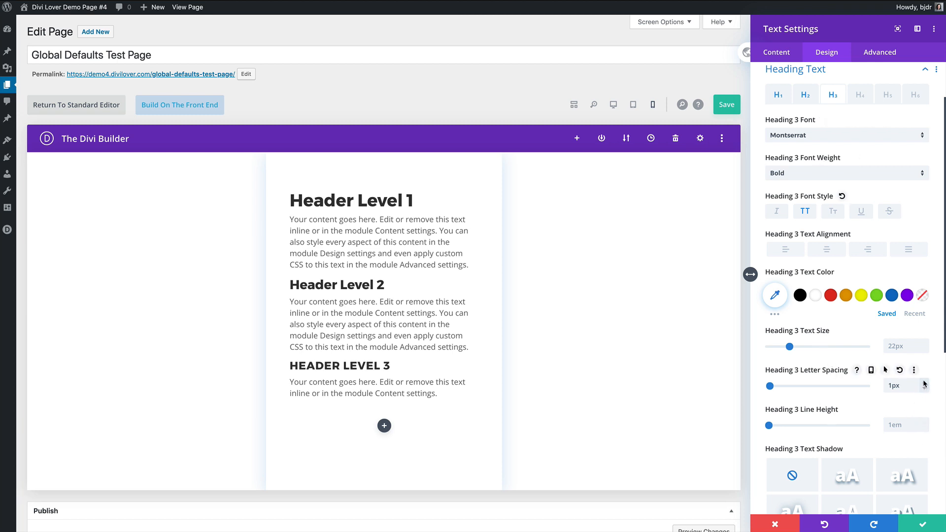
pyautogui.moveTo(804, 346); pyautogui.dragTo(788, 346)
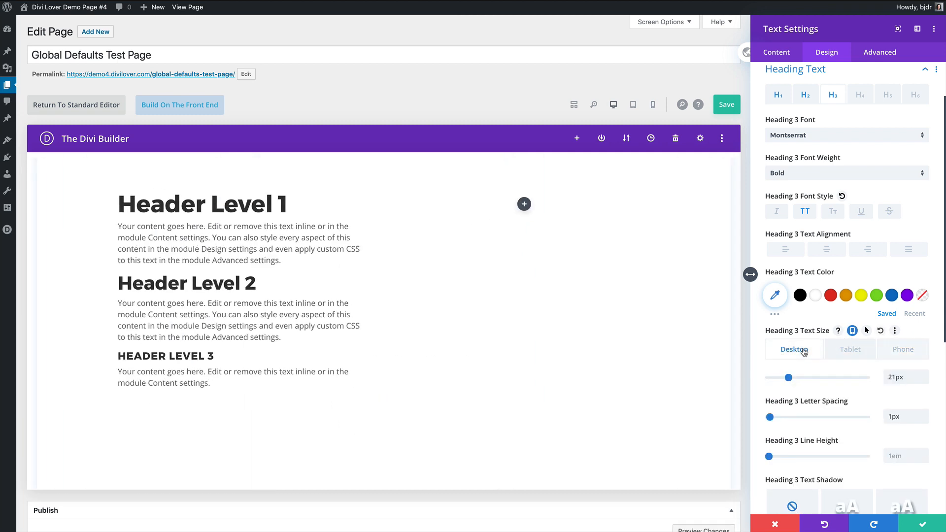
pyautogui.moveTo(785, 378); pyautogui.dragTo(790, 378)
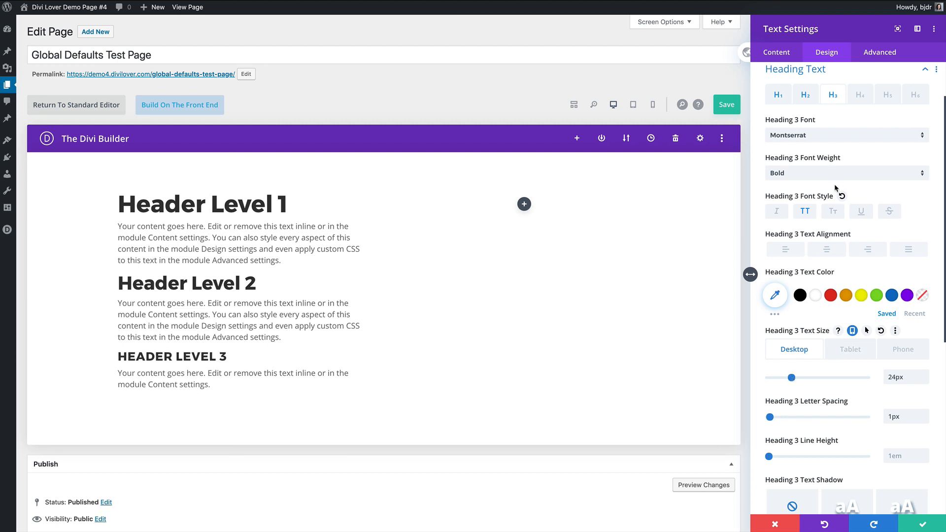
# - Set Heading 3 weight to Regular, with 22px tablet and 15px phone sizes
pyautogui.click(846, 173)
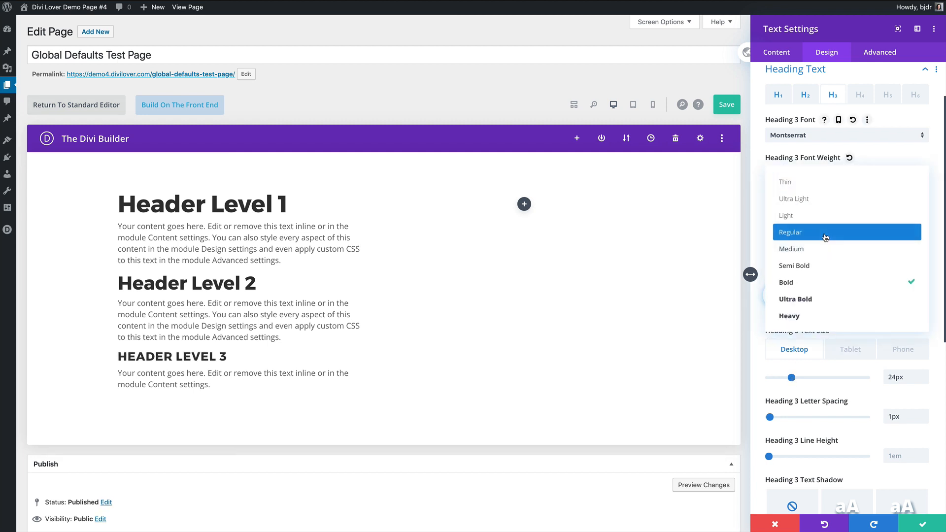
pyautogui.click(790, 231)
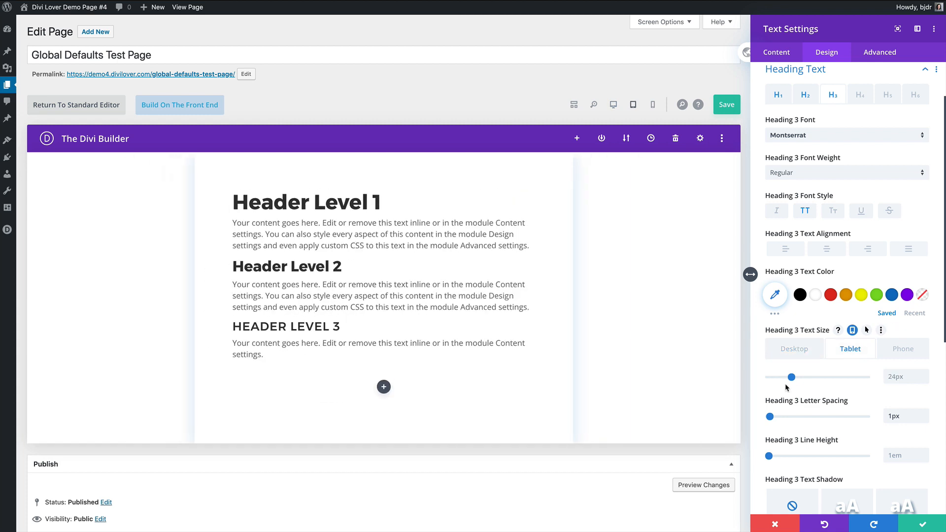
pyautogui.moveTo(792, 377); pyautogui.dragTo(789, 377)
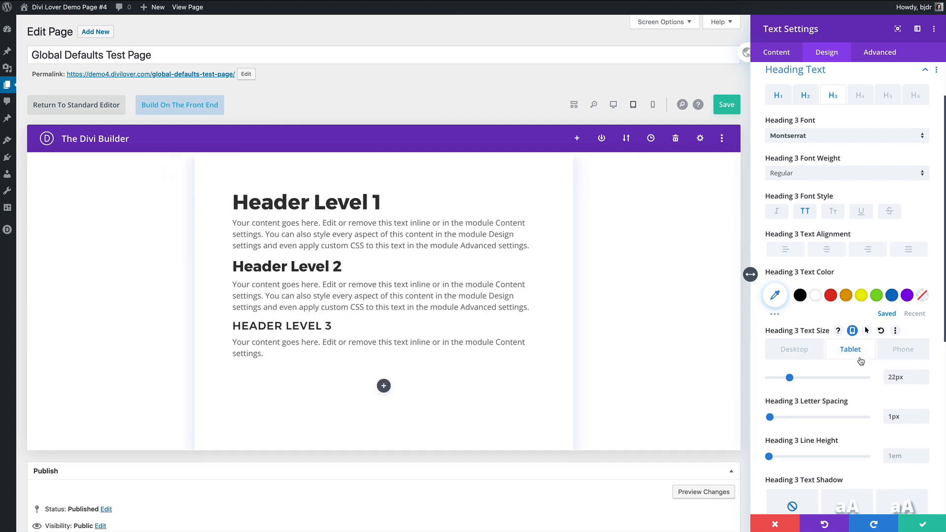
pyautogui.moveTo(789, 378); pyautogui.dragTo(786, 374)
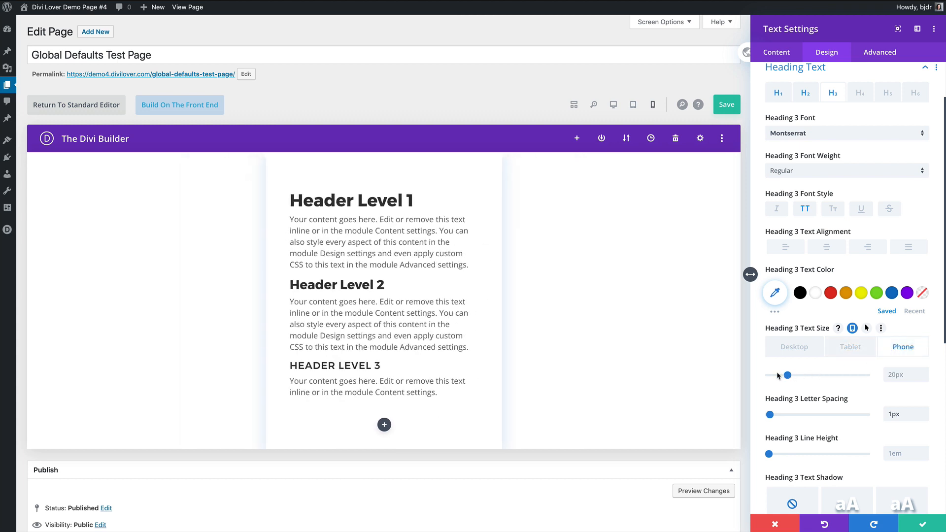
pyautogui.moveTo(787, 374); pyautogui.dragTo(783, 372)
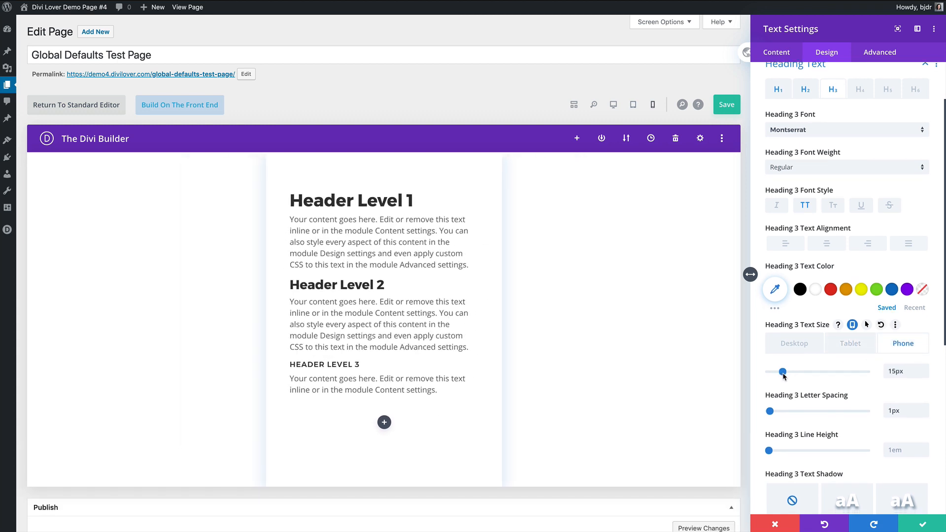
pyautogui.moveTo(783, 373); pyautogui.dragTo(785, 373)
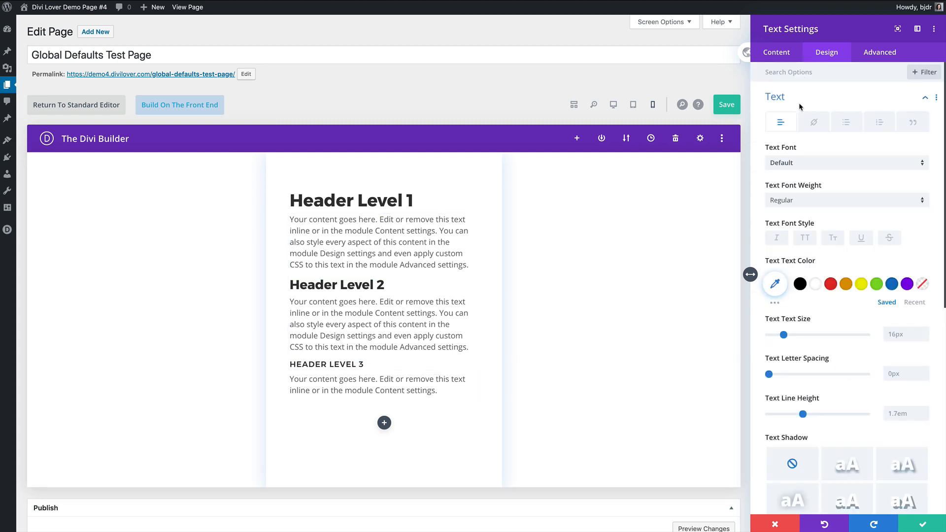
# - Set body text font to Lora and its color to translucent rgba(0,0,0,0.39)
pyautogui.click(844, 163)
pyautogui.write('lor')
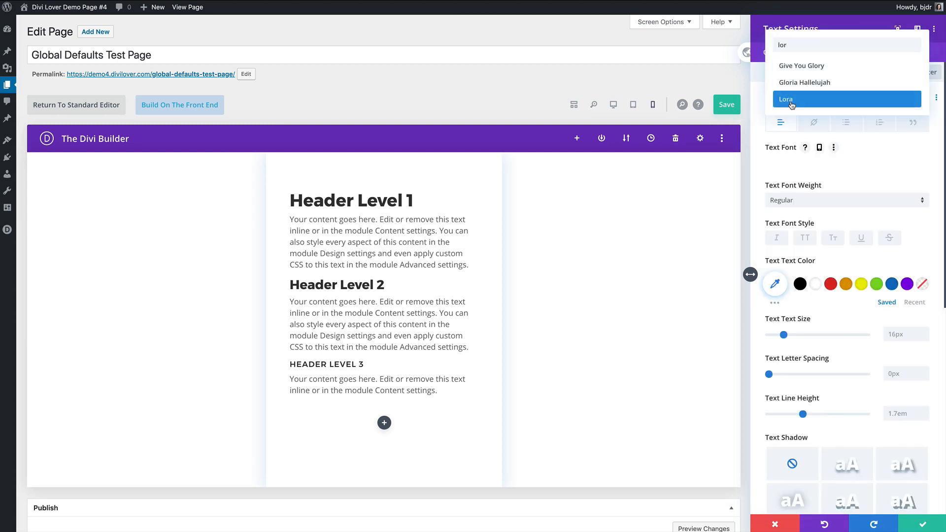
pyautogui.click(785, 98)
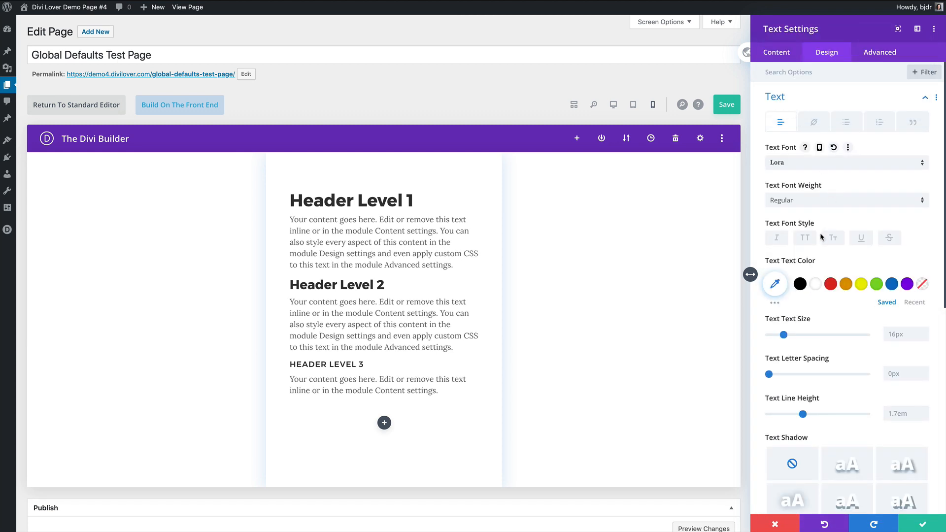
pyautogui.click(774, 284)
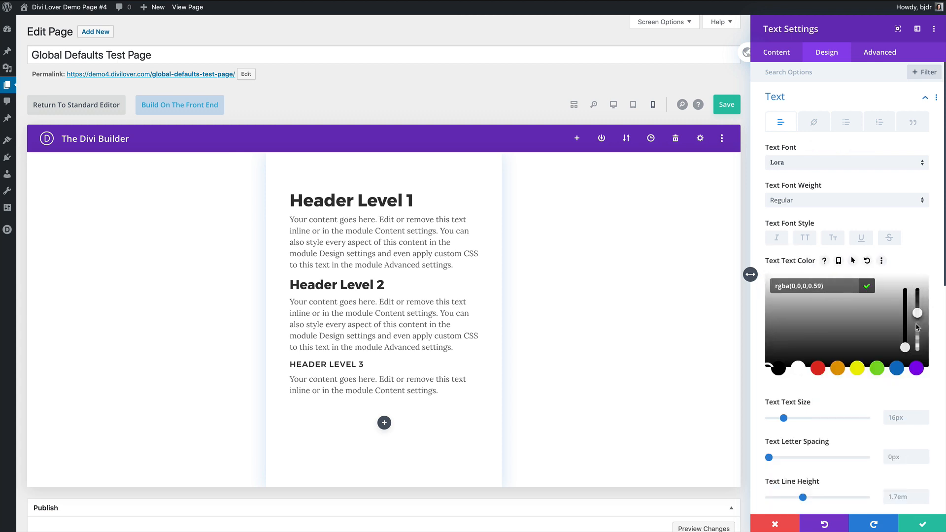
pyautogui.moveTo(917, 313); pyautogui.dragTo(917, 326)
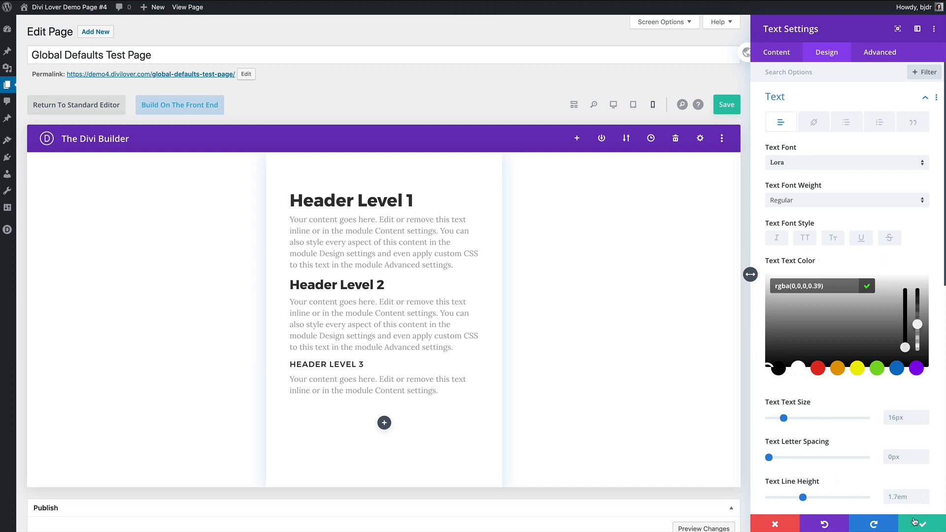
pyautogui.moveTo(914, 523)
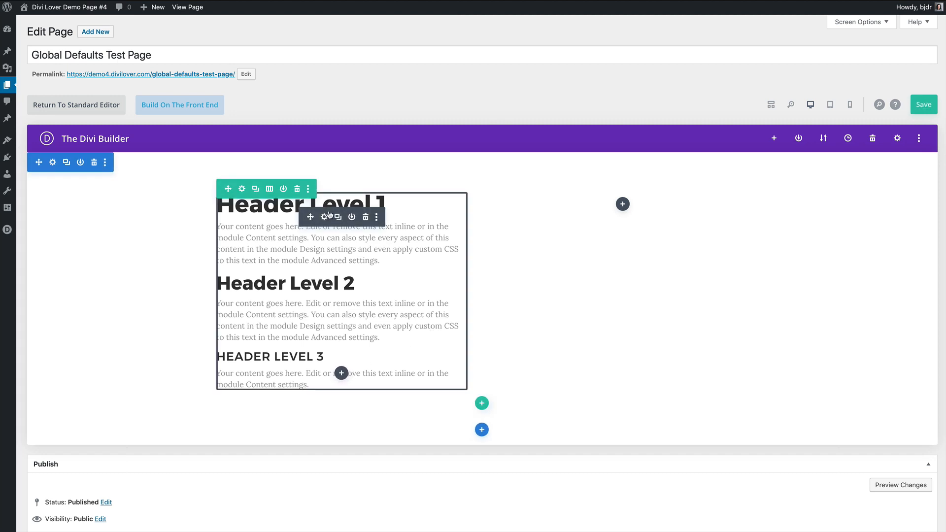
# - Choose Make Styles Default from the module menu and confirm for all Text modules
pyautogui.click(375, 217)
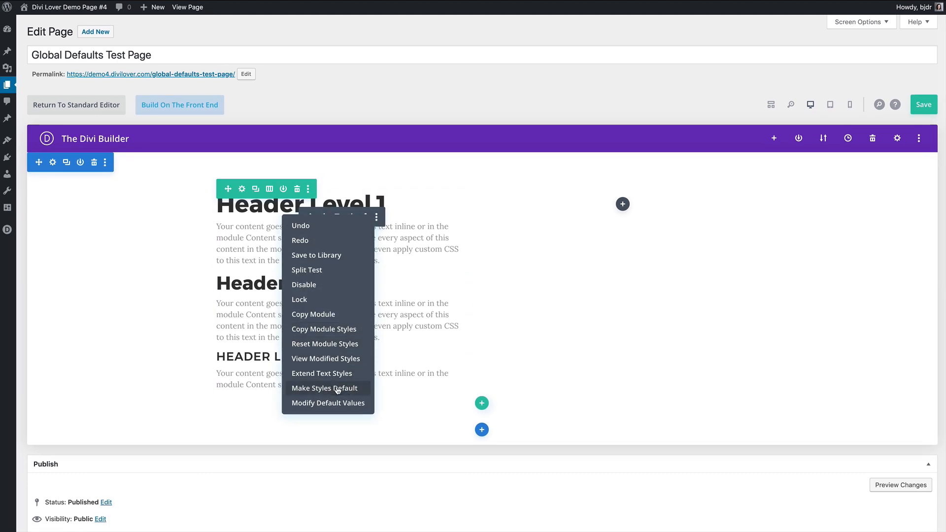
pyautogui.click(324, 388)
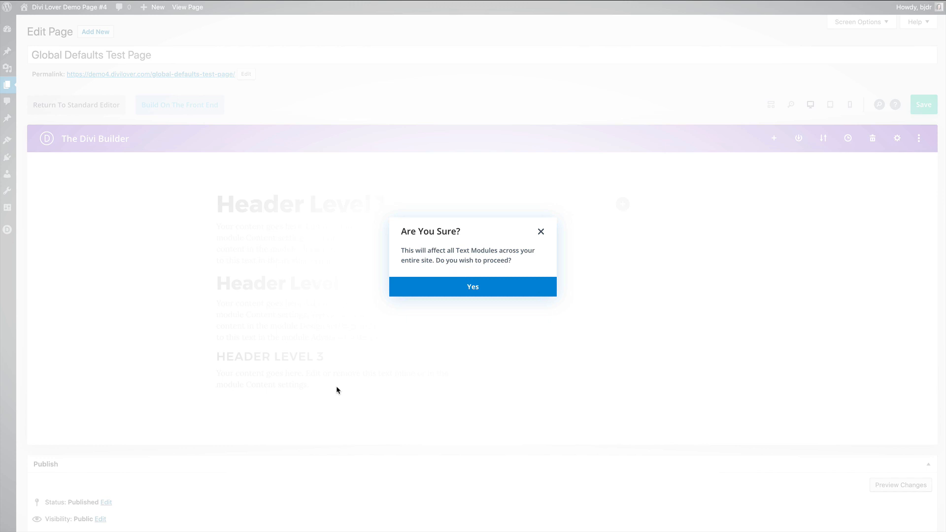
pyautogui.moveTo(464, 272)
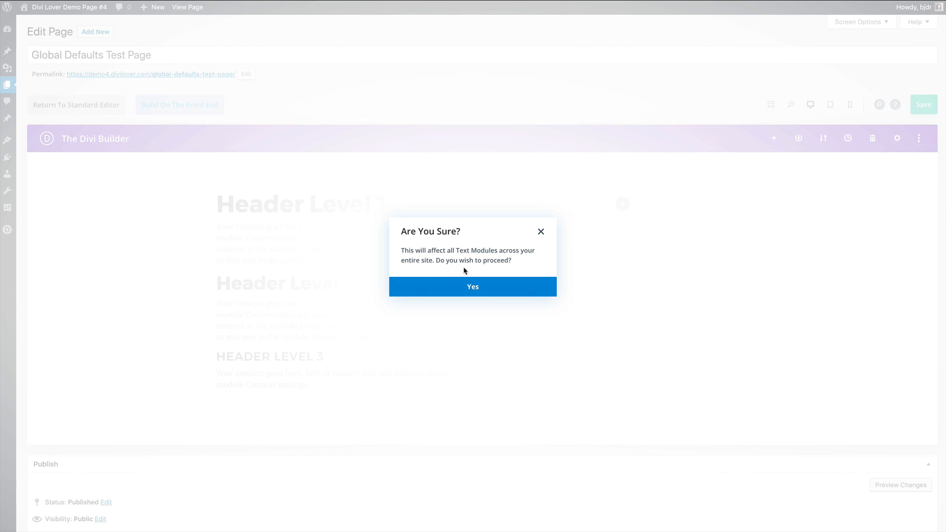
pyautogui.click(471, 287)
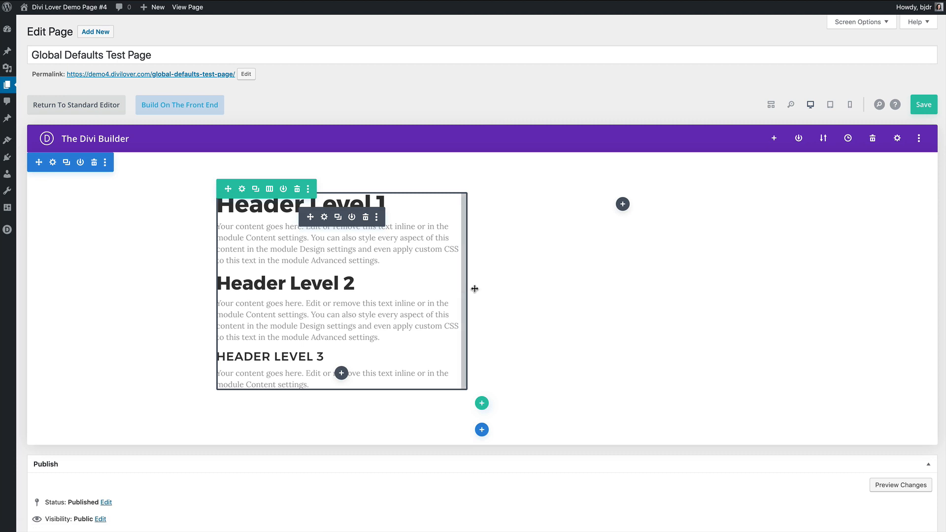
# - Add a Text module in the empty right column with a 'Header level 2' heading
pyautogui.click(621, 204)
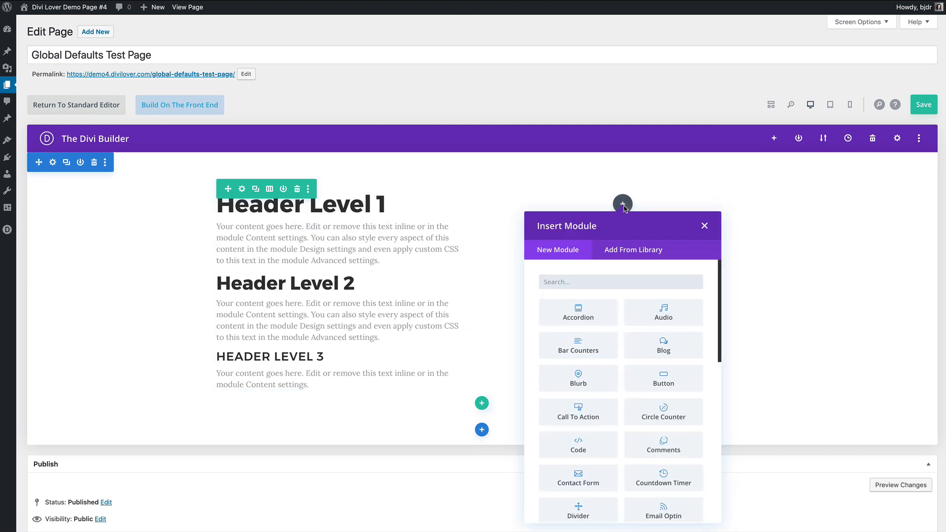
pyautogui.write('text')
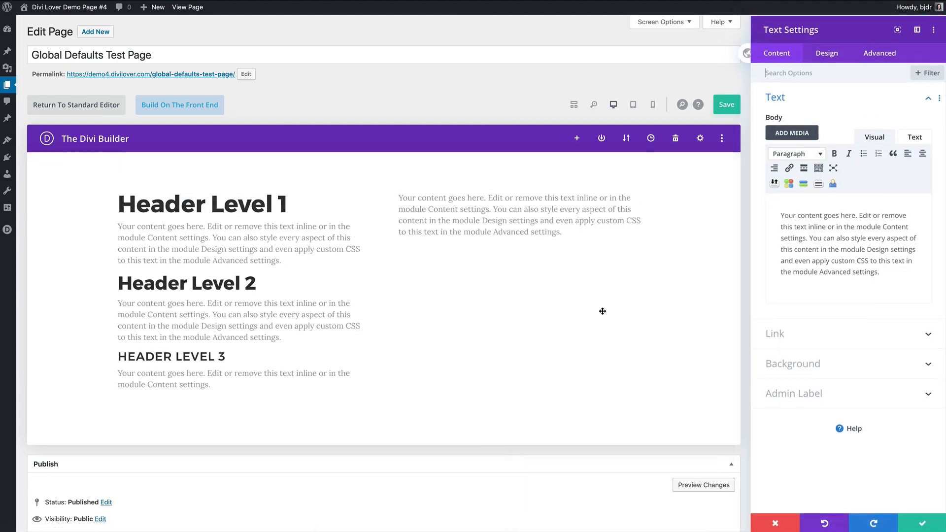
pyautogui.write('He')
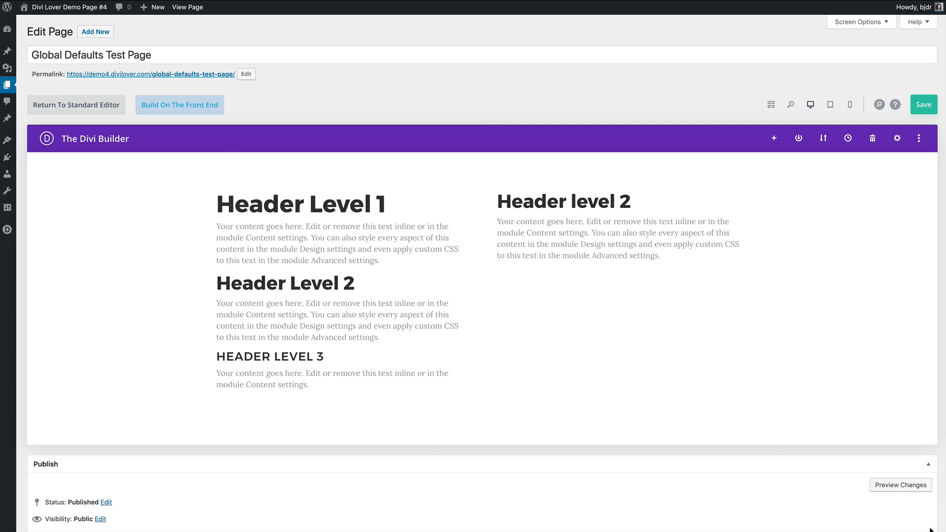
pyautogui.moveTo(934, 525)
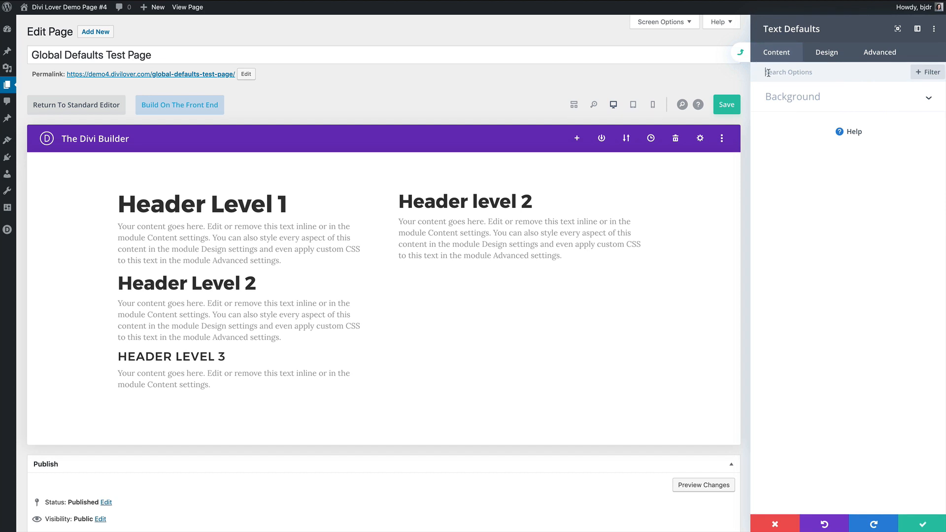
# - Set Text module design defaults to a 3px yellow left border
pyautogui.click(827, 52)
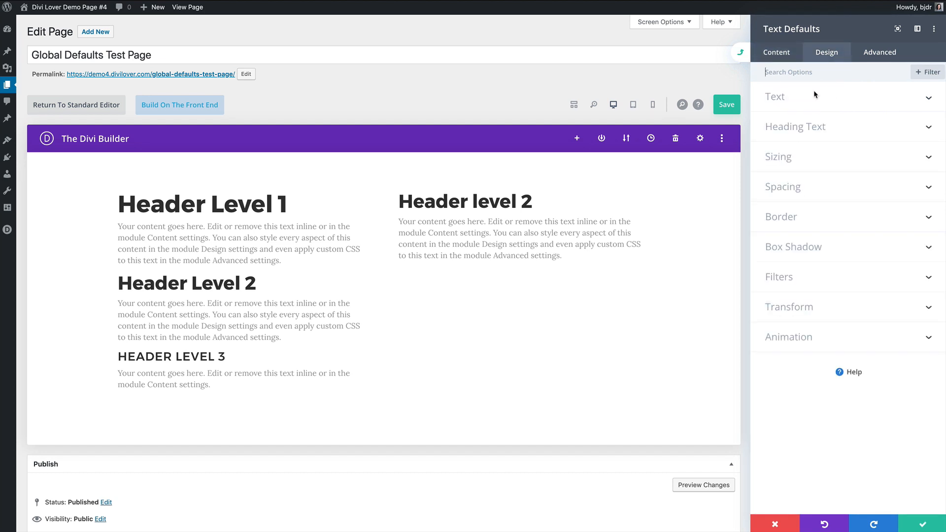
pyautogui.moveTo(826, 305)
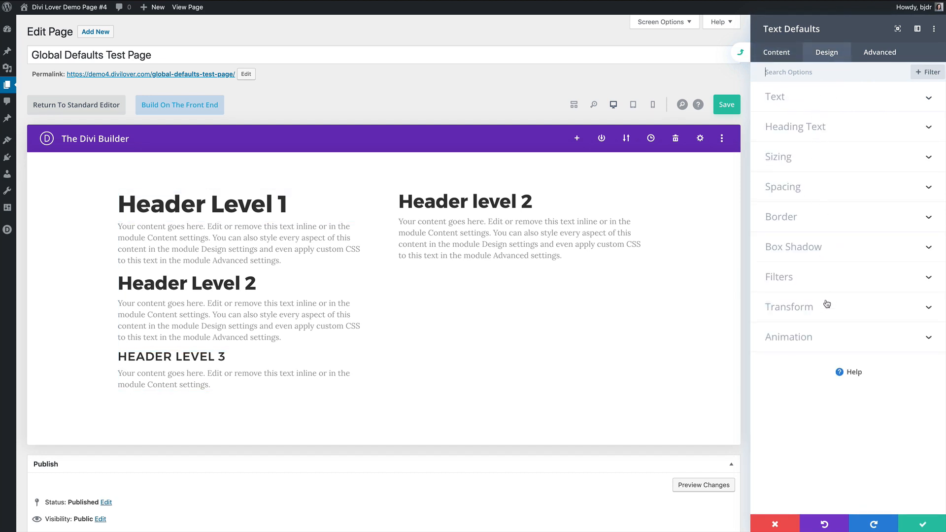
pyautogui.click(780, 217)
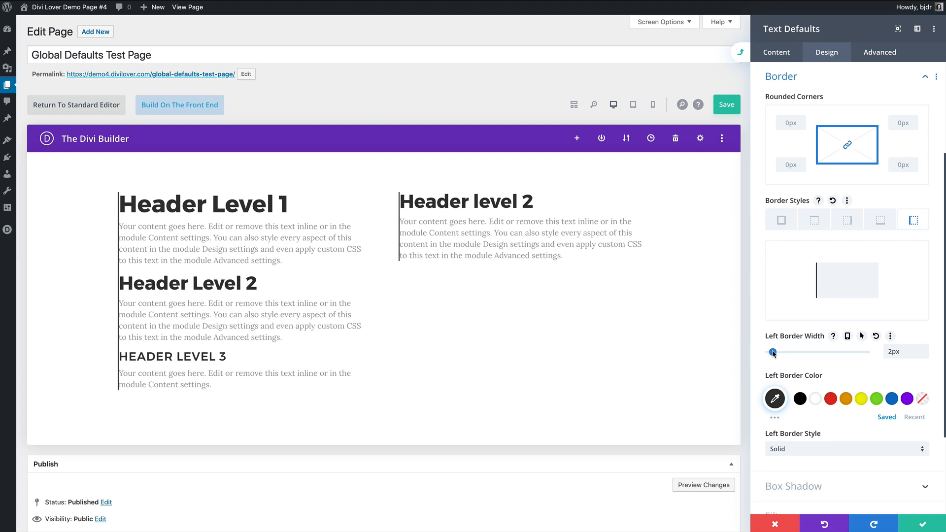
pyautogui.click(861, 398)
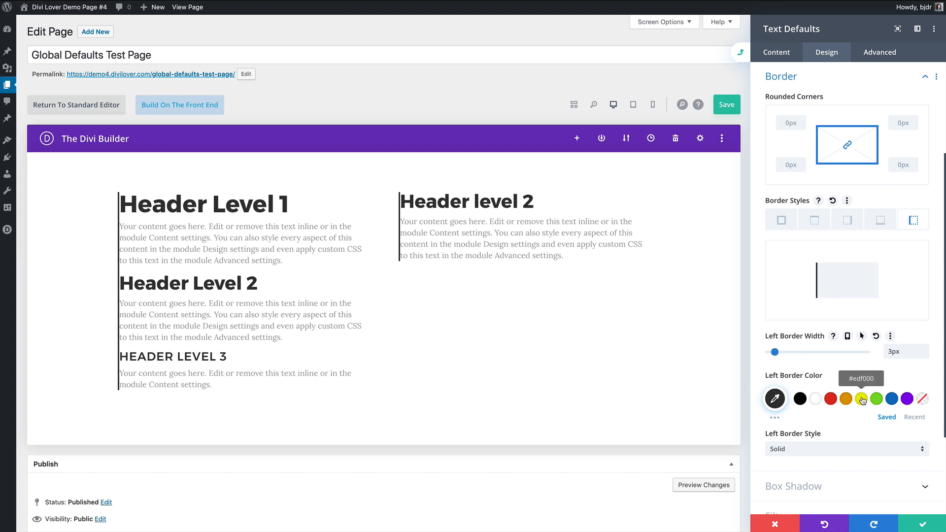
pyautogui.click(860, 398)
pyautogui.write('24')
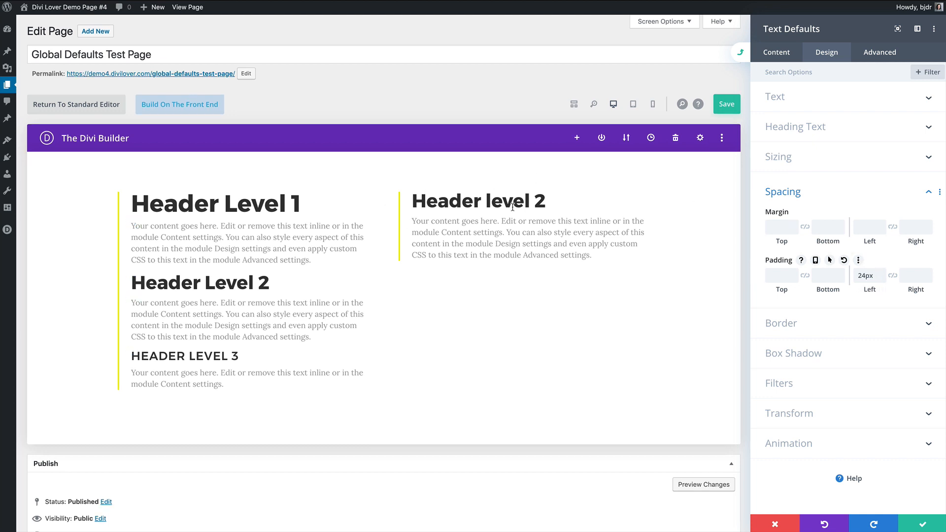
# - Reset the default left padding and border, then bring up the panel's reset-all options
pyautogui.scroll(-3)
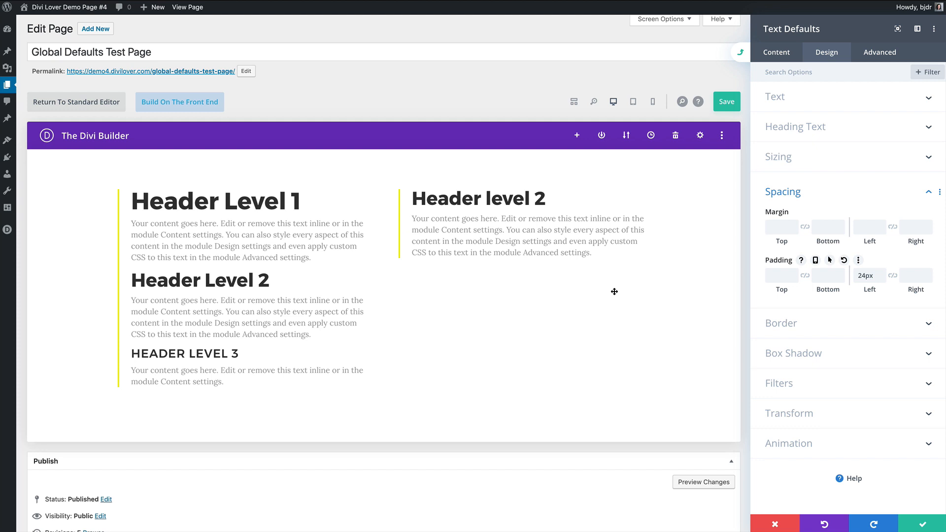
pyautogui.moveTo(788, 193)
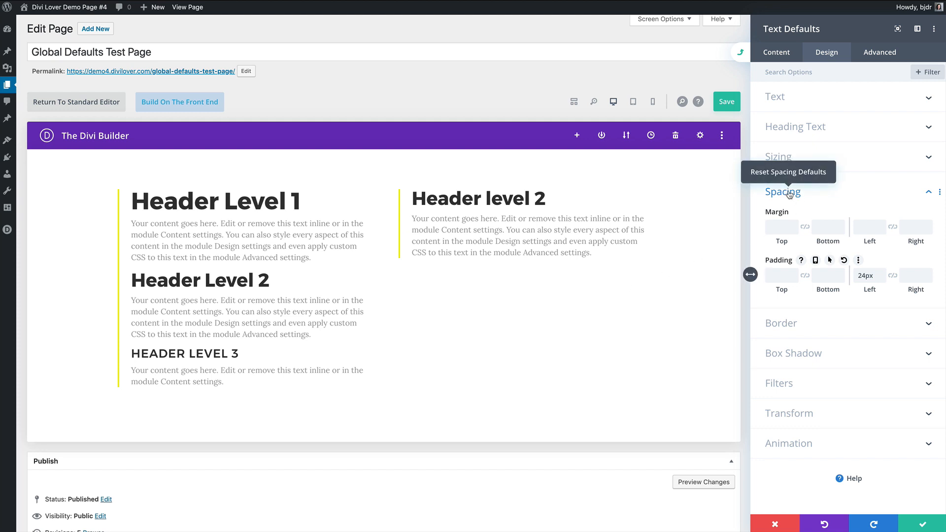
pyautogui.click(843, 259)
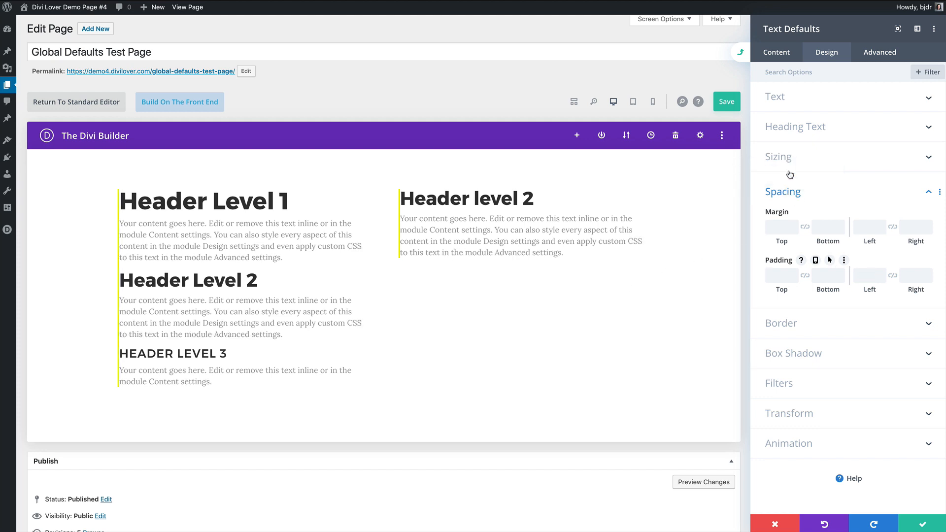
pyautogui.click(782, 191)
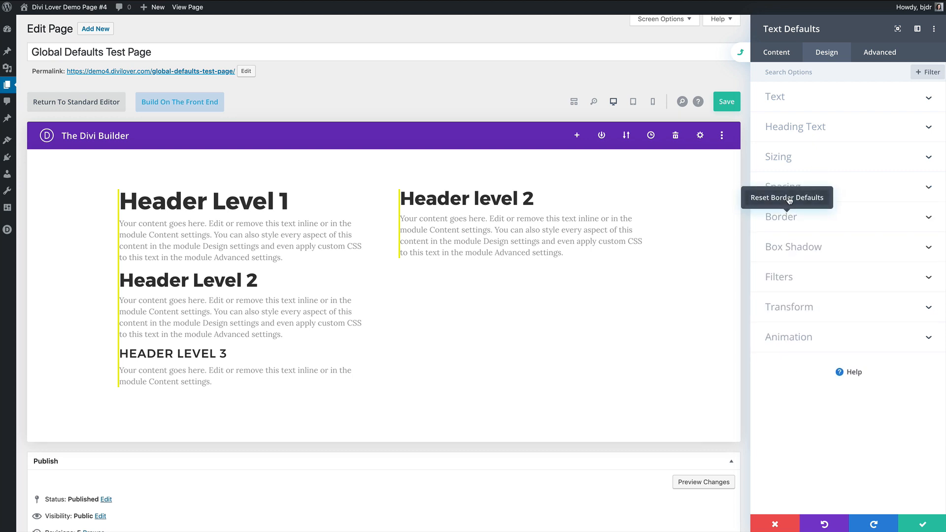
pyautogui.click(787, 197)
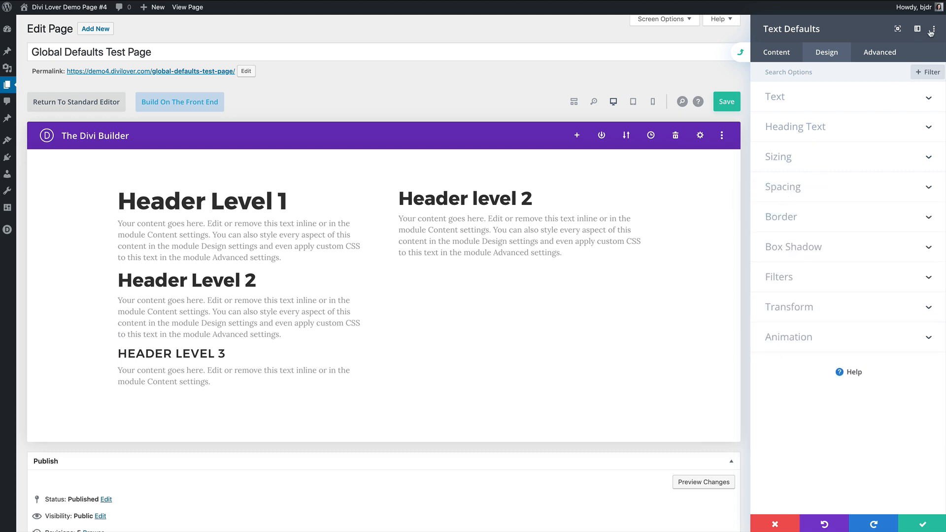
pyautogui.click(934, 28)
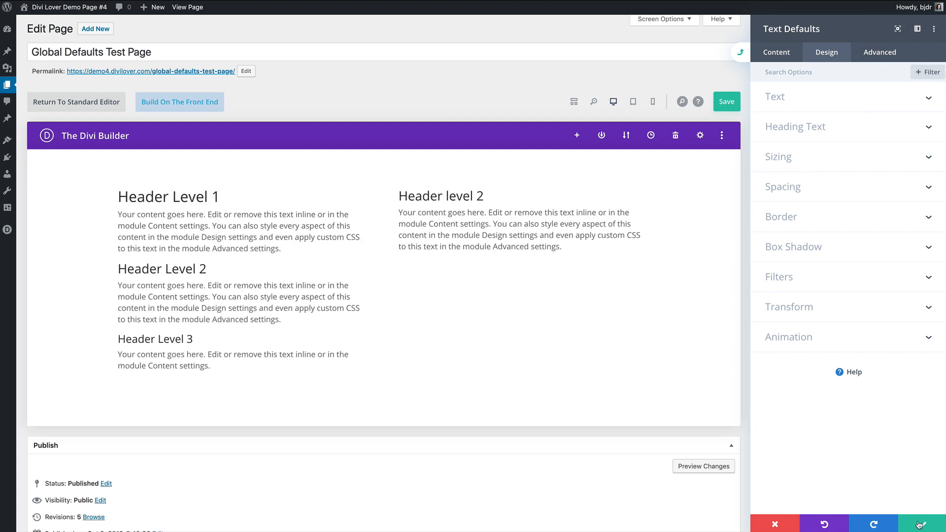
# - Confirm the reset Text defaults site-wide and close the Text Settings panel
pyautogui.click(931, 523)
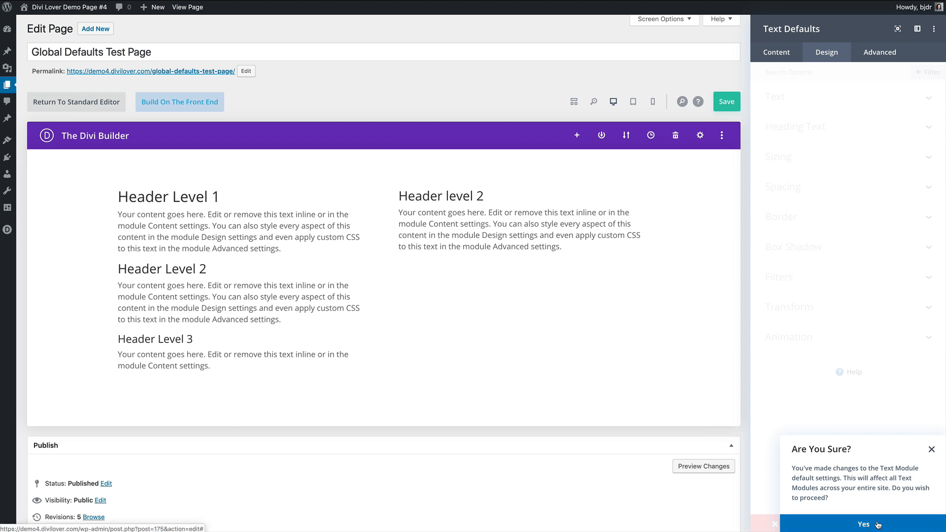
pyautogui.click(863, 523)
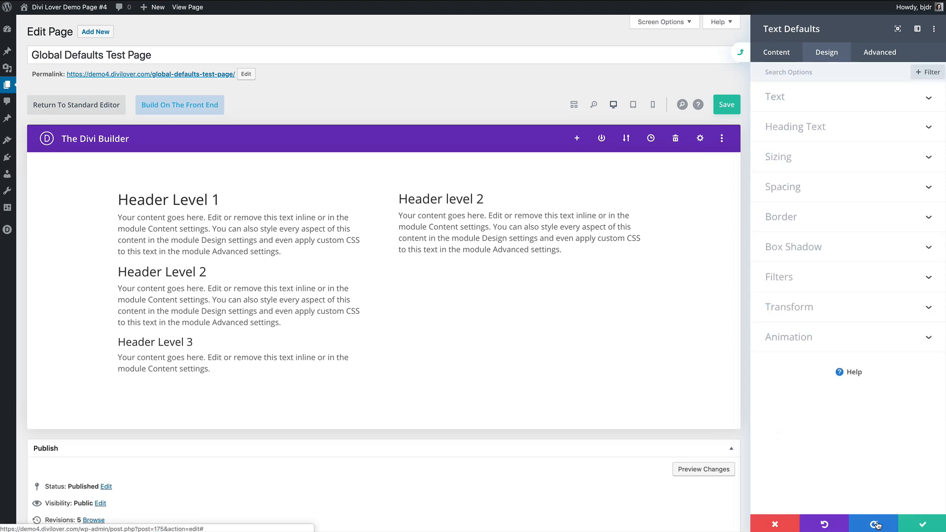
pyautogui.click(777, 53)
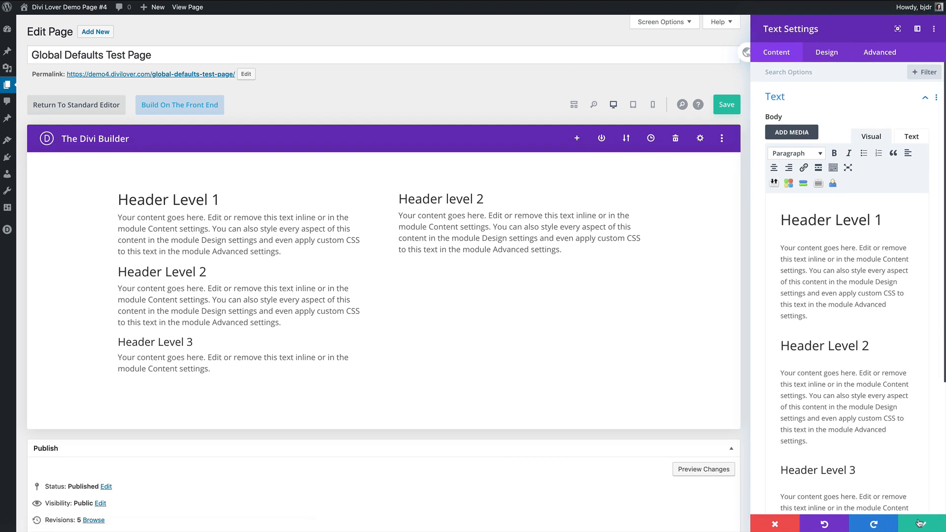
pyautogui.click(774, 523)
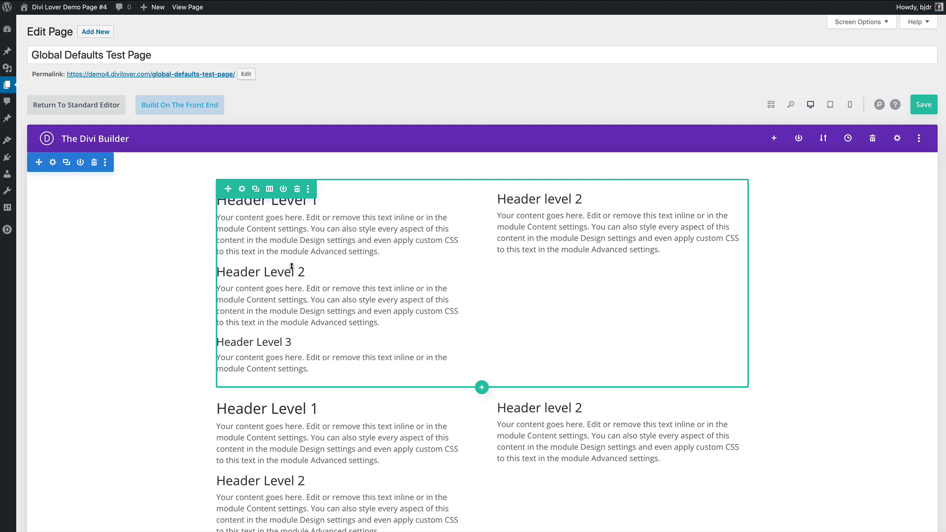
# - Scroll to the second row and open the right-hand three-heading text module's settings
pyautogui.scroll(-3)
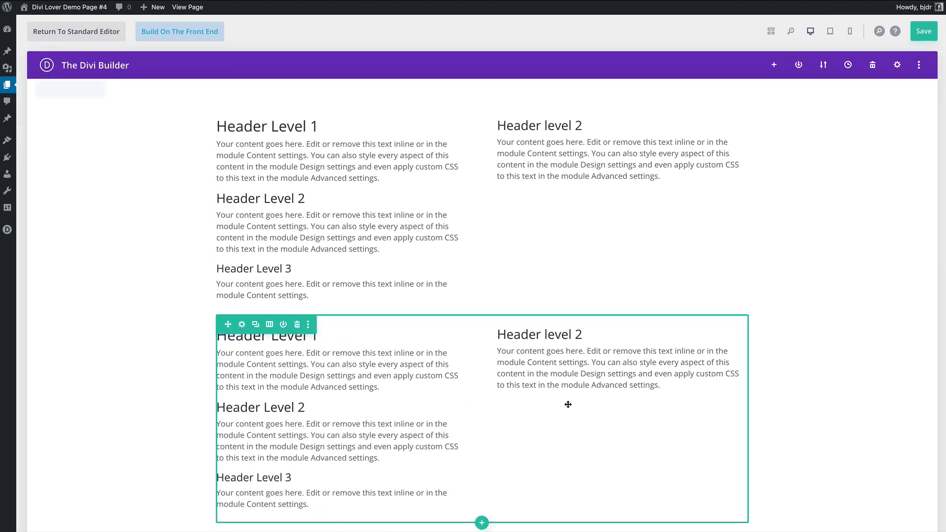
pyautogui.scroll(-3)
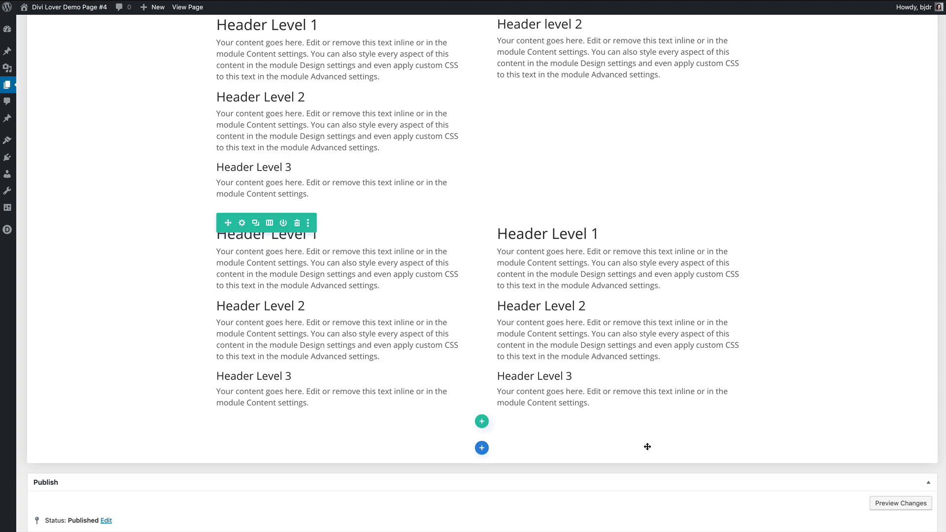
pyautogui.click(242, 223)
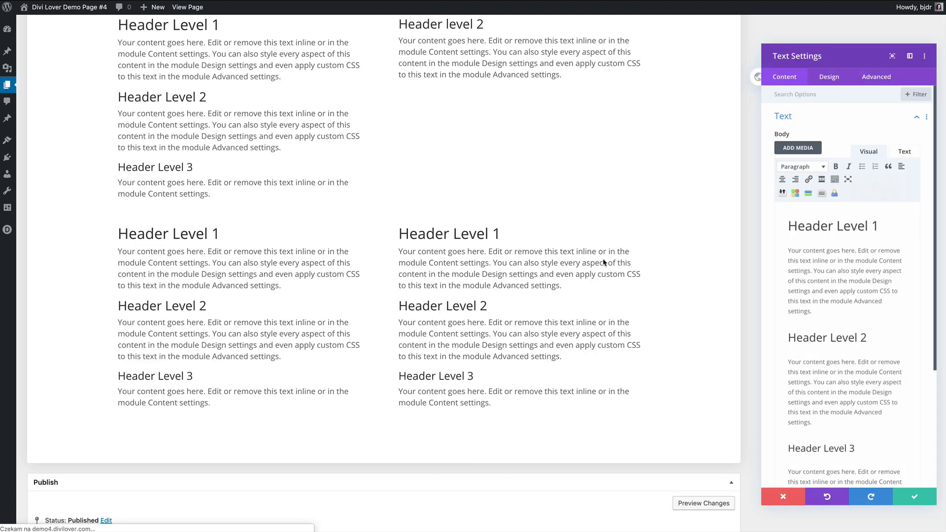
# - Make this module's H1 heading italic Georgia in the saved purple colour
pyautogui.click(828, 77)
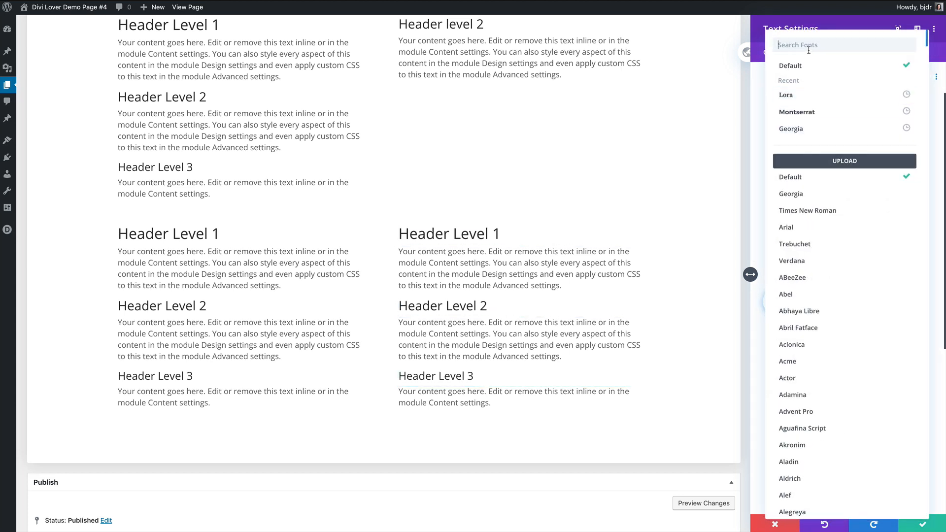
pyautogui.click(791, 128)
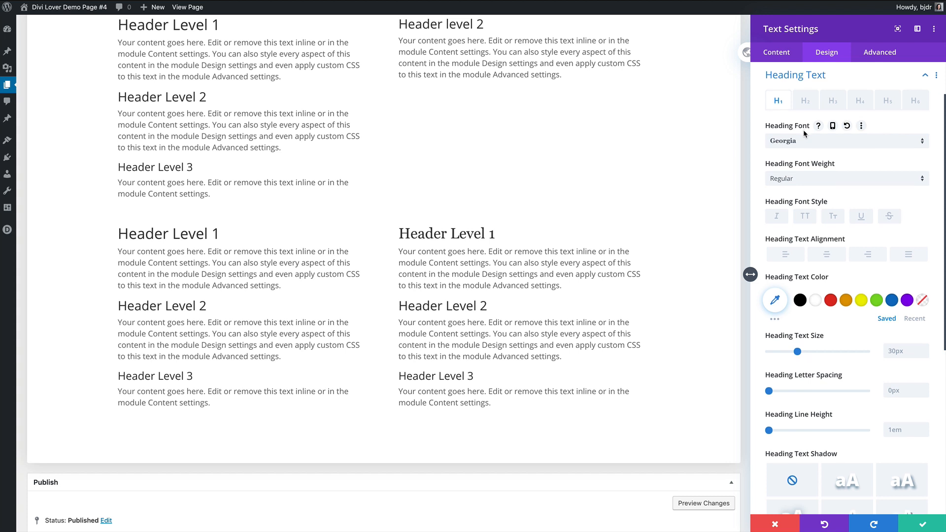
pyautogui.click(776, 216)
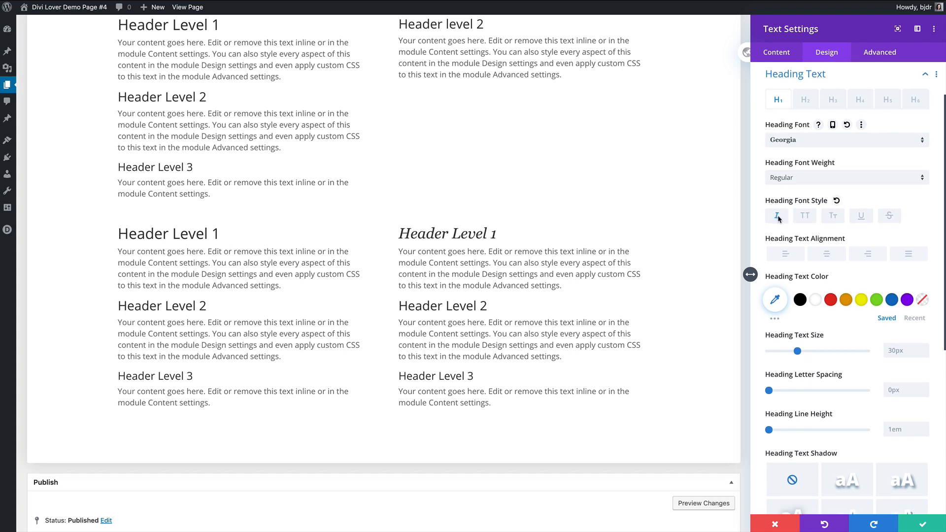
pyautogui.click(906, 298)
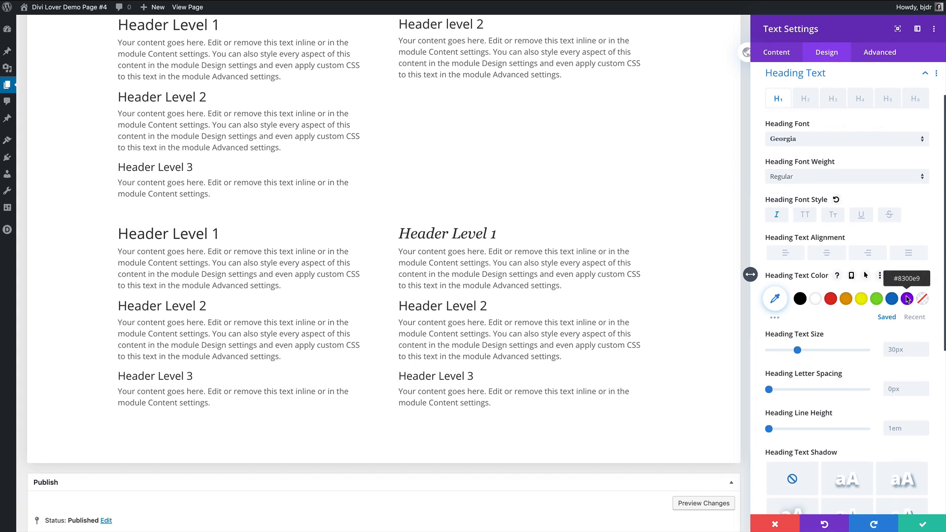
# - Set H2 and H3 headings to Georgia, colouring H3 purple as well
pyautogui.click(805, 98)
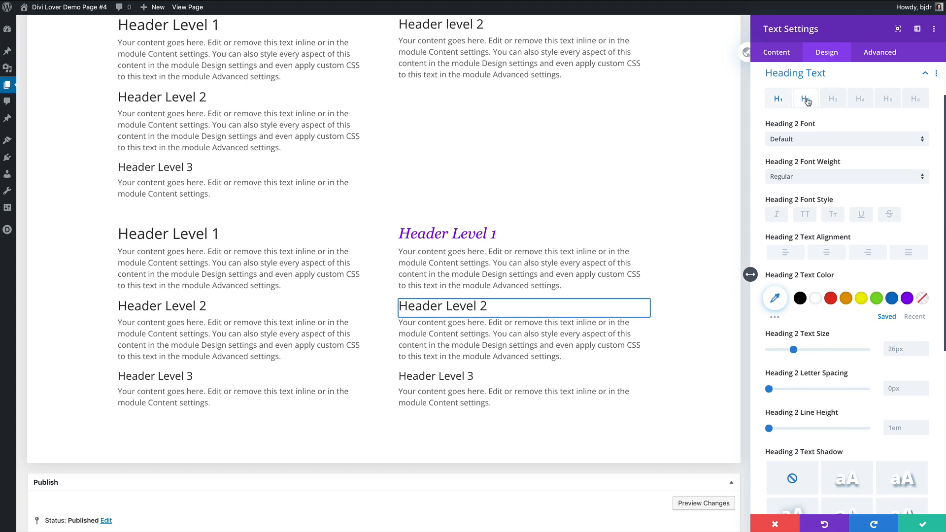
pyautogui.click(844, 139)
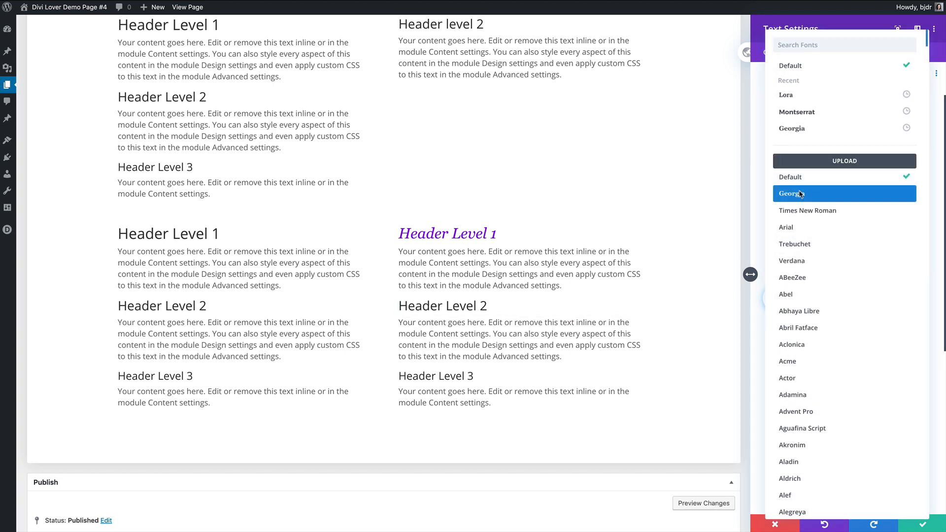
pyautogui.click(796, 193)
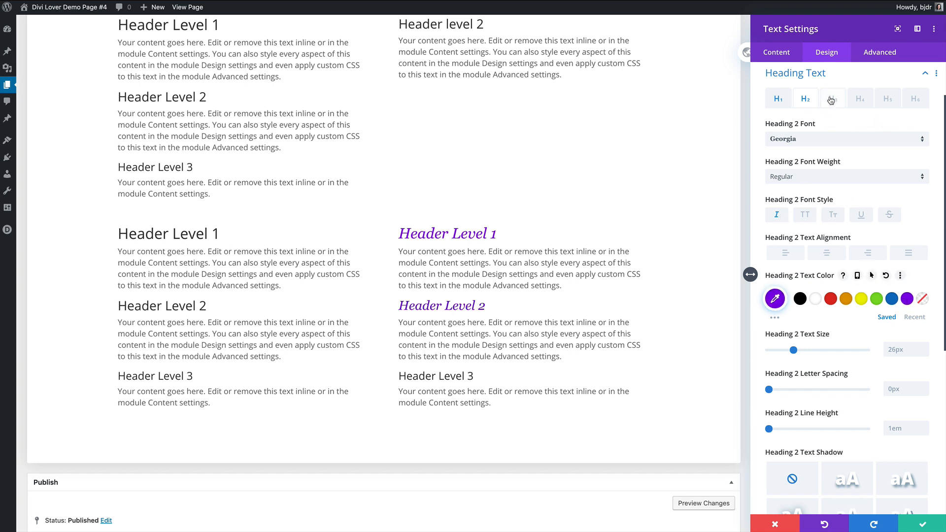
pyautogui.click(844, 138)
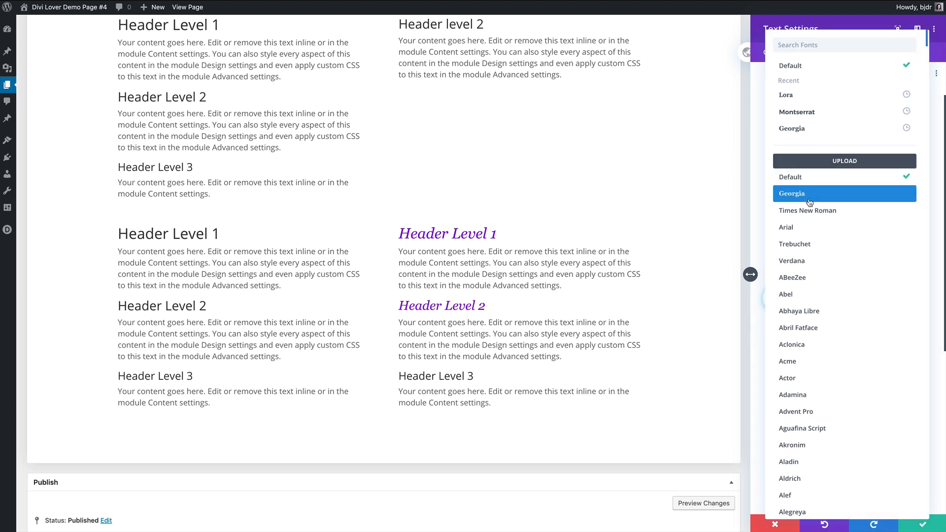
pyautogui.click(791, 193)
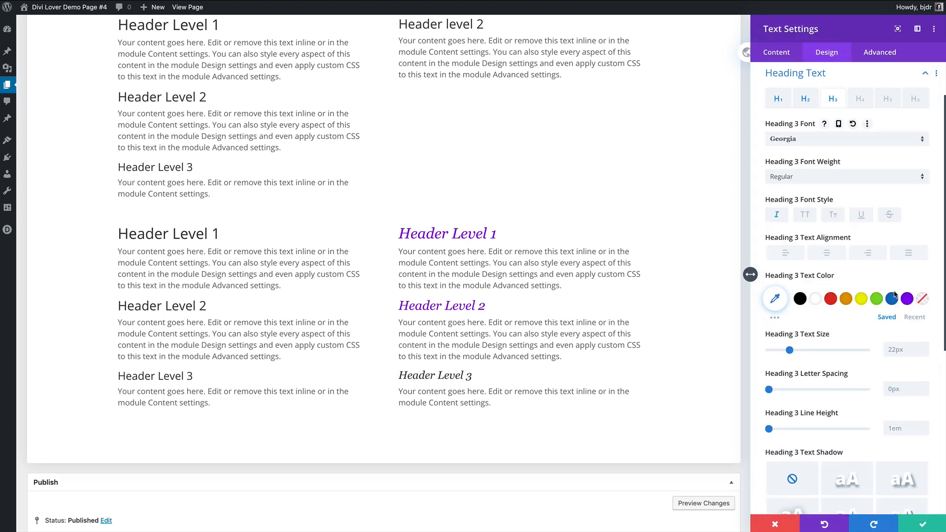
pyautogui.click(906, 298)
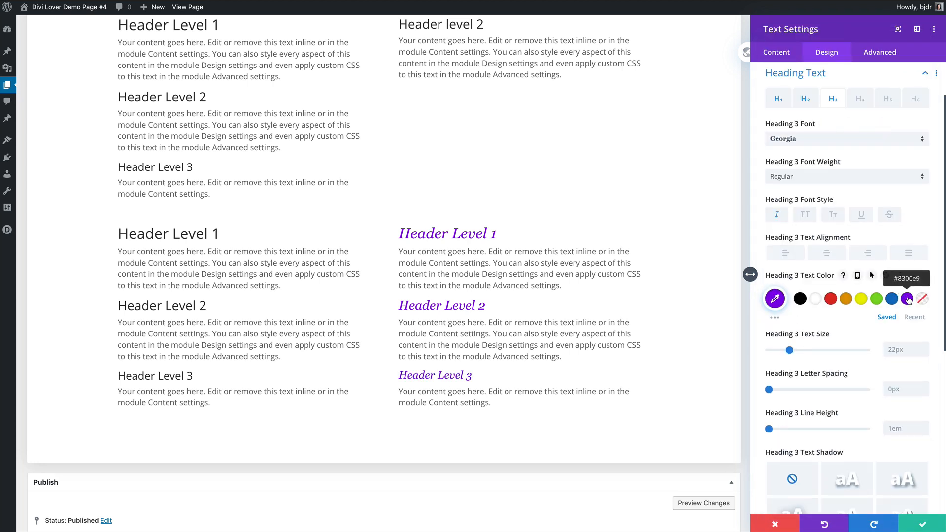
pyautogui.click(776, 53)
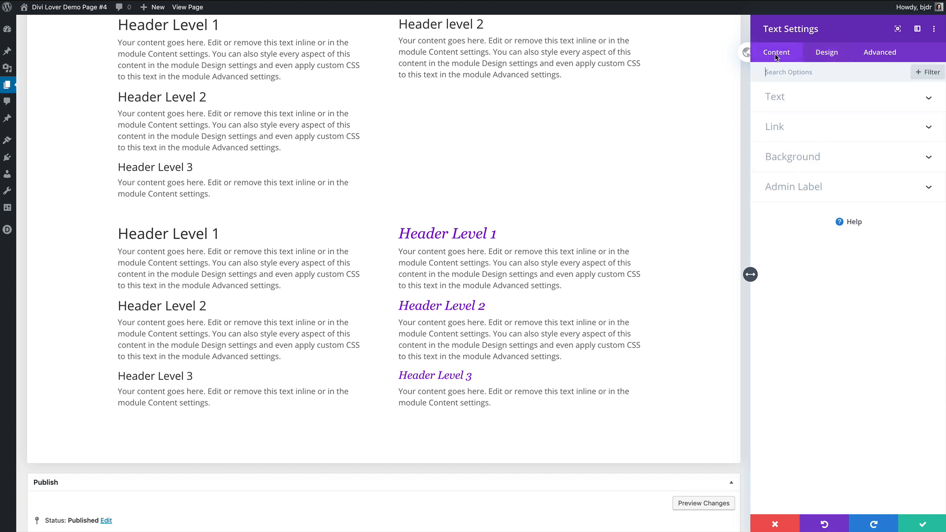
# - Give the module a light grey background and padding, then switch to site-wide Text defaults
pyautogui.click(792, 157)
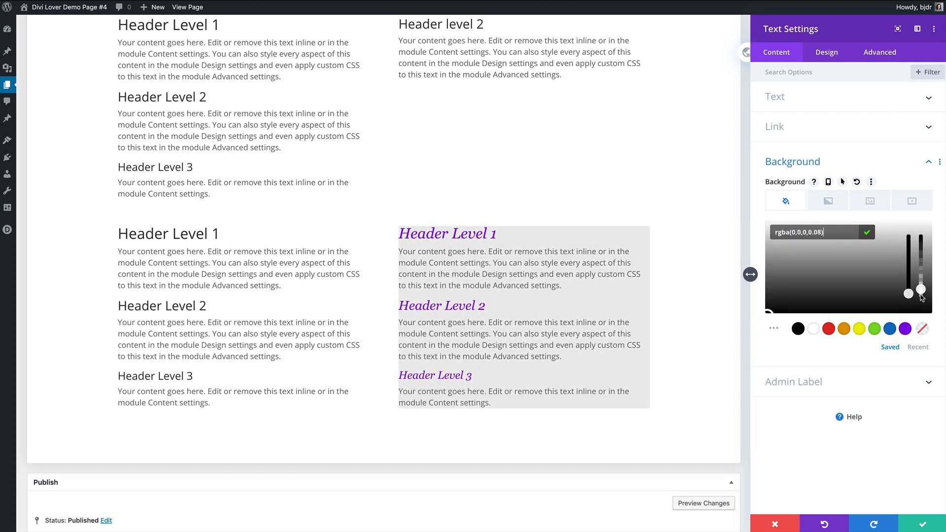
pyautogui.click(825, 52)
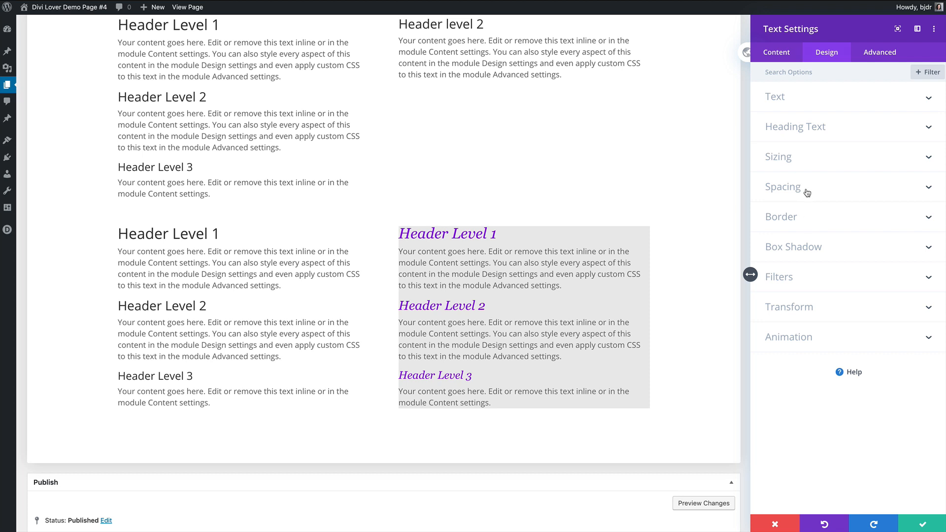
pyautogui.click(782, 186)
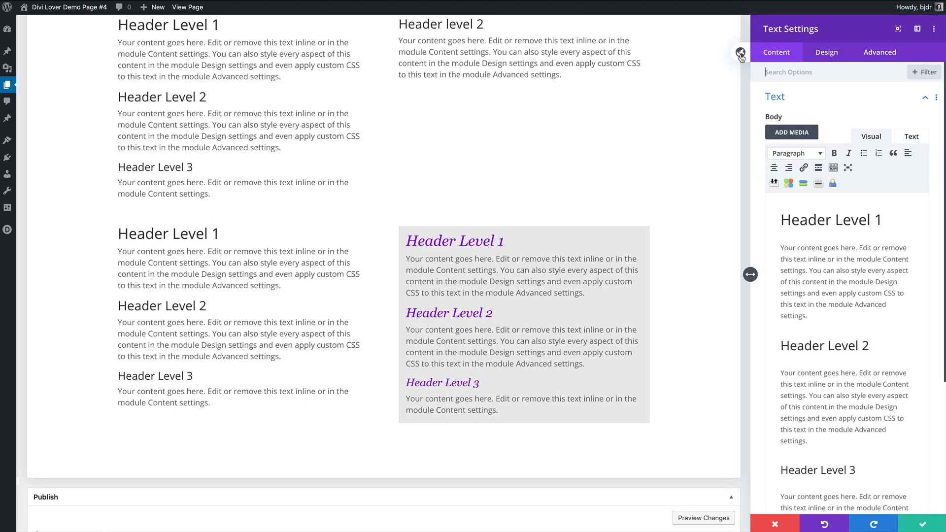
pyautogui.click(740, 51)
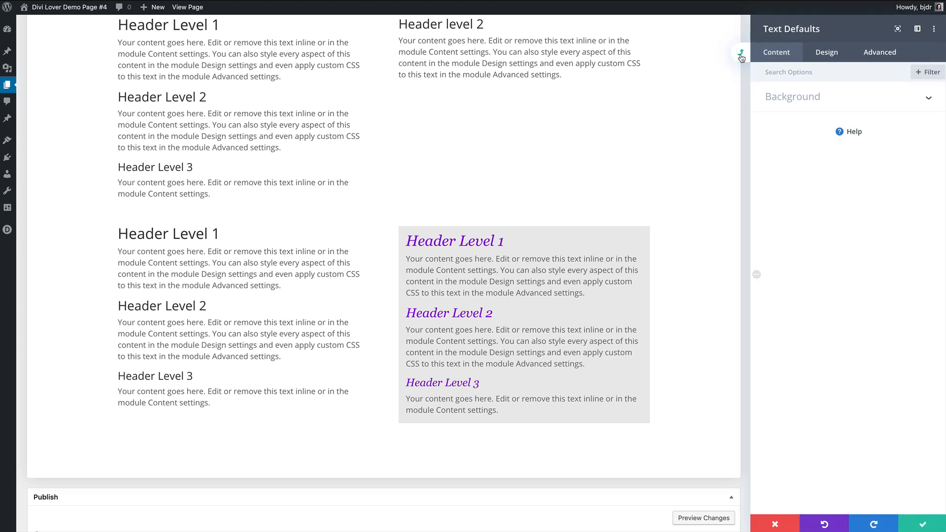
# - Make default H1 headings bold Montserrat at 42px
pyautogui.click(827, 53)
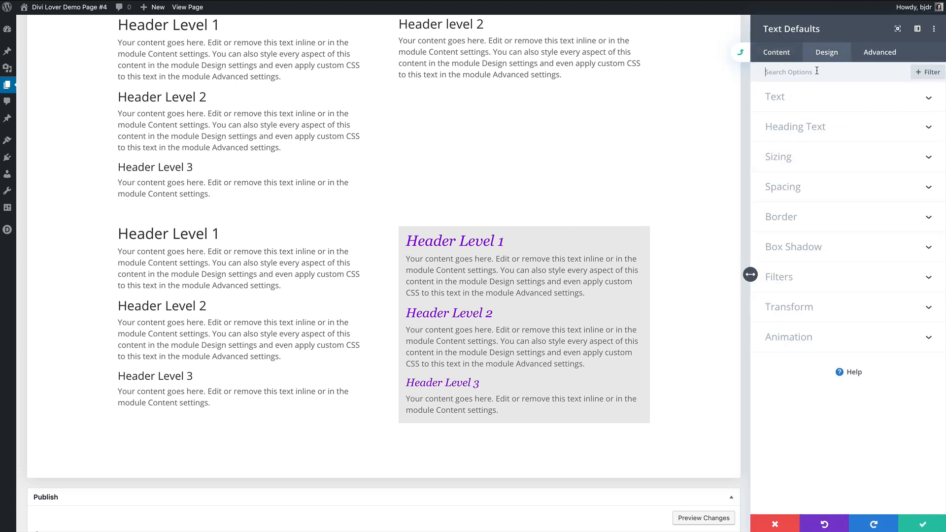
pyautogui.click(795, 126)
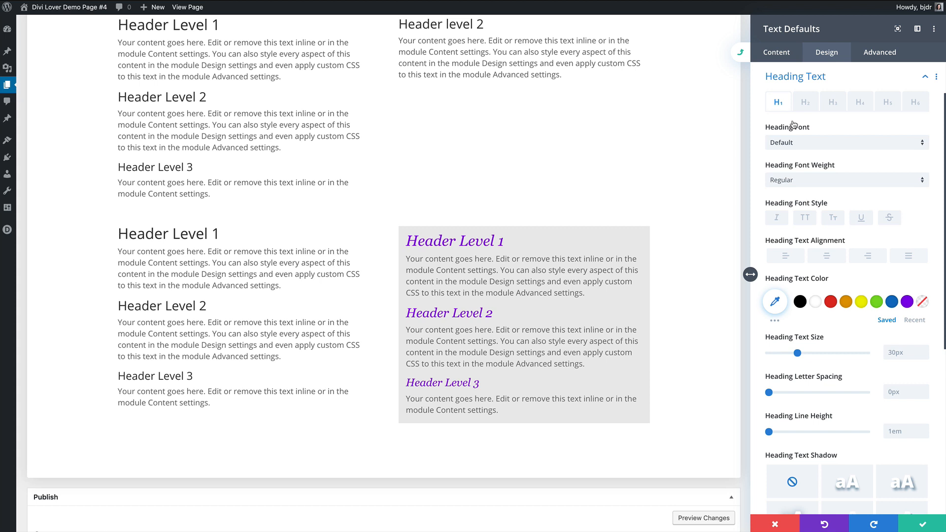
pyautogui.click(844, 142)
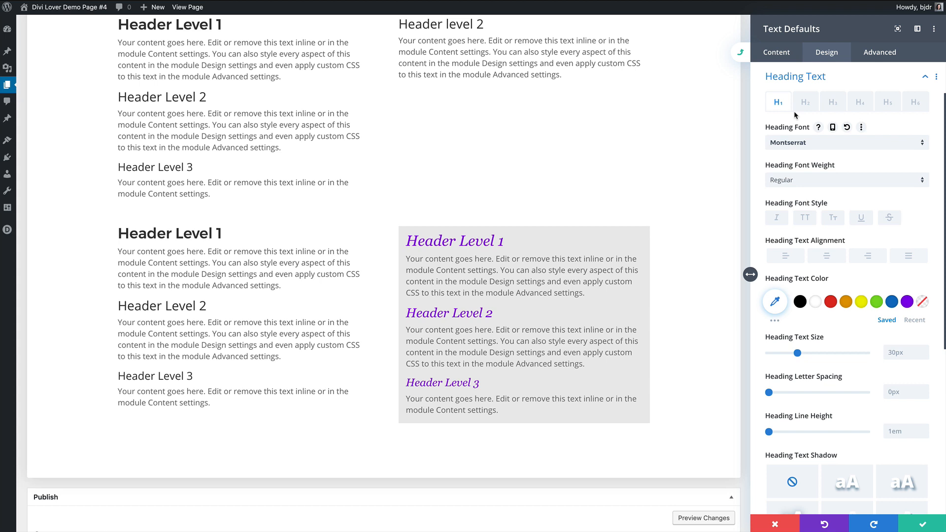
pyautogui.click(844, 179)
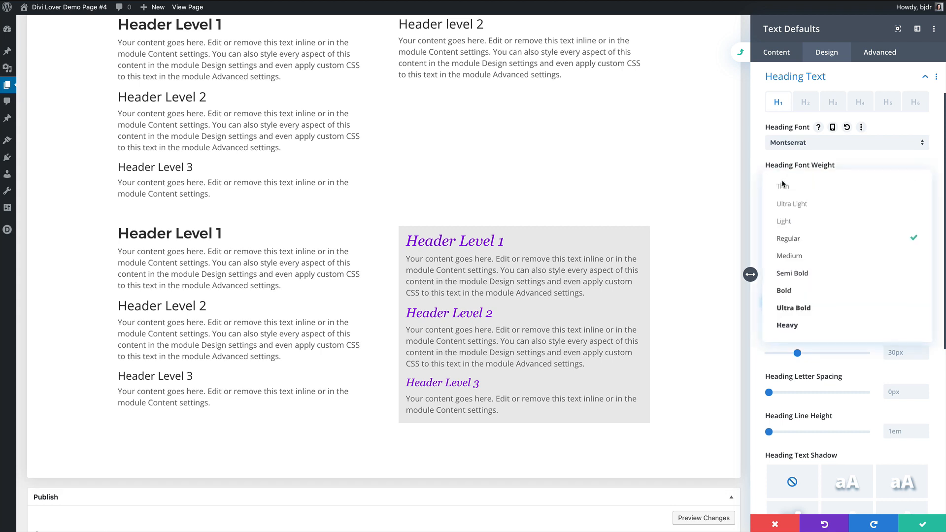
pyautogui.click(783, 290)
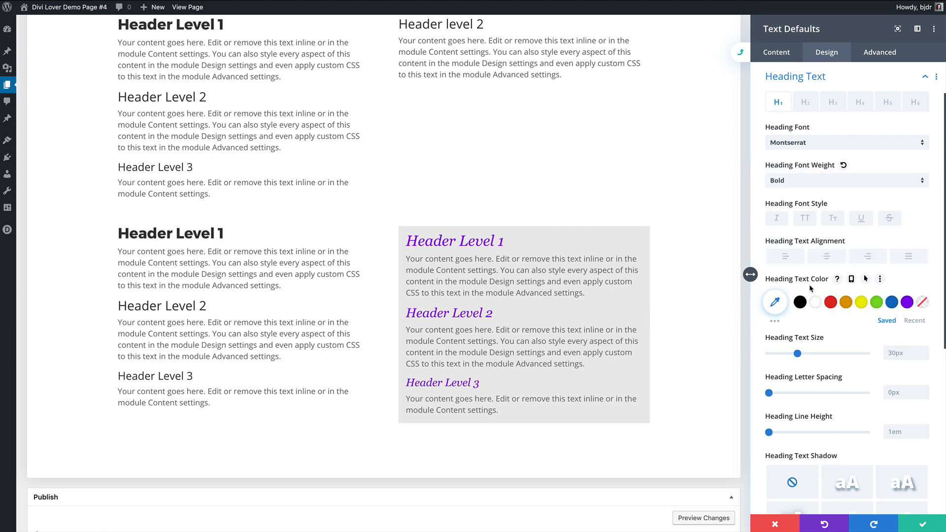
pyautogui.moveTo(798, 354); pyautogui.dragTo(805, 353)
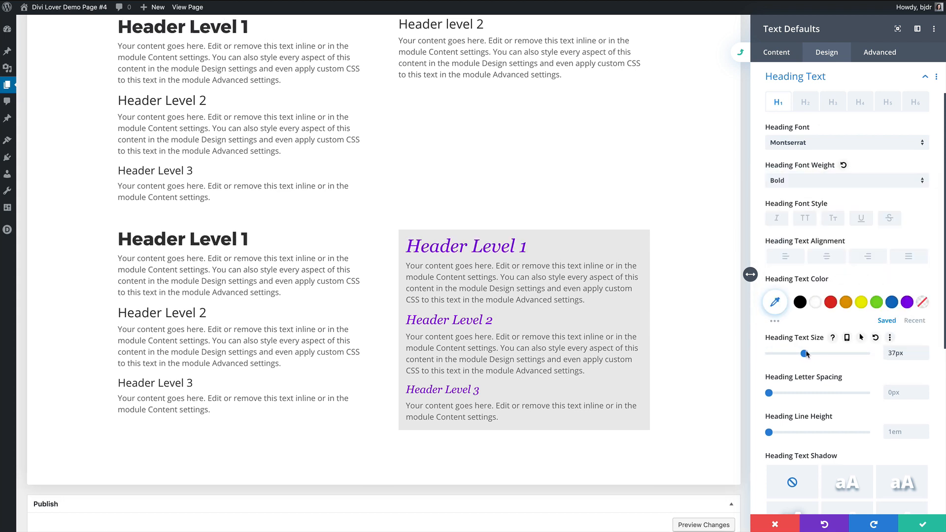
pyautogui.moveTo(805, 353); pyautogui.dragTo(811, 353)
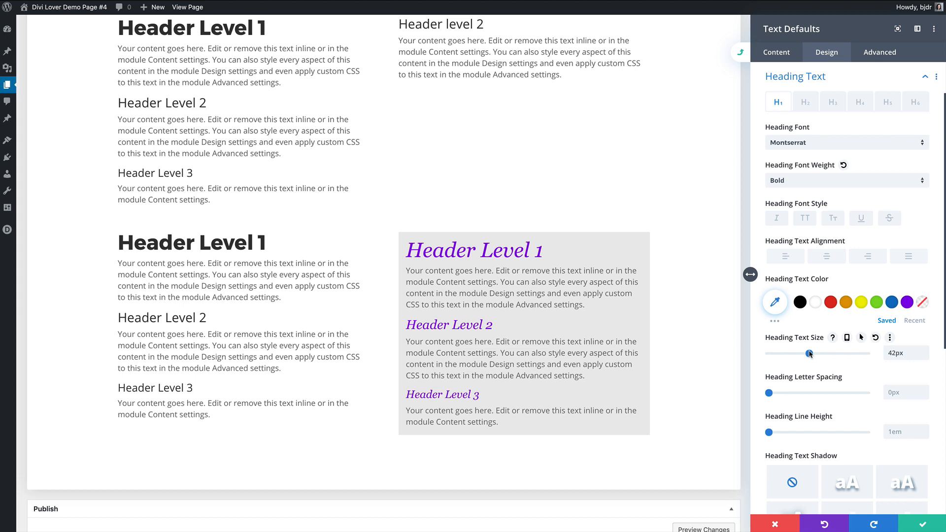
pyautogui.click(804, 102)
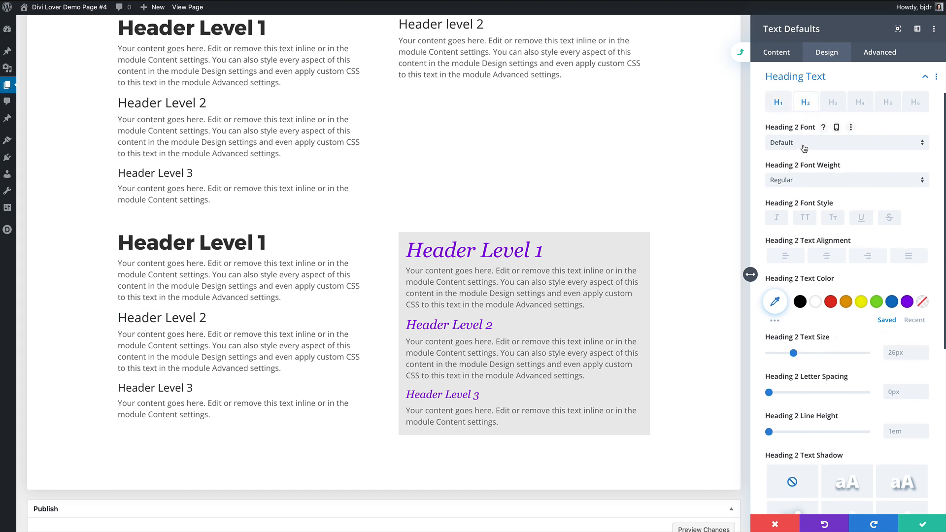
# - Make default H2 red uppercase Montserrat and widen H3 letter spacing to about 11px
pyautogui.click(844, 142)
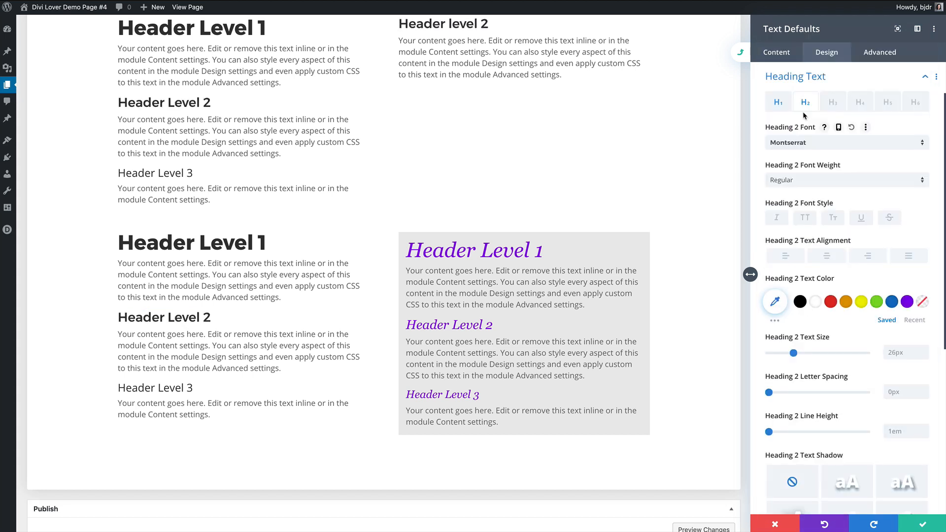
pyautogui.moveTo(830, 302)
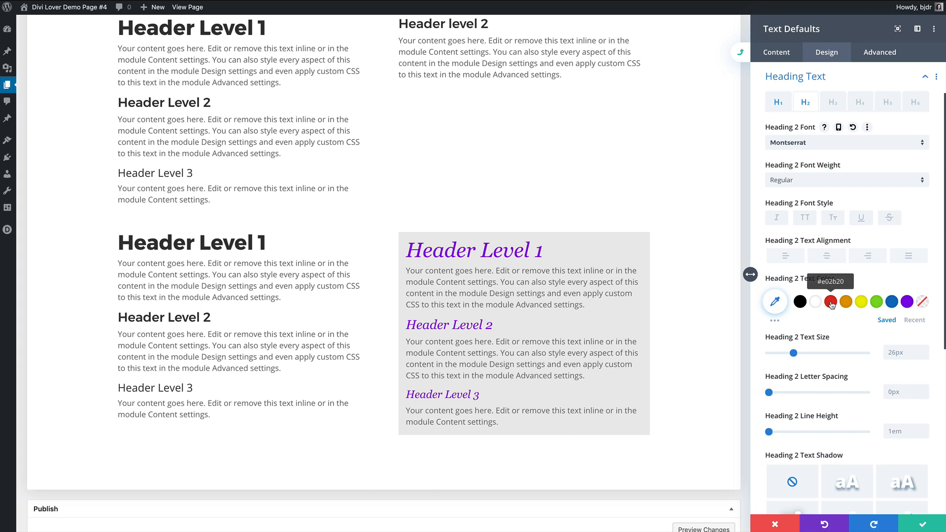
pyautogui.click(844, 301)
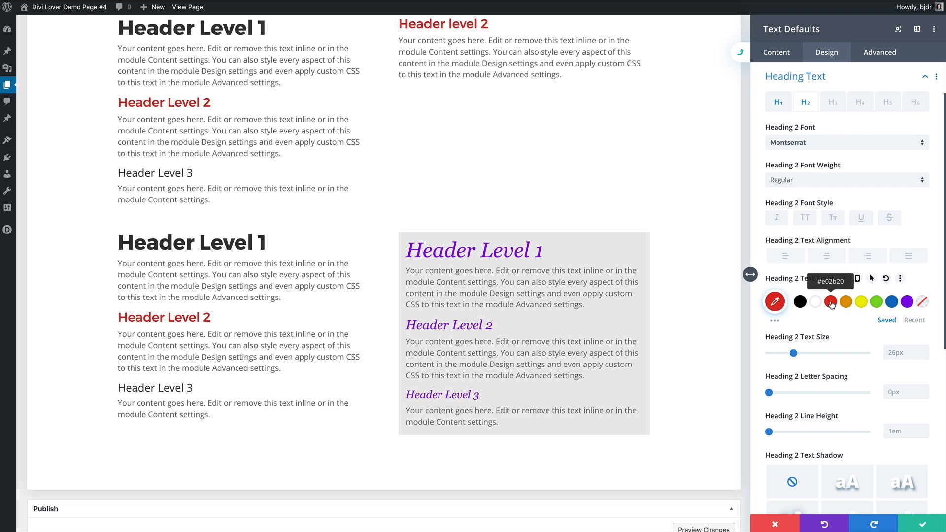
pyautogui.moveTo(804, 218)
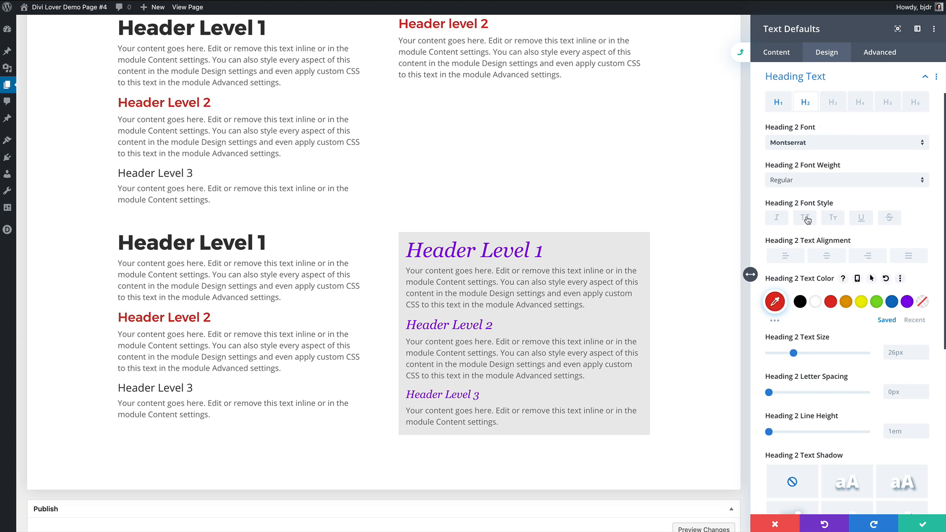
pyautogui.click(805, 217)
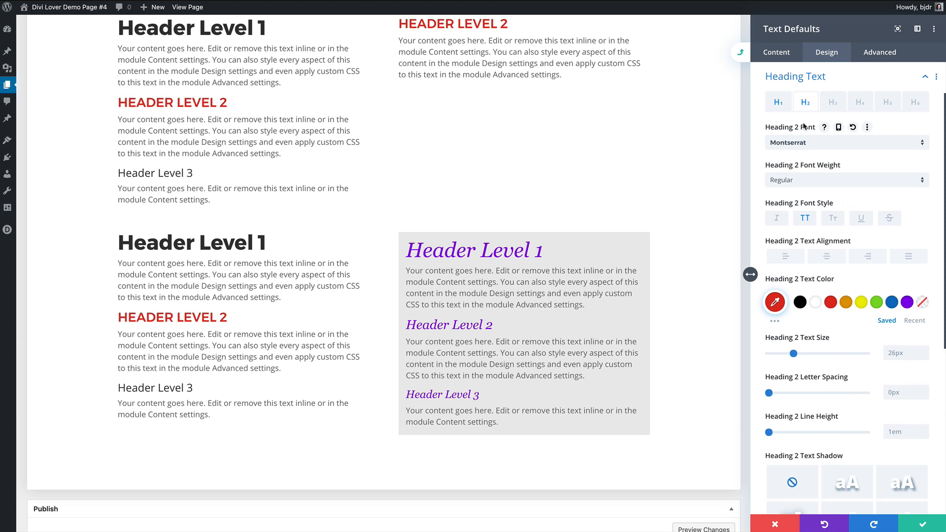
pyautogui.click(844, 142)
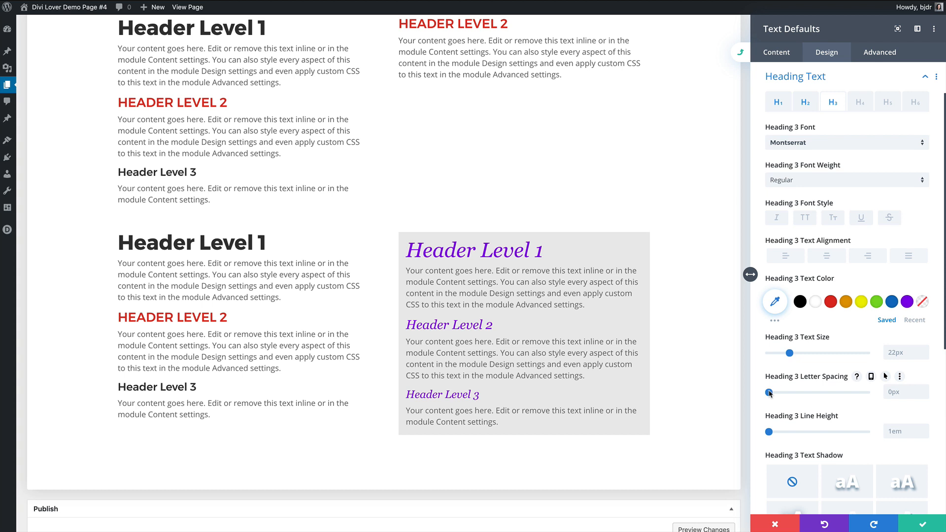
pyautogui.moveTo(770, 392); pyautogui.dragTo(784, 392)
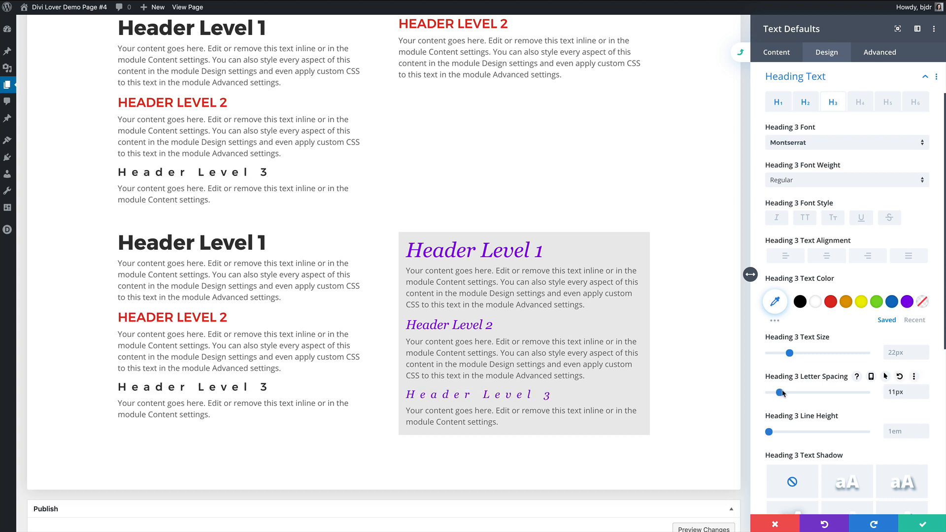
pyautogui.moveTo(783, 391); pyautogui.dragTo(793, 391)
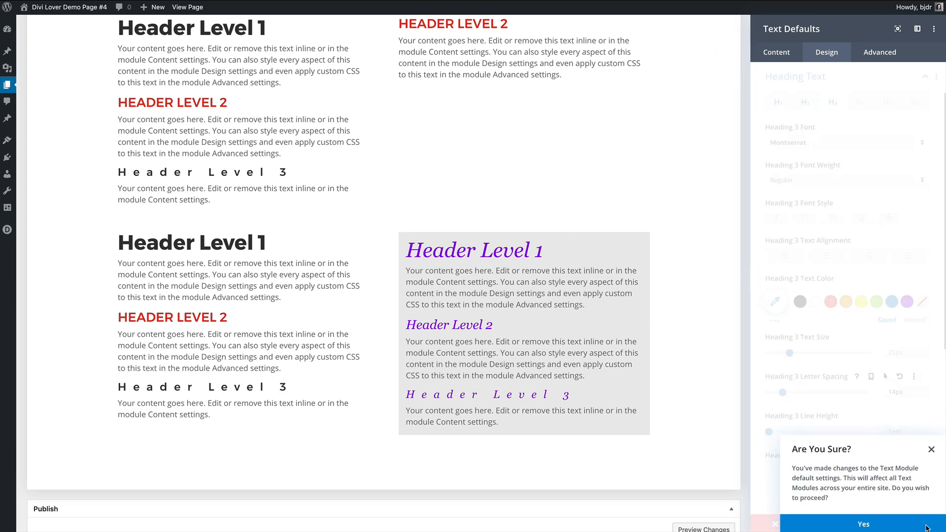
# - Confirm the defaults site-wide, then make the lower-left module's H2 blue and larger
pyautogui.click(863, 523)
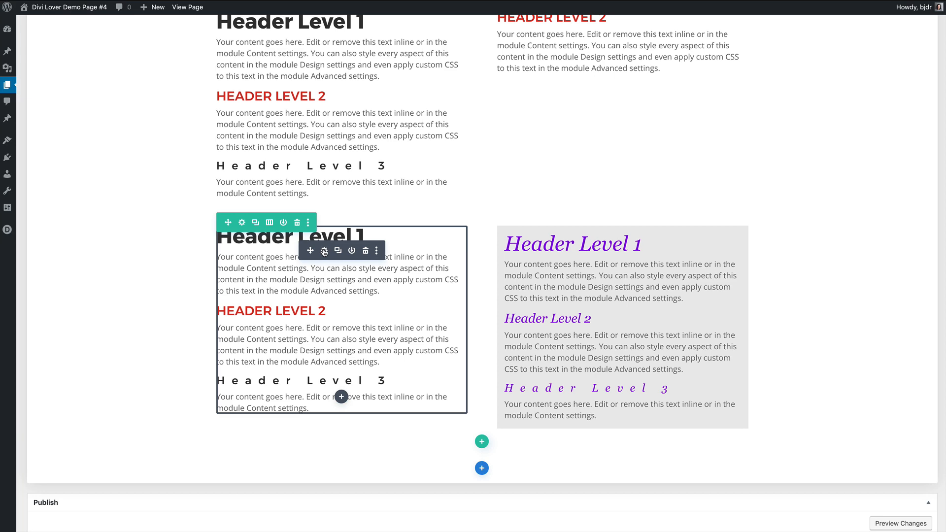
pyautogui.click(324, 251)
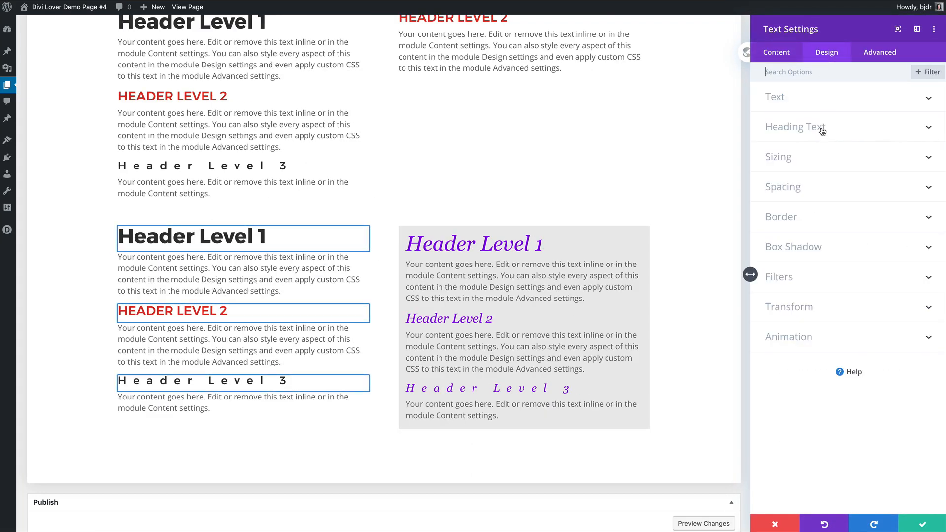
pyautogui.click(795, 128)
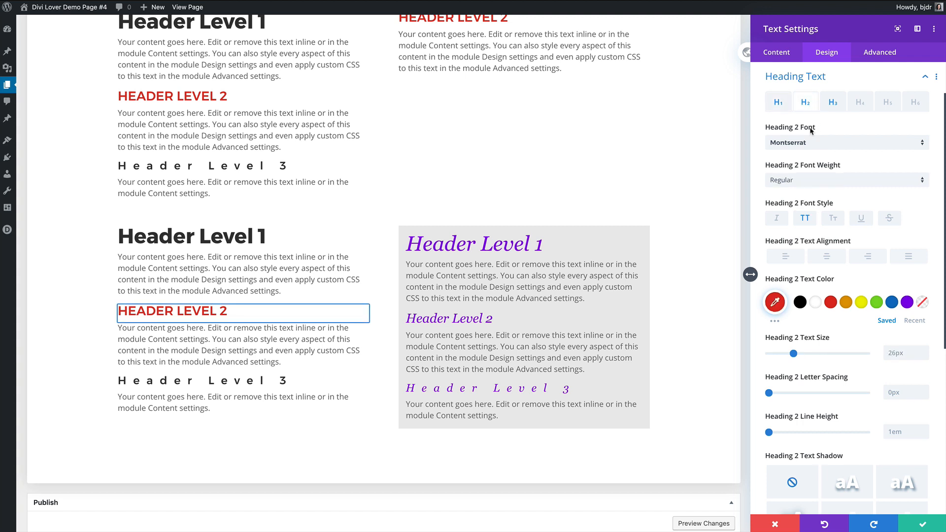
pyautogui.click(890, 303)
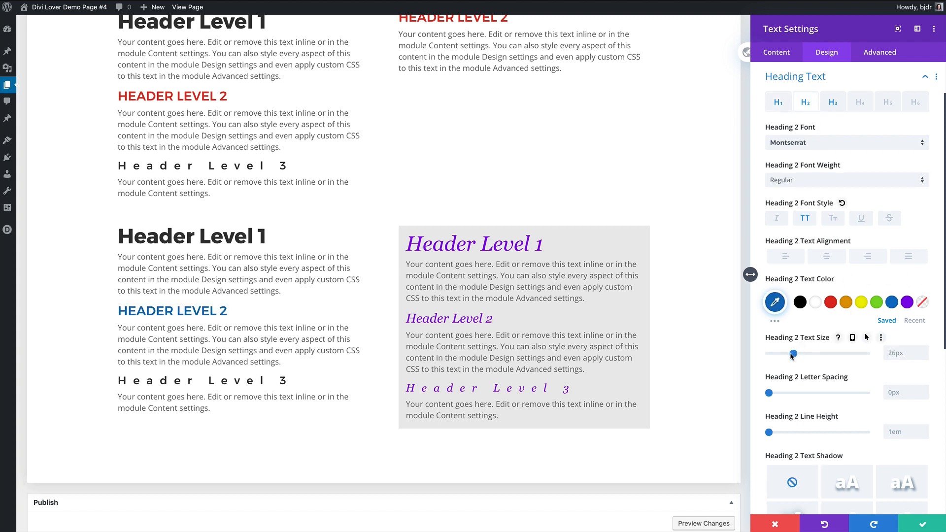
pyautogui.moveTo(793, 353); pyautogui.dragTo(802, 352)
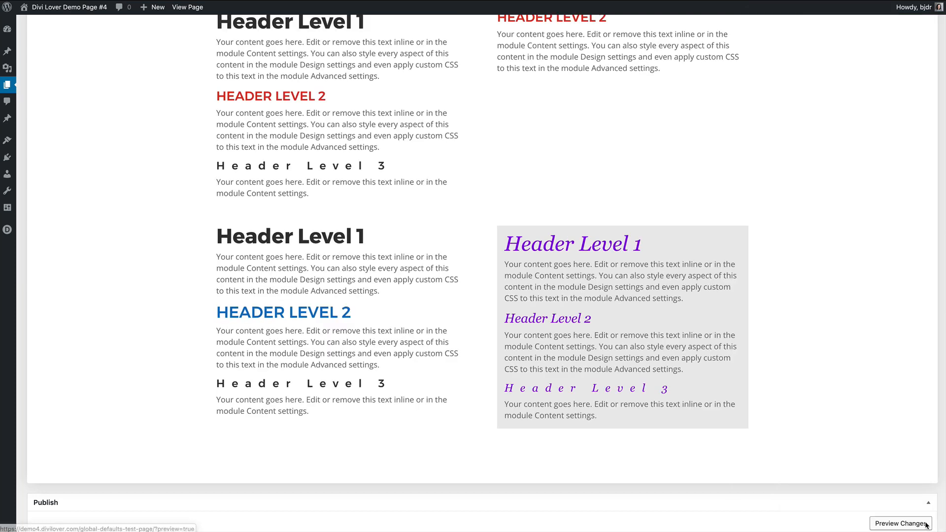
pyautogui.moveTo(331, 260)
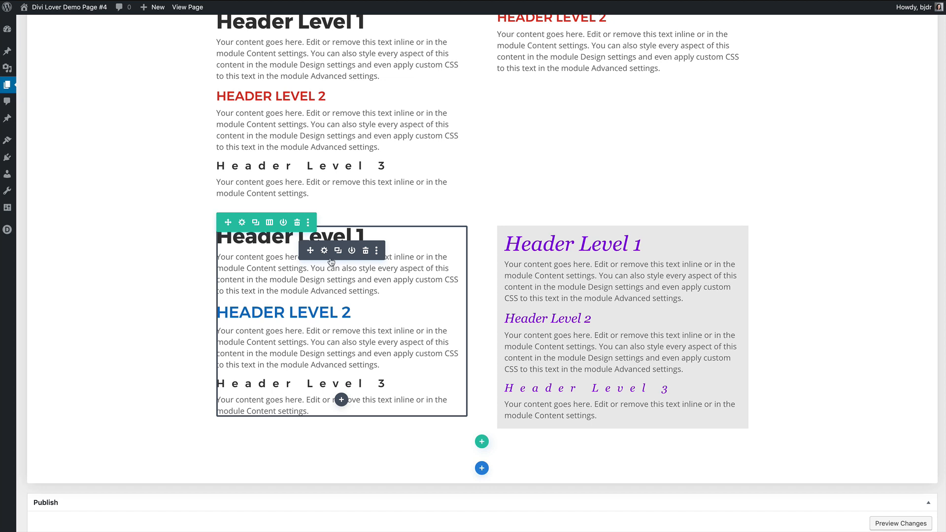
# - Make the lower-left module's blue Heading 2 styles the confirmed site-wide defaults
pyautogui.click(375, 250)
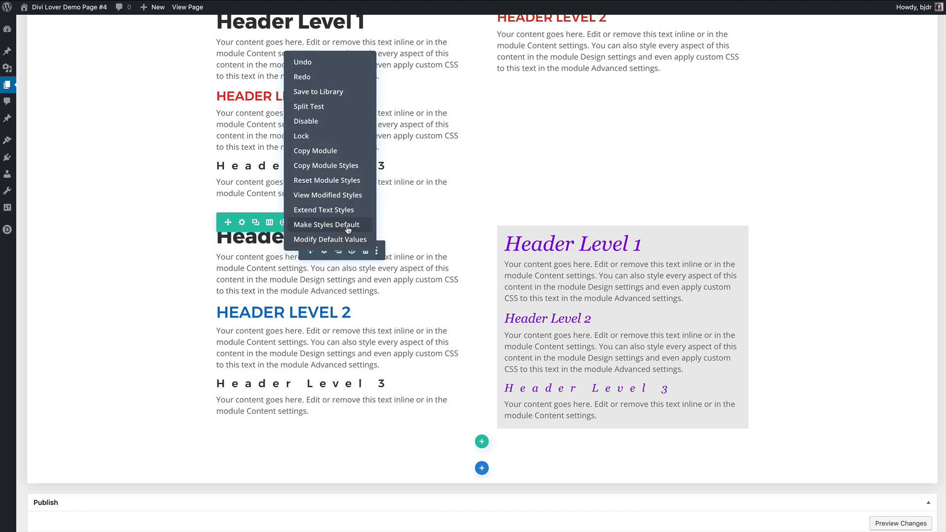
pyautogui.click(326, 224)
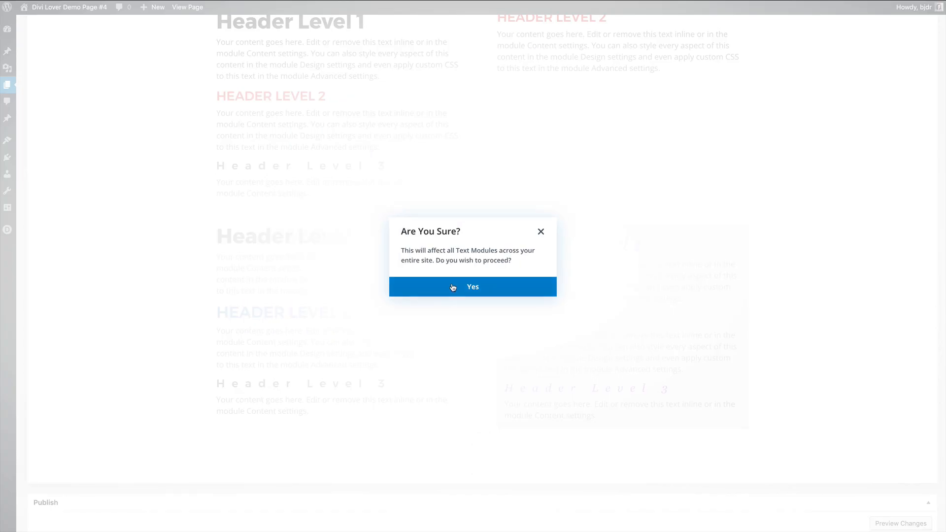
pyautogui.click(472, 286)
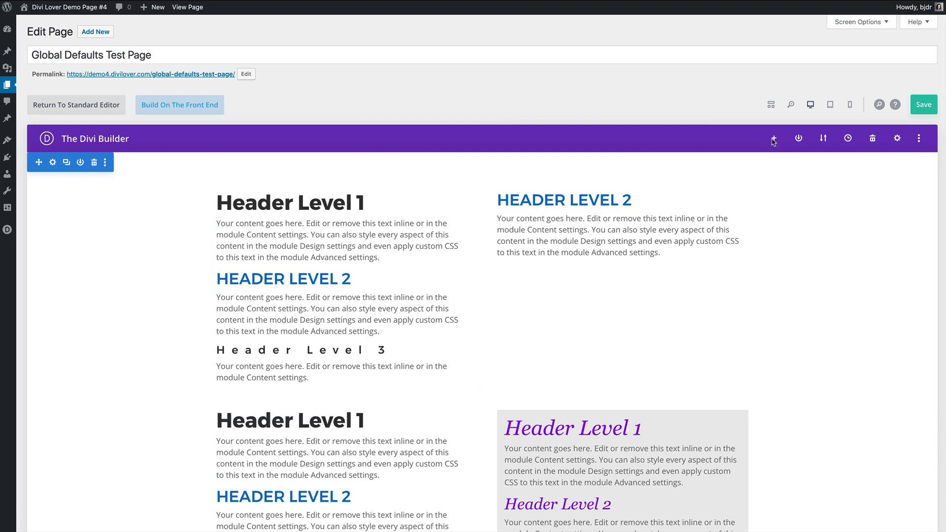
# - Show Portability import options with Apply Layout's Defaults To This Website ticked
pyautogui.click(822, 138)
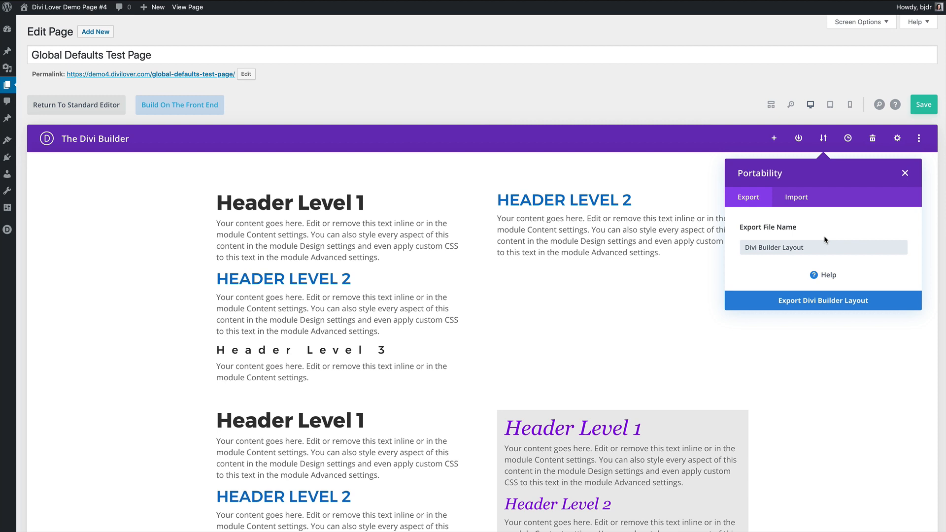
pyautogui.moveTo(810, 211)
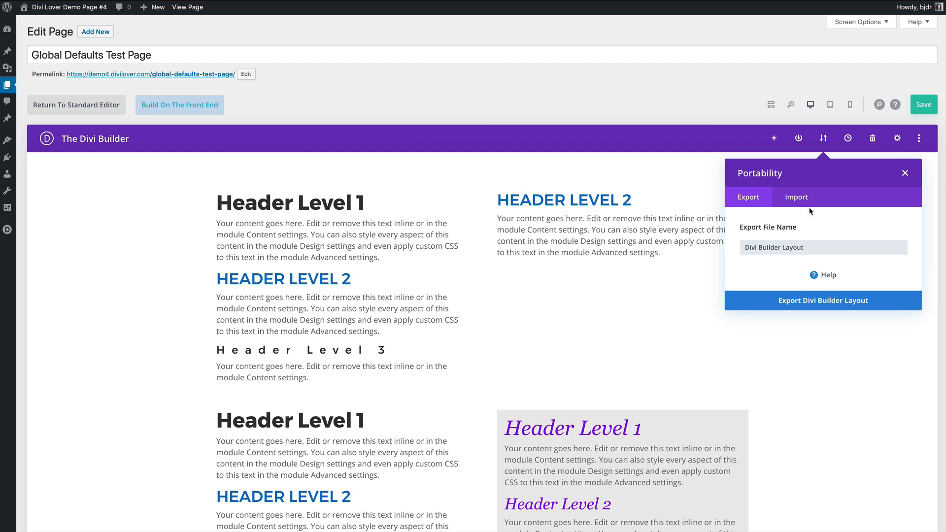
pyautogui.click(795, 197)
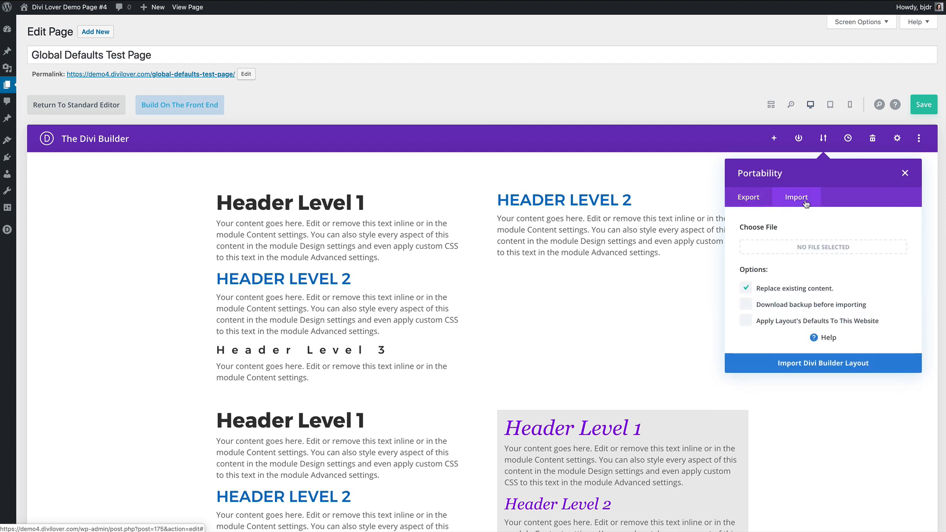
pyautogui.click(745, 320)
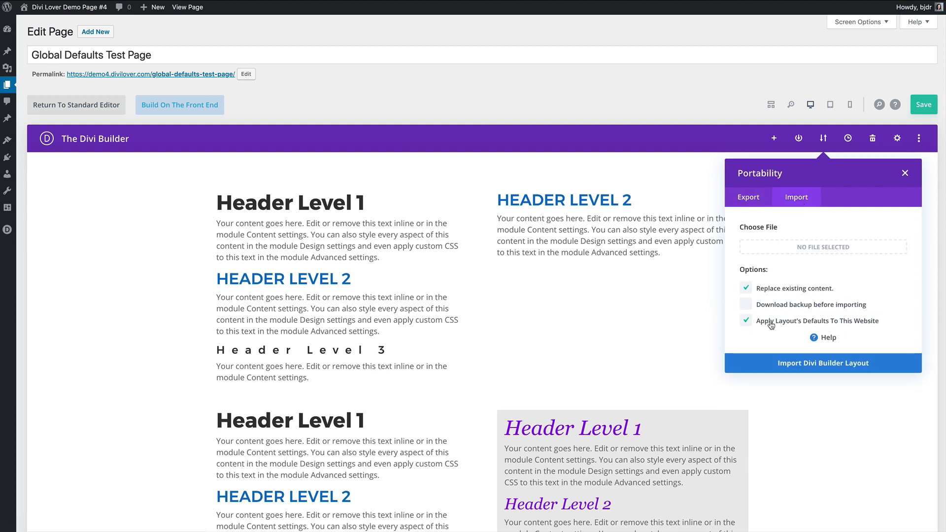